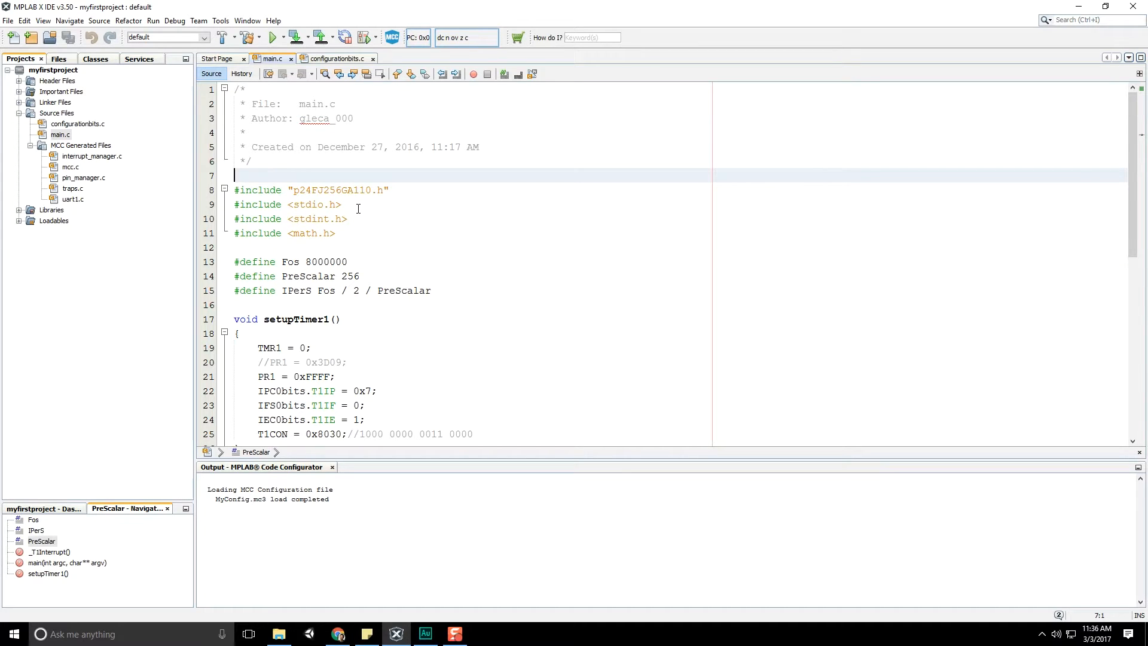
Select the Fos clock value 8000000, then clear the interrupt handler code selection.
{"action": "double_click", "coordinate": [333, 191]}
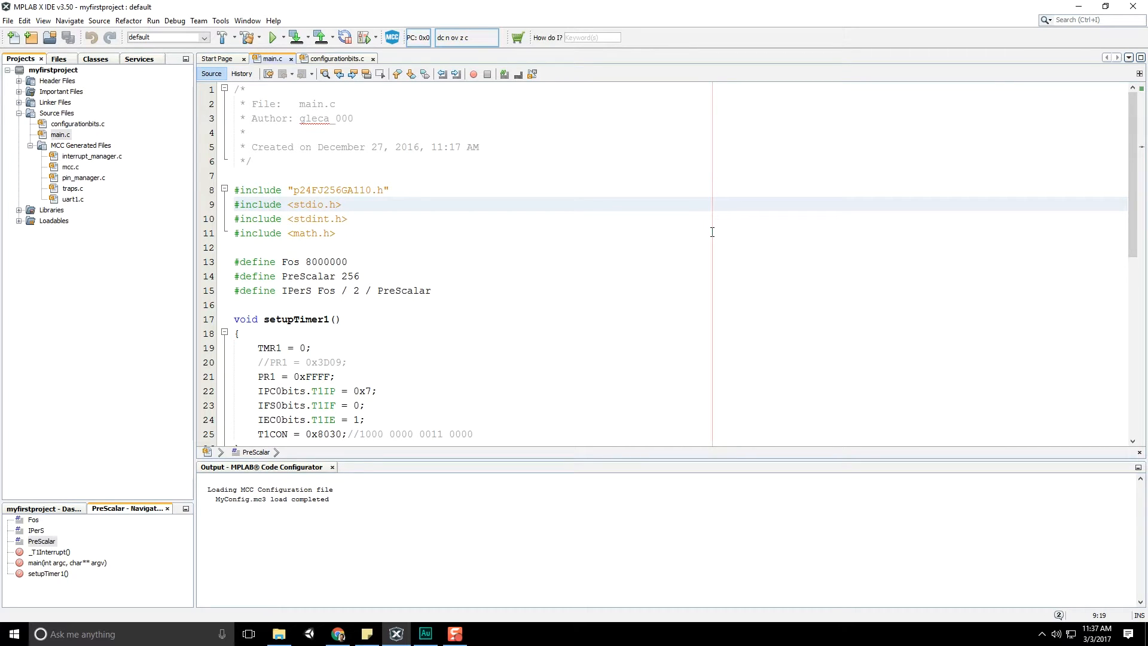
{"action": "mouse_move", "coordinate": [670, 258]}
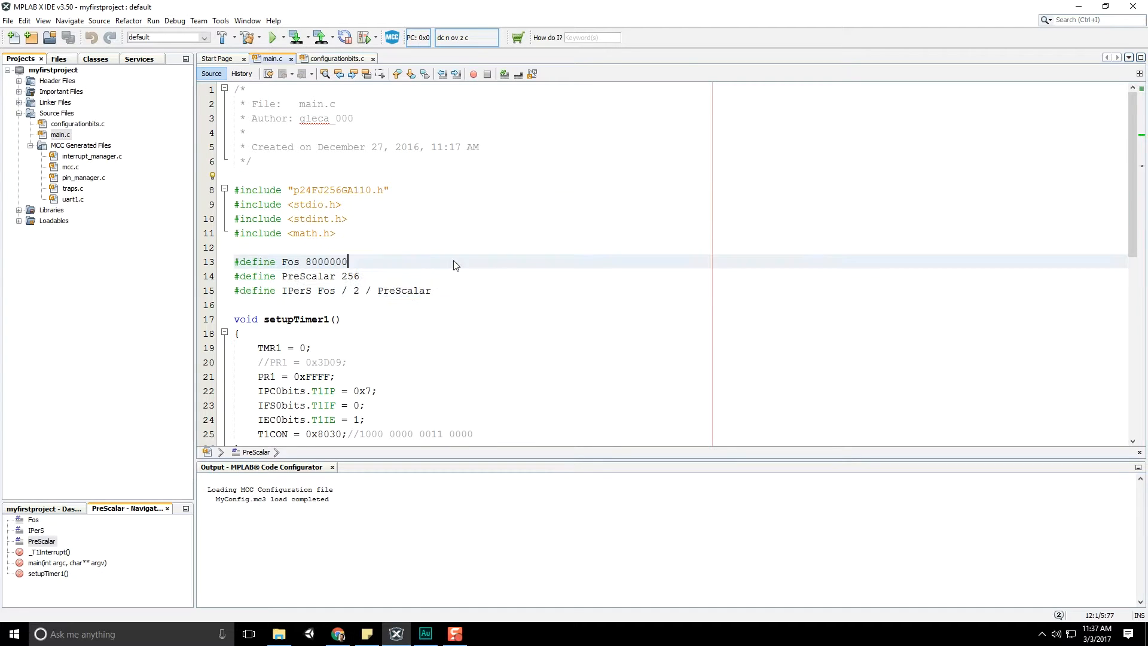
{"action": "double_click", "coordinate": [326, 262]}
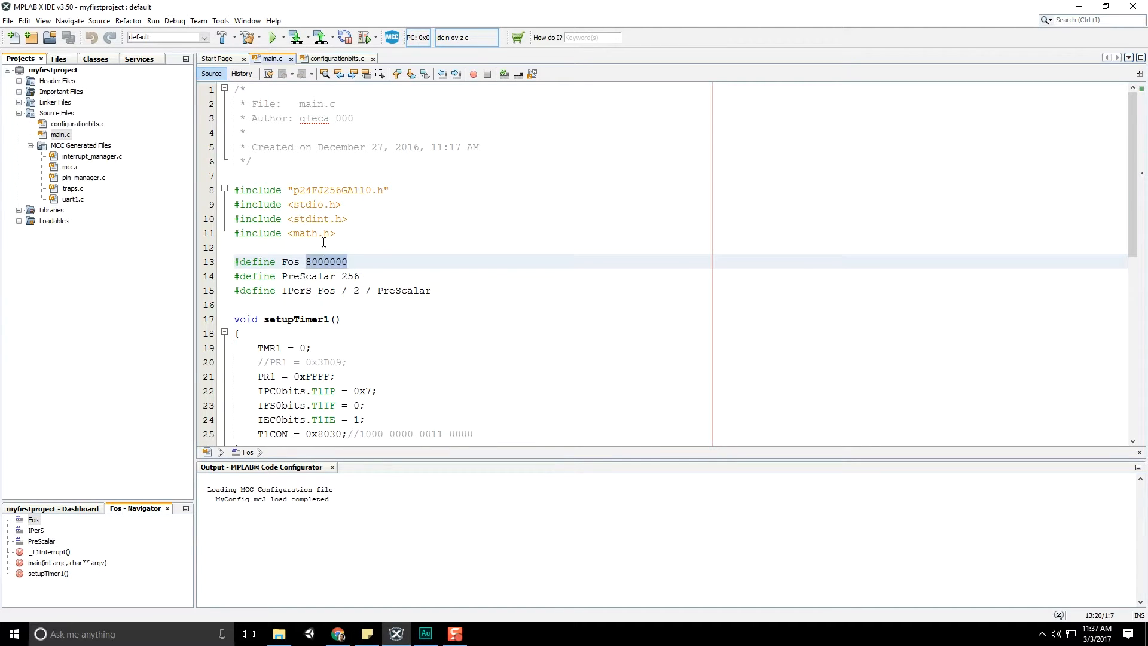
{"action": "mouse_move", "coordinate": [344, 309]}
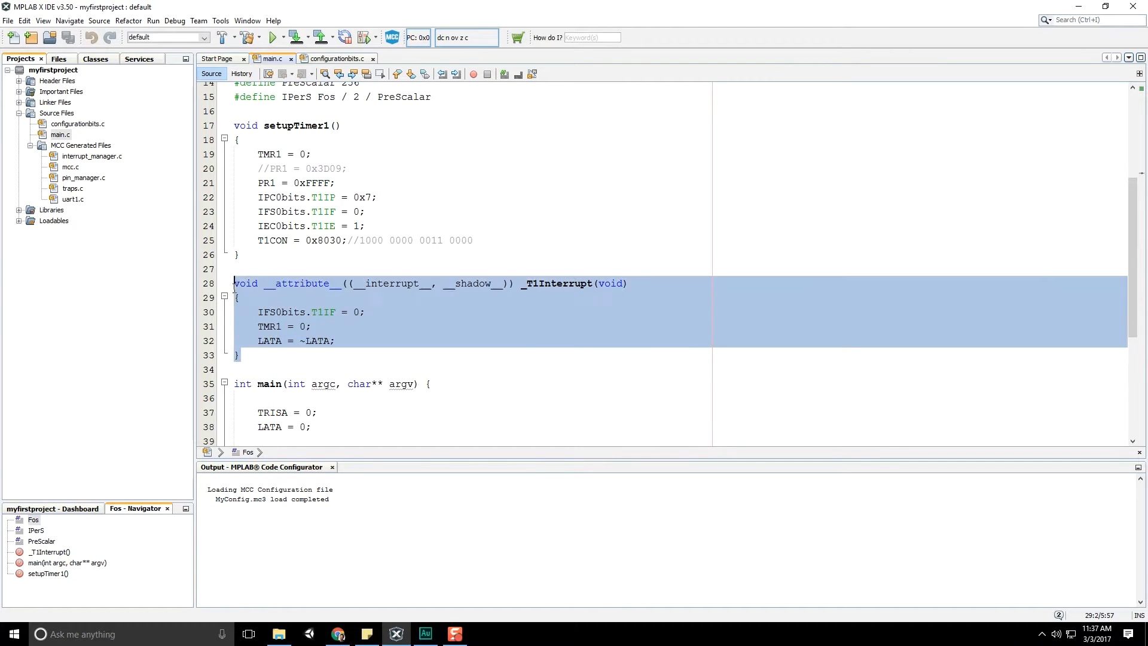
{"action": "left_click", "coordinate": [489, 297]}
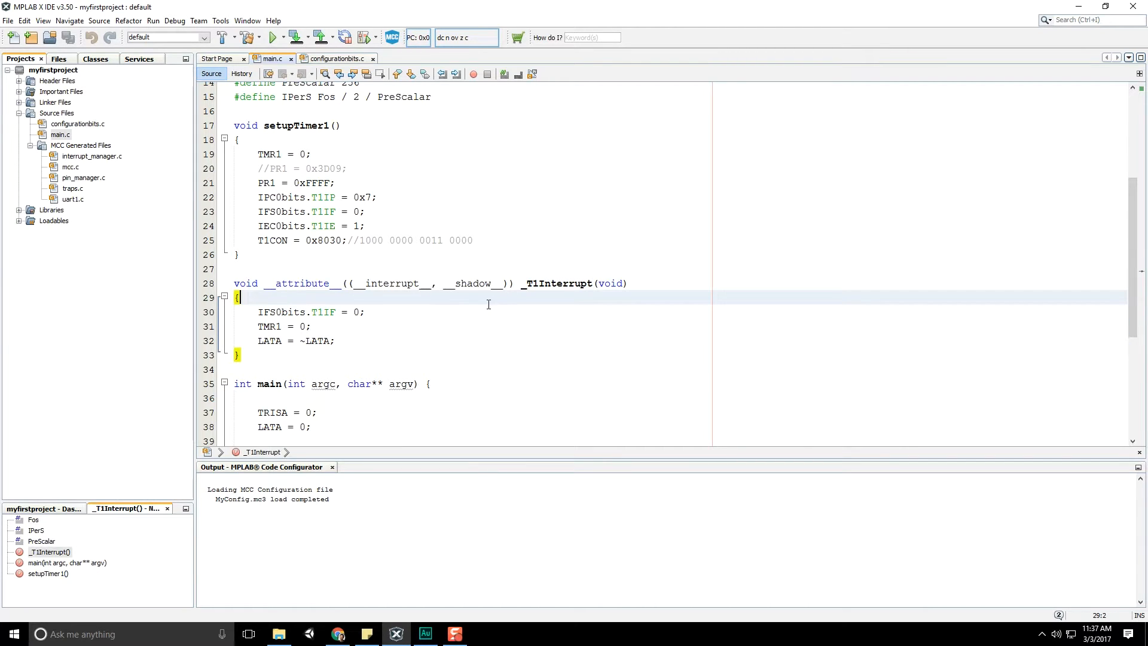
{"action": "mouse_move", "coordinate": [463, 310]}
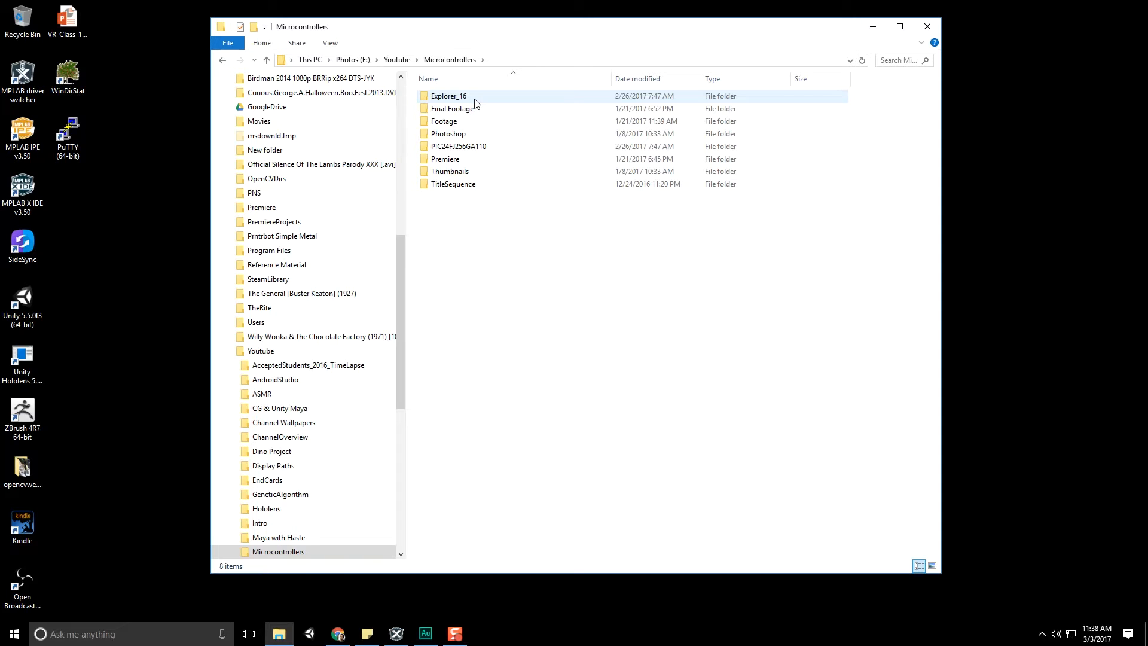
Enter the Explorer_16 folder and open Explorer_16_32_Schematics_R6_3.pdf in Acrobat Reader.
{"action": "double_click", "coordinate": [447, 95]}
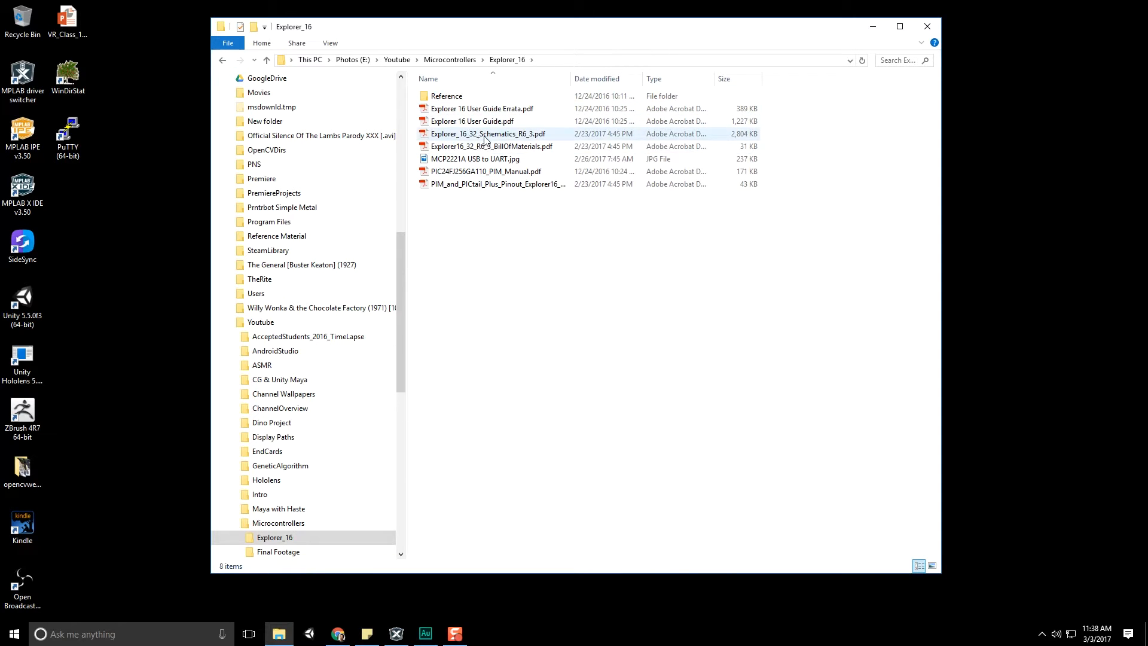
{"action": "left_click", "coordinate": [488, 134]}
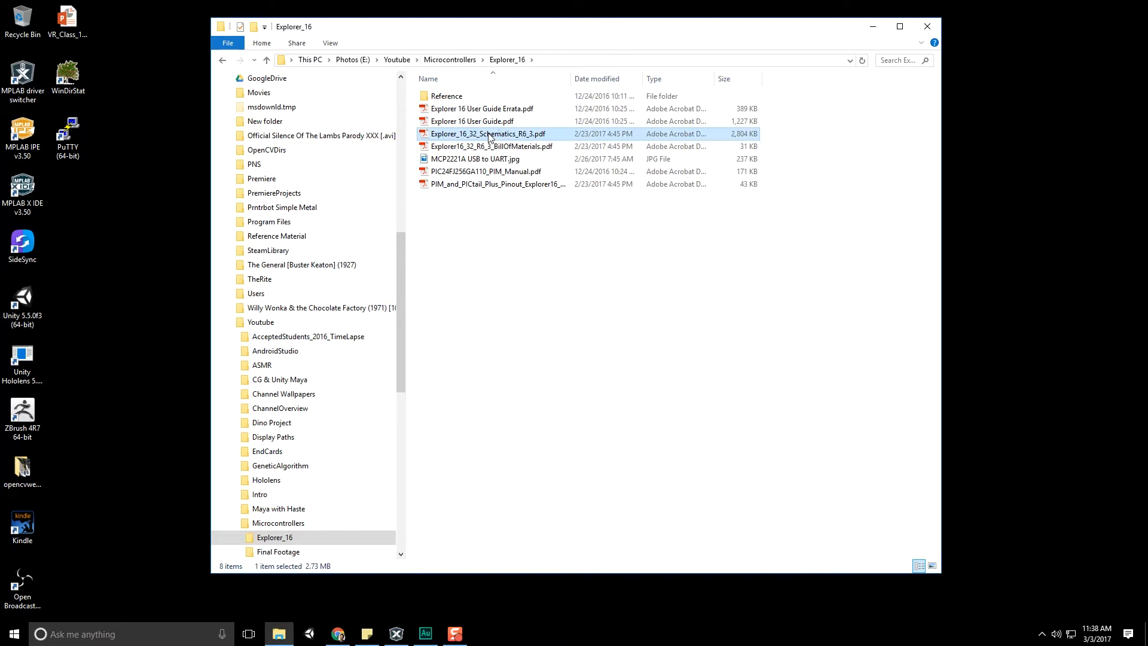
{"action": "double_click", "coordinate": [488, 134]}
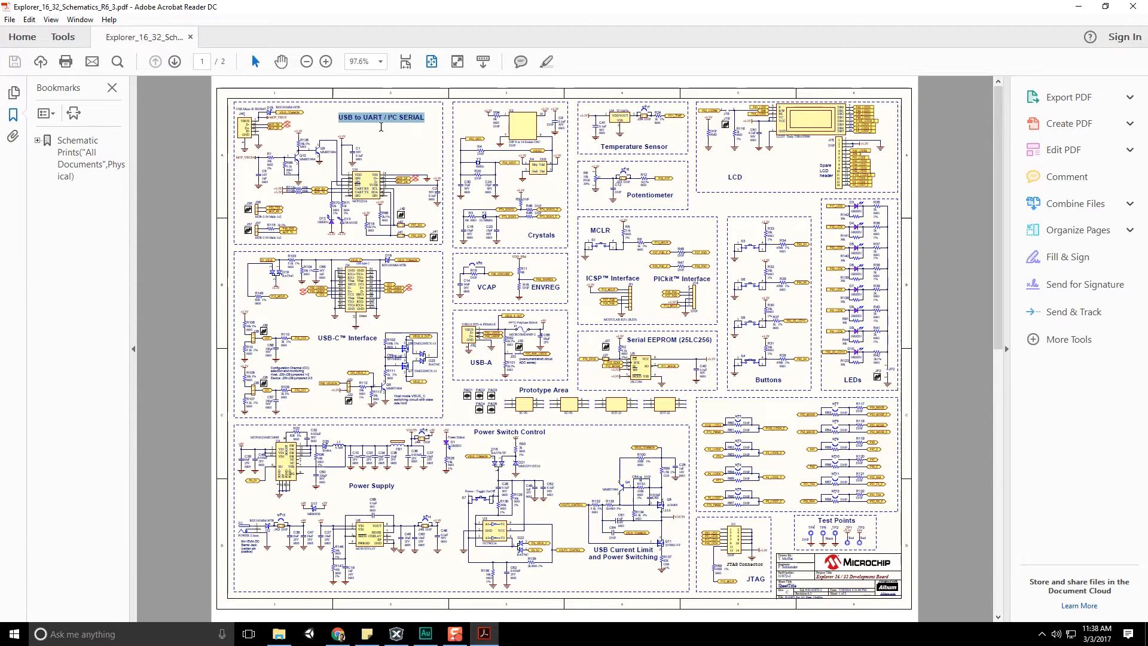
{"action": "mouse_move", "coordinate": [408, 125]}
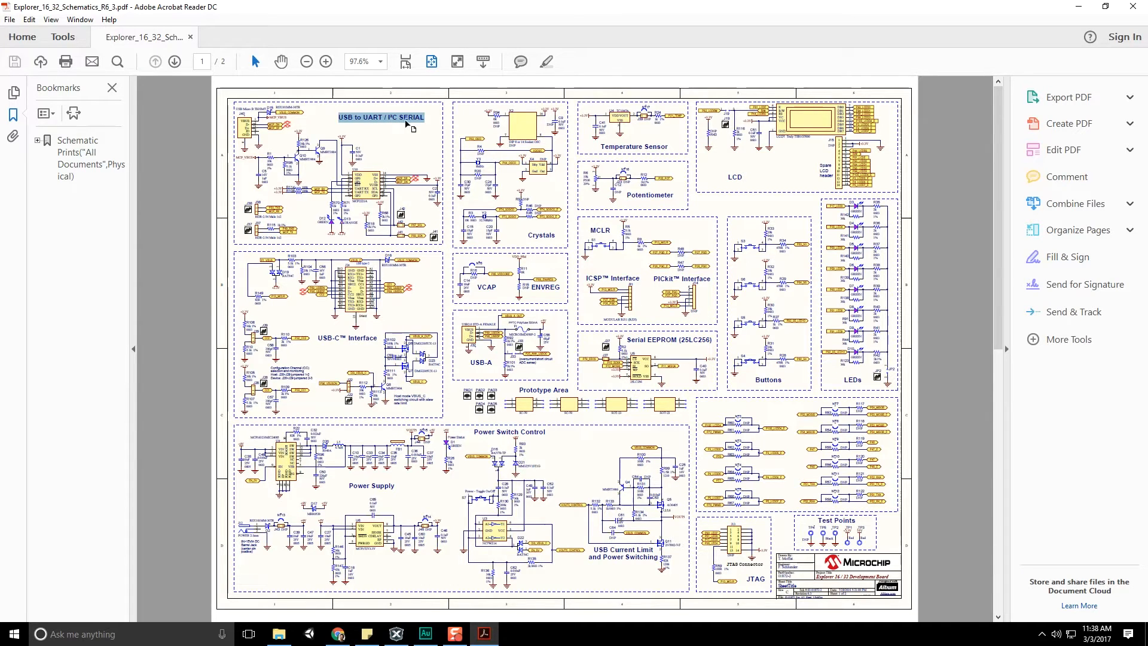
{"action": "mouse_move", "coordinate": [369, 130]}
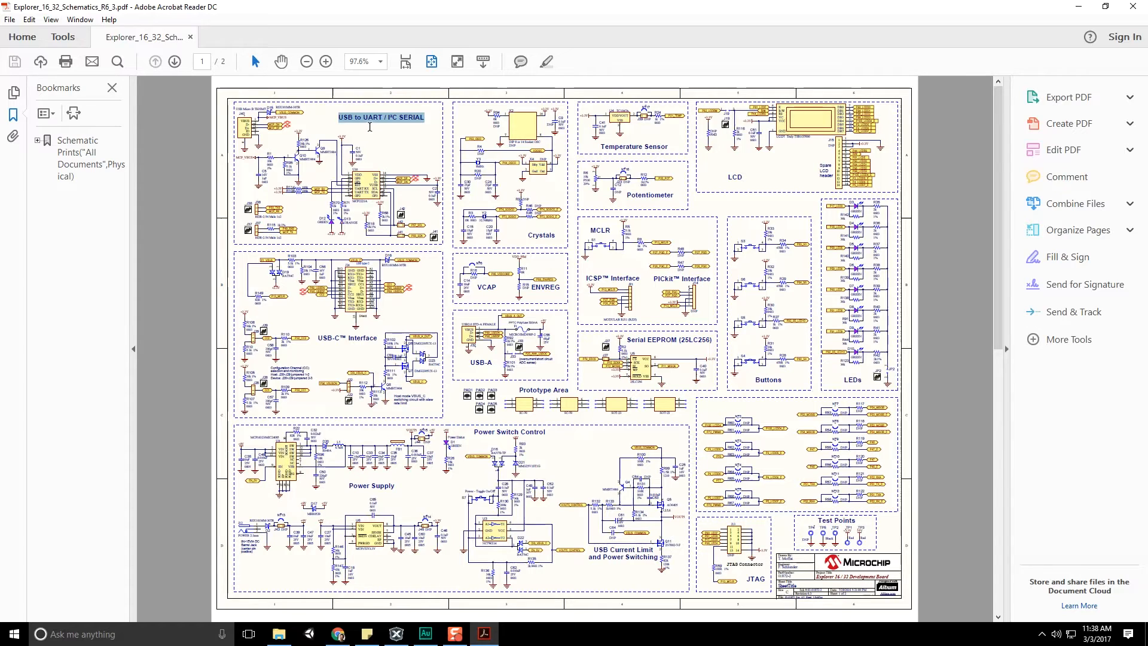
{"action": "mouse_move", "coordinate": [395, 122]}
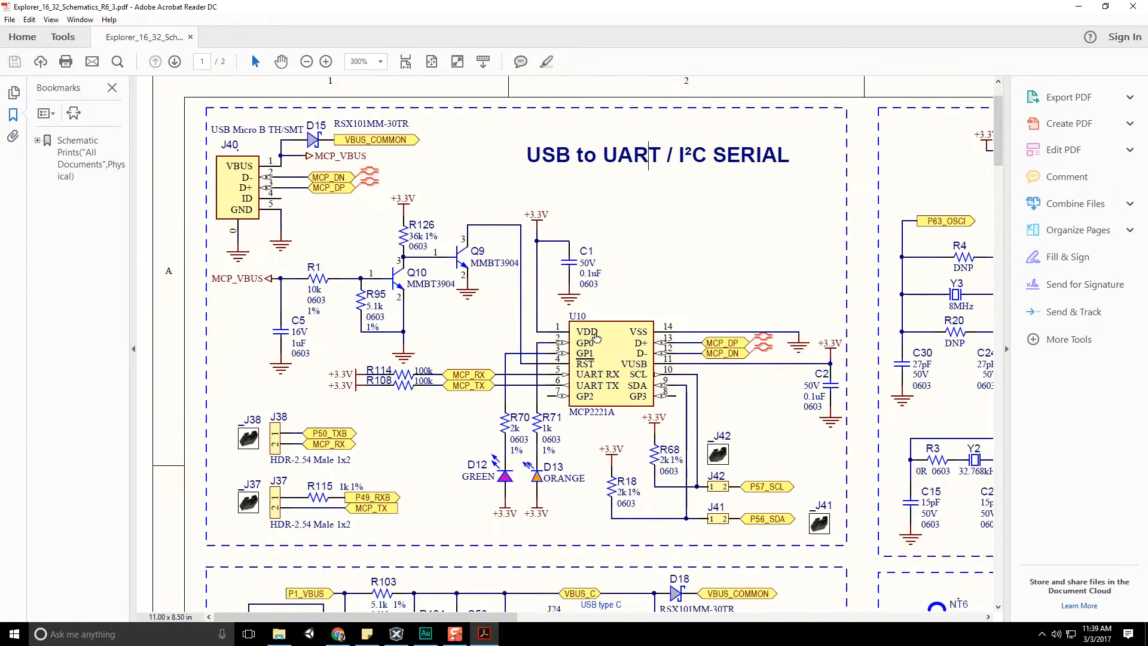
{"action": "mouse_move", "coordinate": [586, 396]}
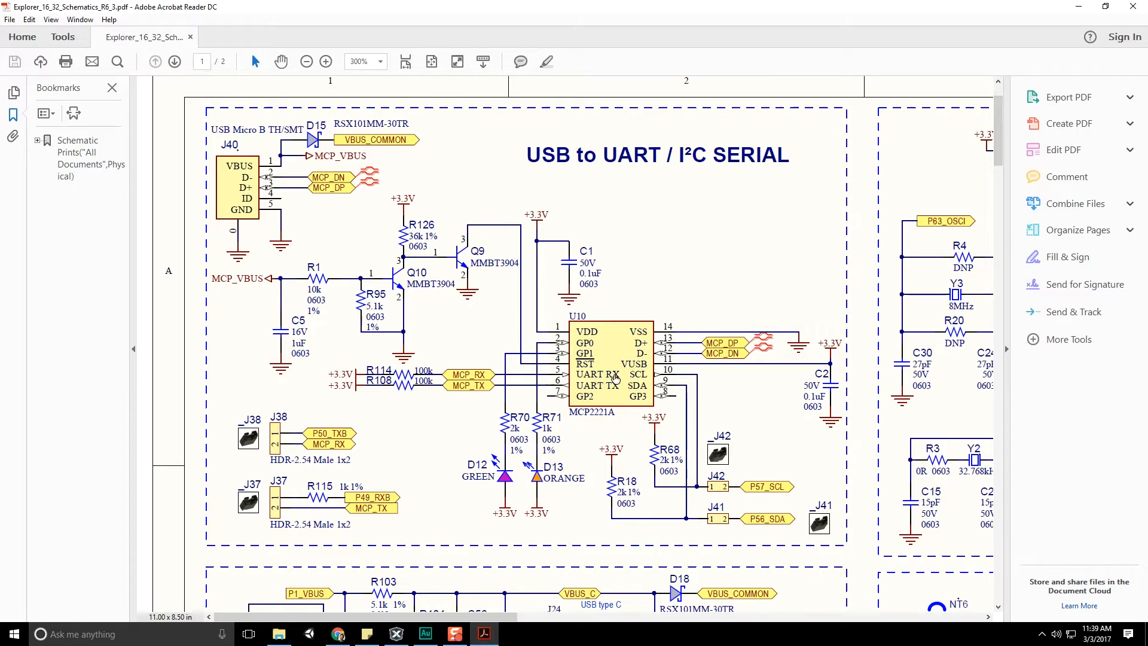
{"action": "mouse_move", "coordinate": [613, 386]}
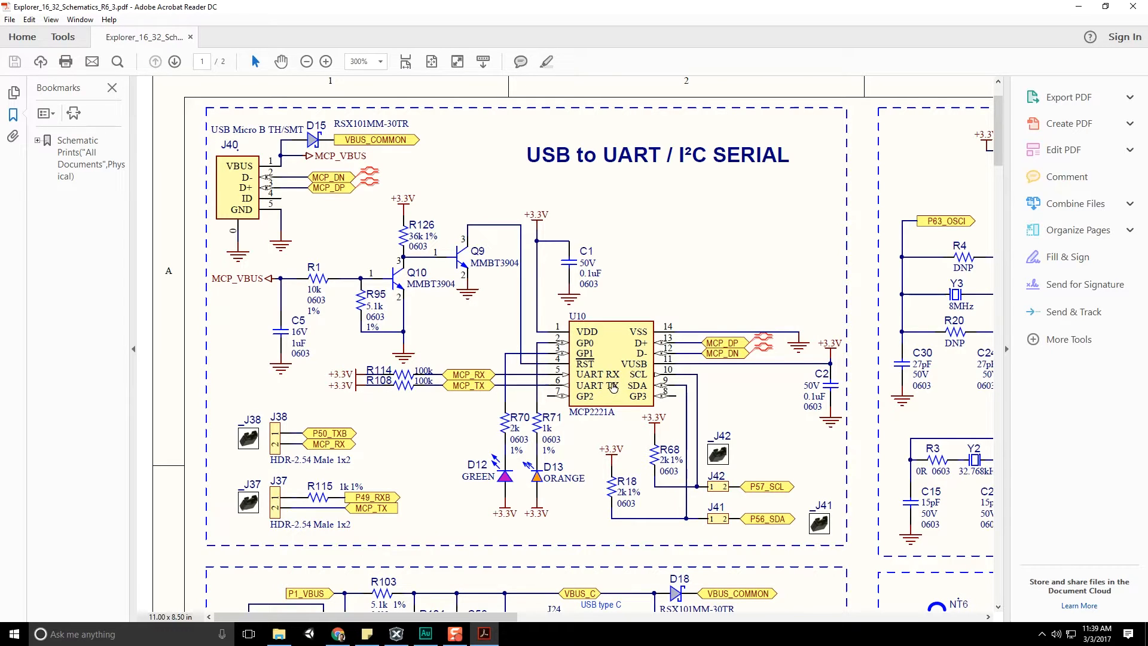
{"action": "mouse_move", "coordinate": [608, 386]}
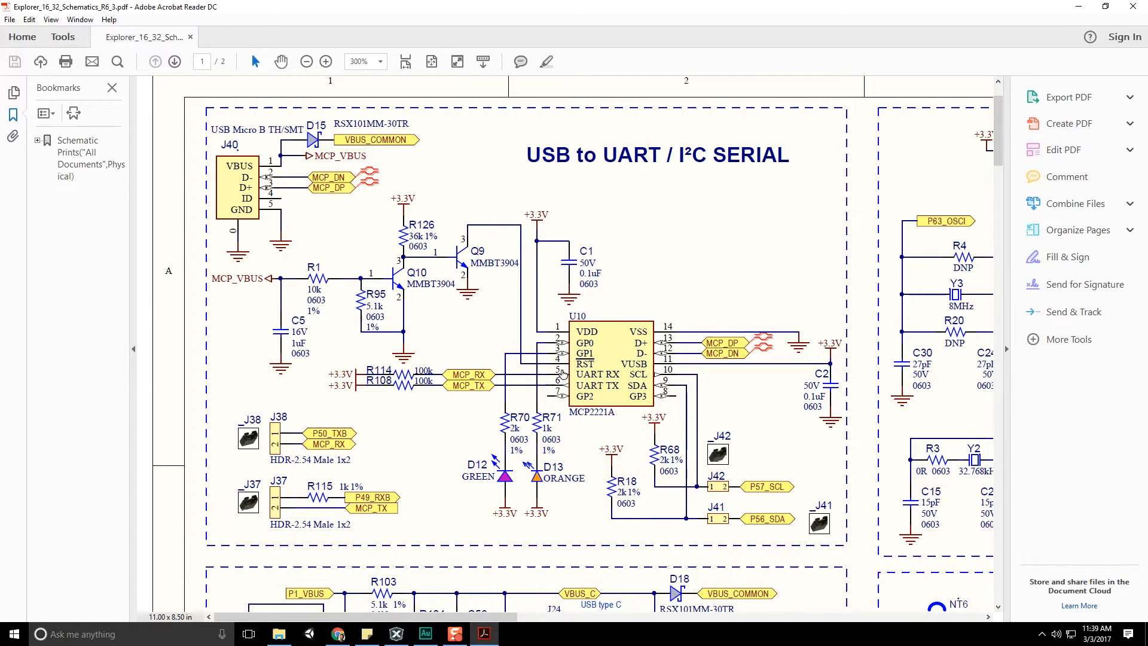
{"action": "mouse_move", "coordinate": [434, 483]}
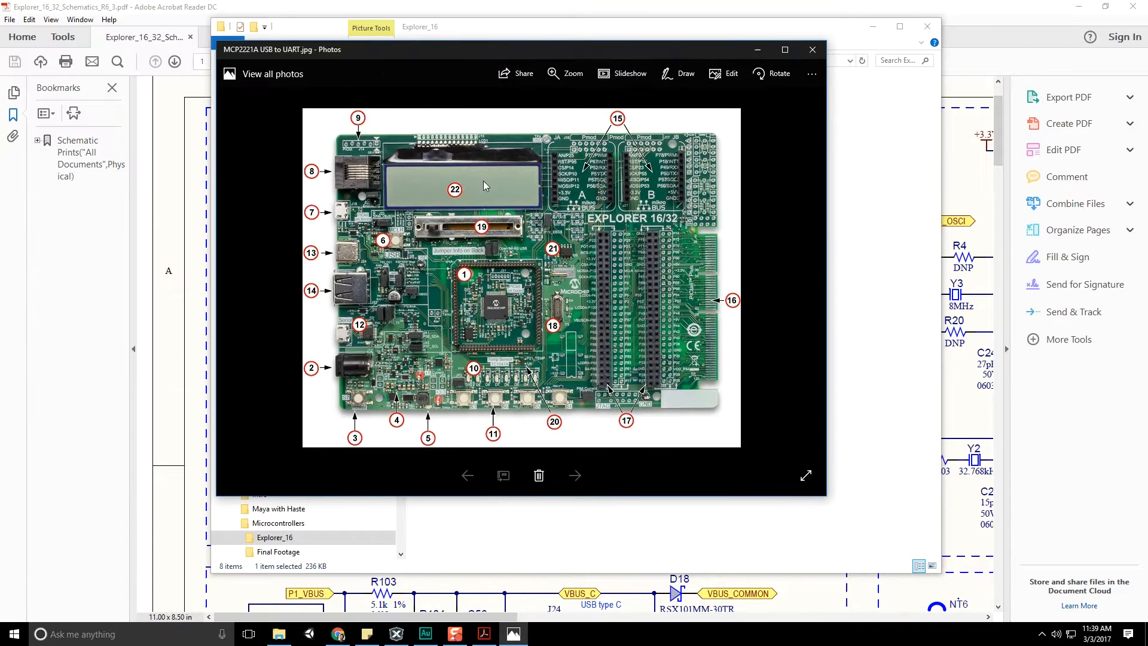
{"action": "mouse_move", "coordinate": [381, 293]}
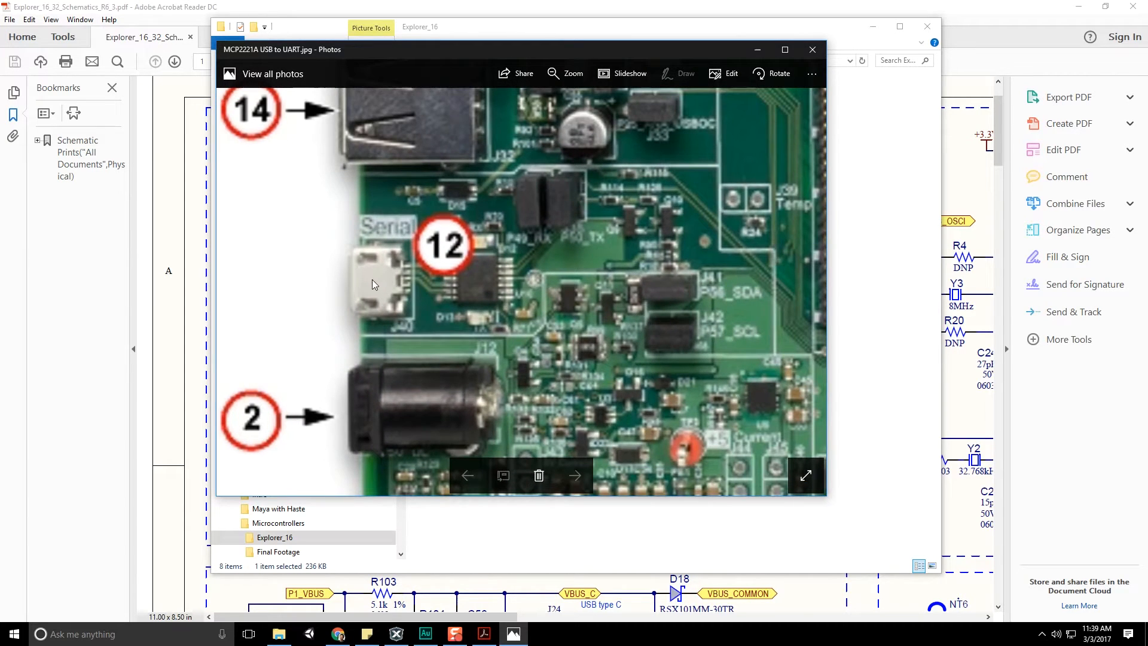
{"action": "mouse_move", "coordinate": [392, 447]}
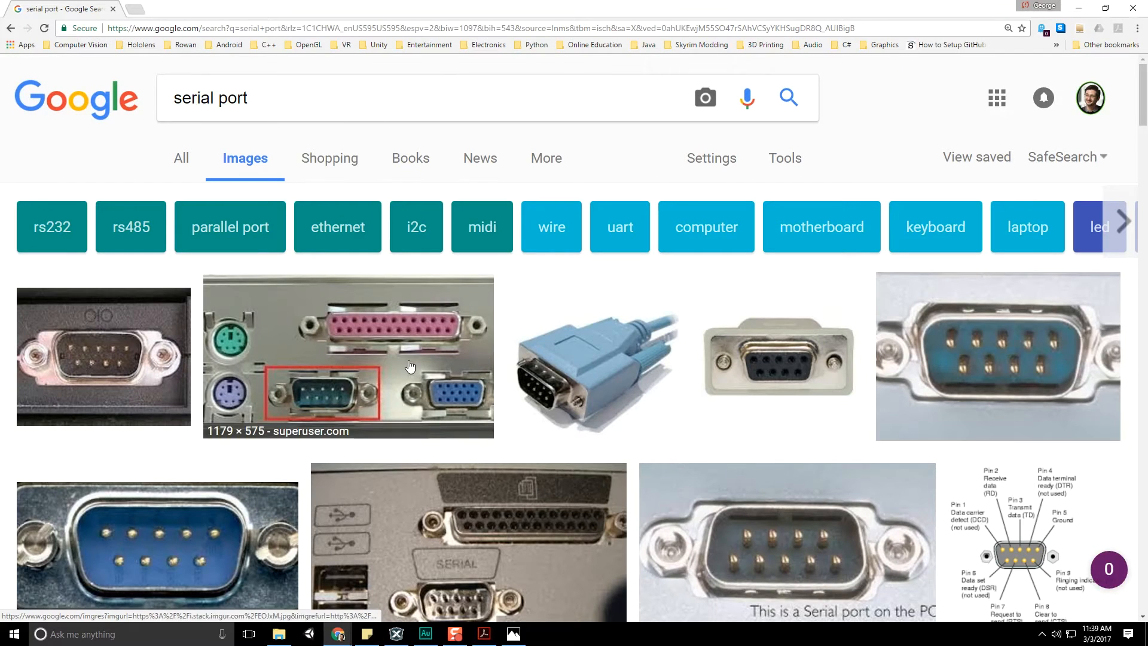
{"action": "mouse_move", "coordinate": [865, 516]}
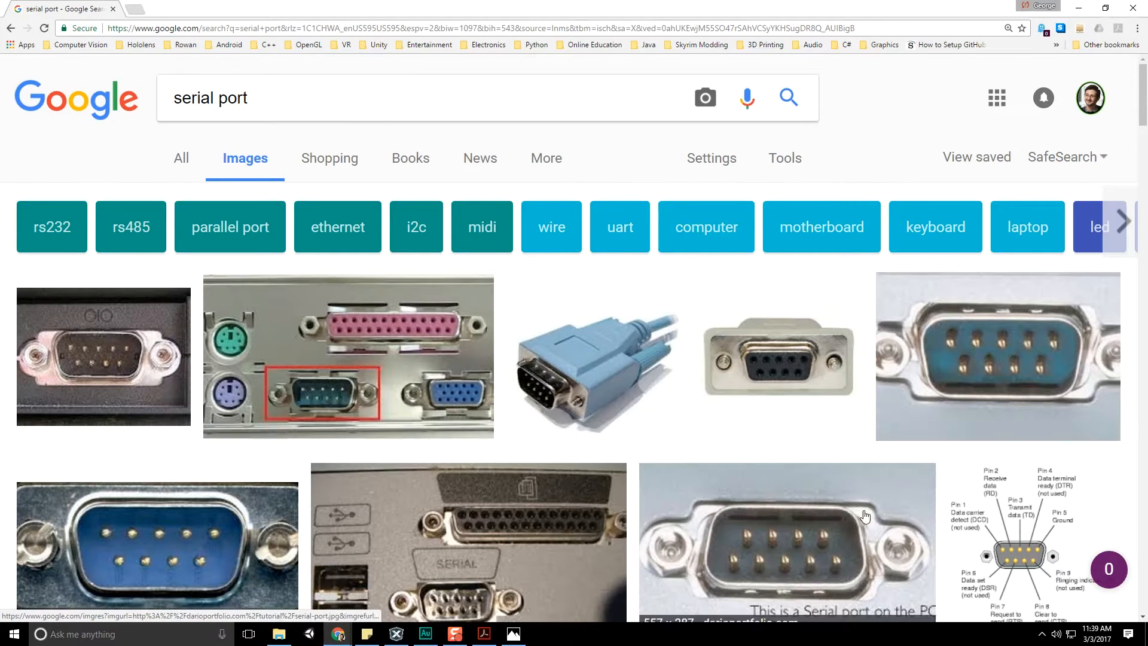
{"action": "mouse_move", "coordinate": [128, 327]}
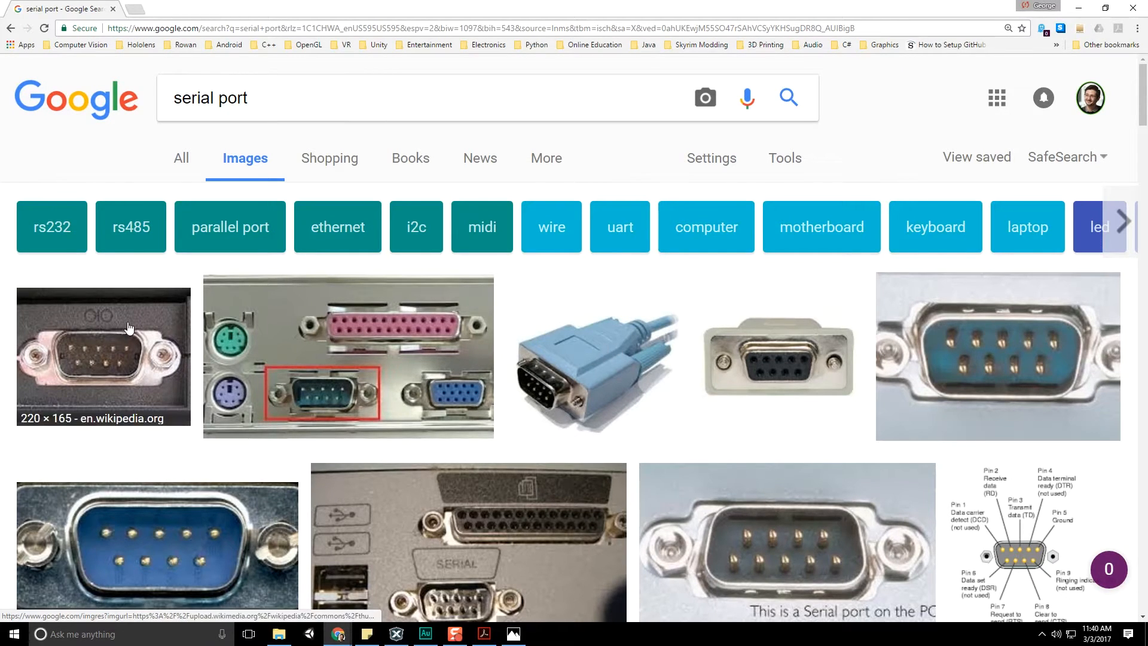
Scroll the 'serial port' image results to more connector photos and a pinout diagram.
{"action": "scroll", "scroll_direction": "down", "scroll_amount": 3}
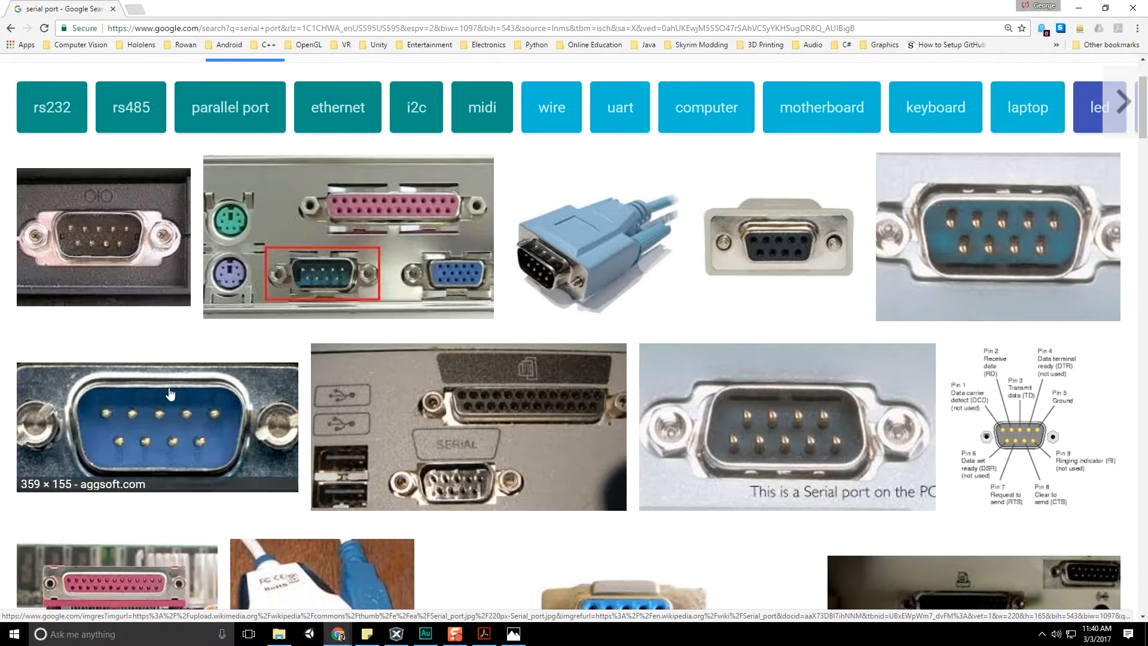
{"action": "mouse_move", "coordinate": [1067, 427]}
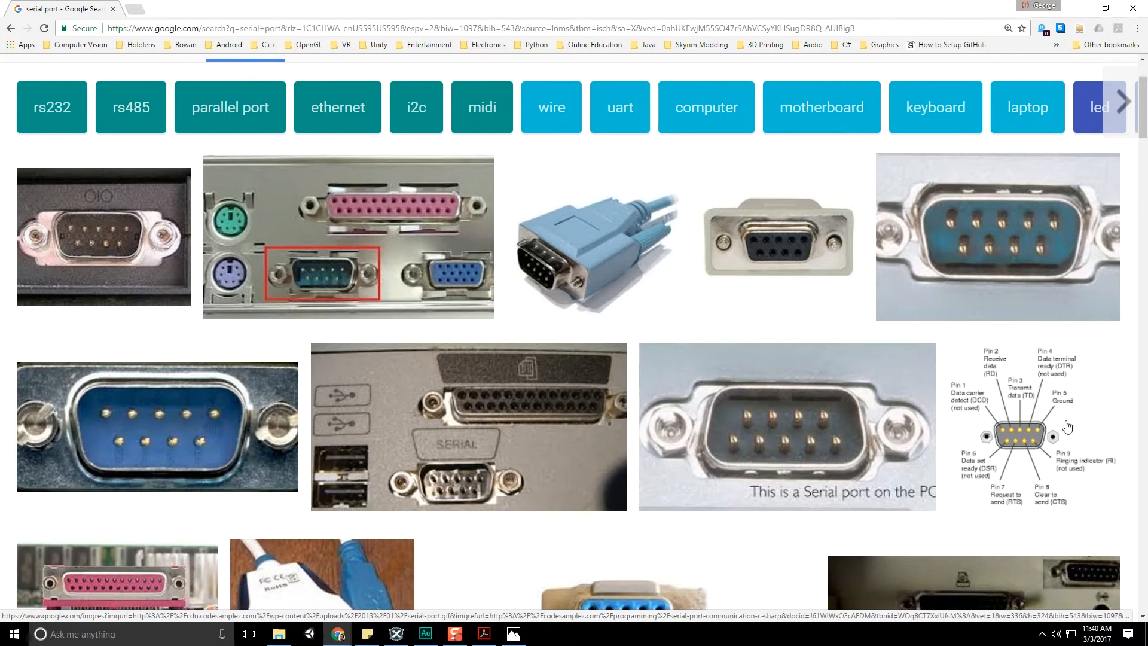
{"action": "mouse_move", "coordinate": [228, 368]}
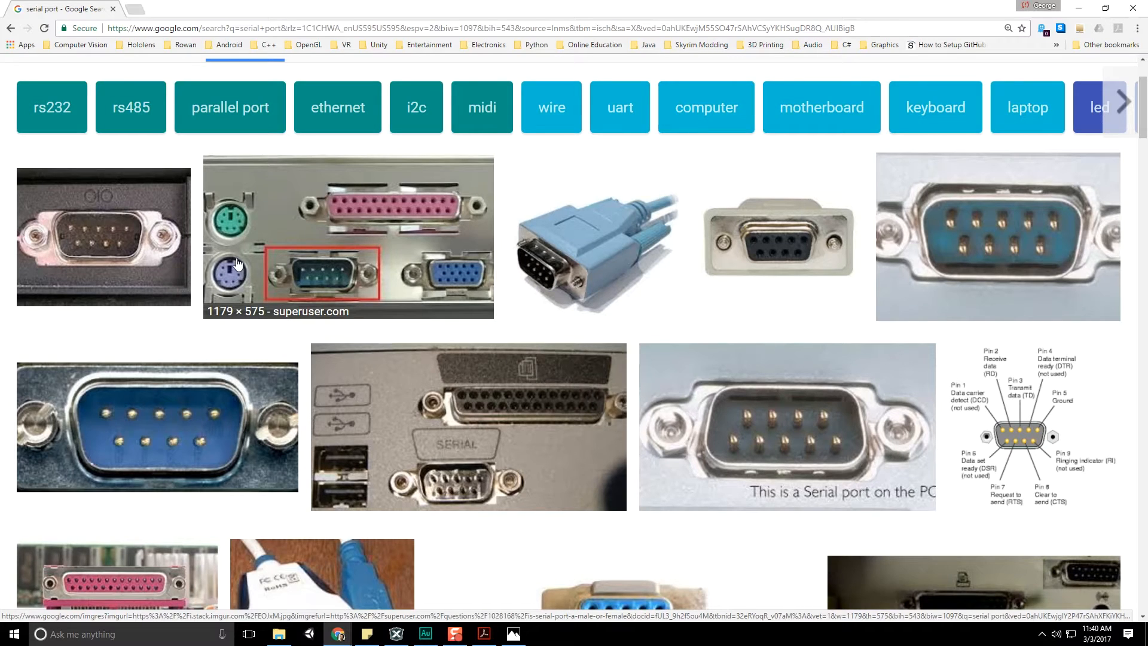
{"action": "mouse_move", "coordinate": [1057, 126]}
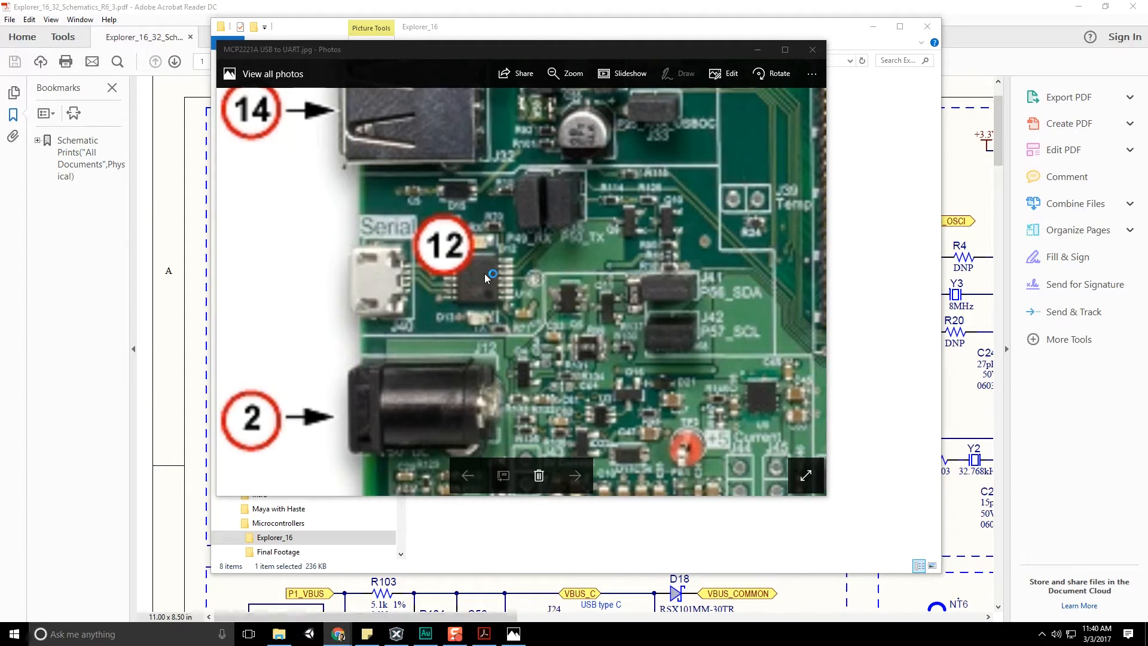
{"action": "mouse_move", "coordinate": [366, 303]}
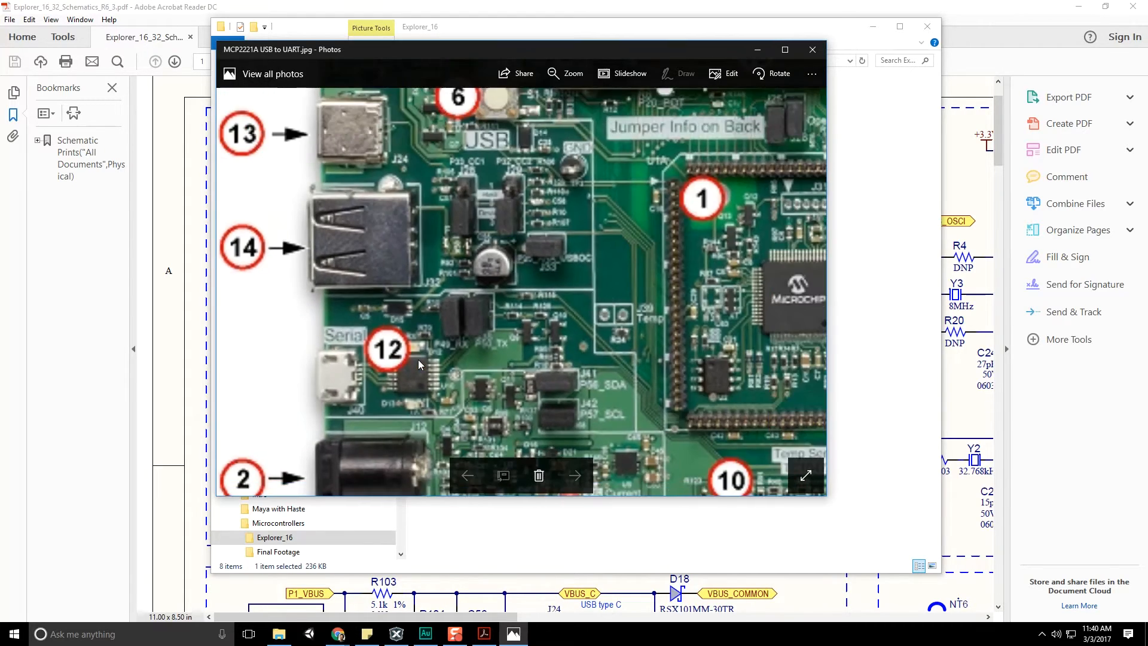
{"action": "left_click", "coordinate": [576, 475]}
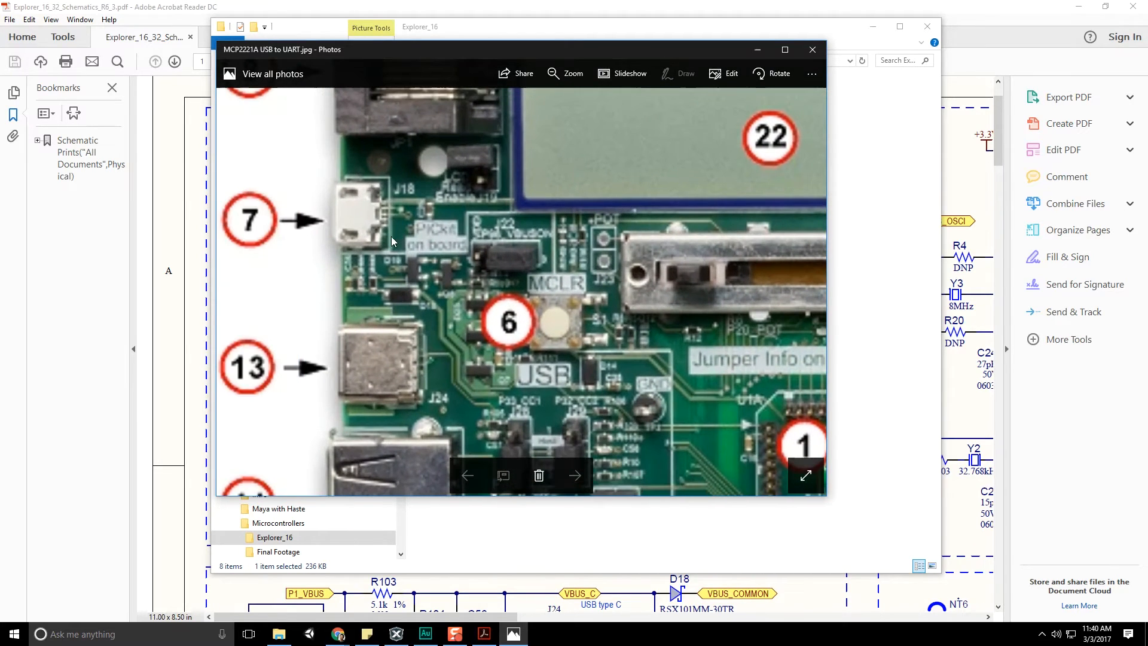
{"action": "mouse_move", "coordinate": [377, 233]}
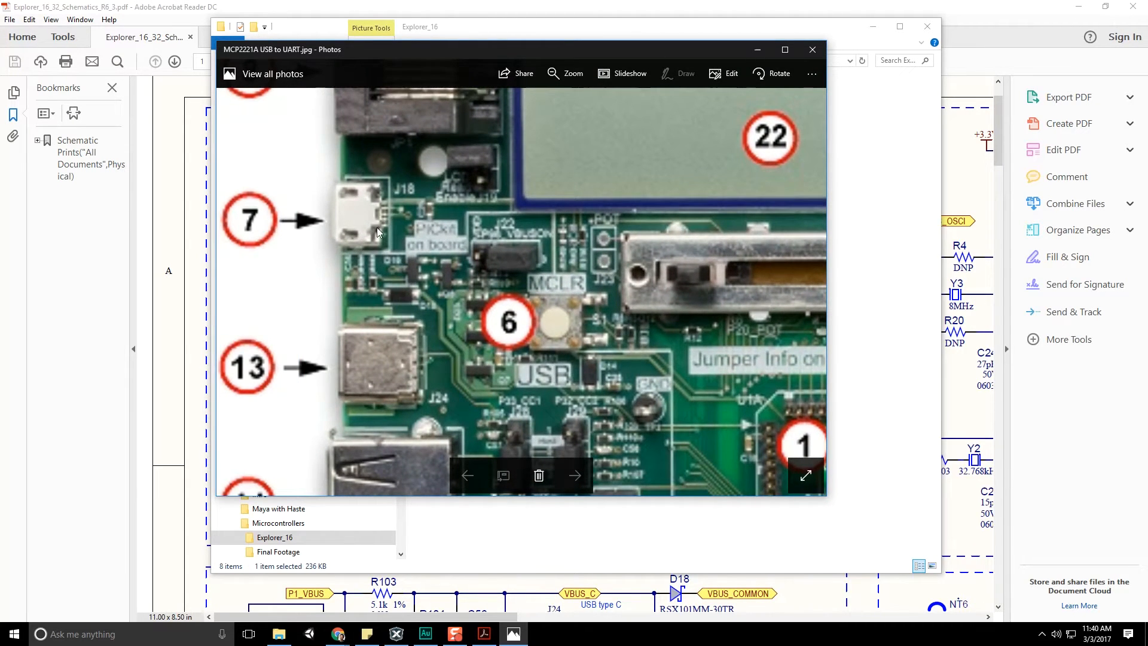
{"action": "left_click", "coordinate": [576, 476]}
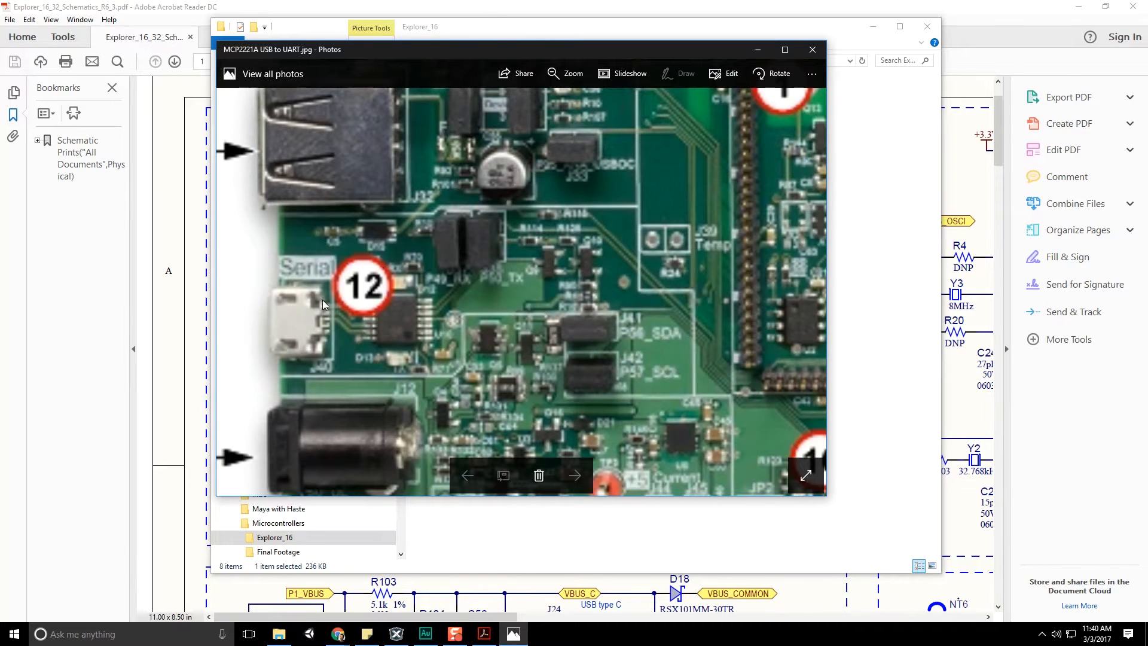
{"action": "mouse_move", "coordinate": [331, 316]}
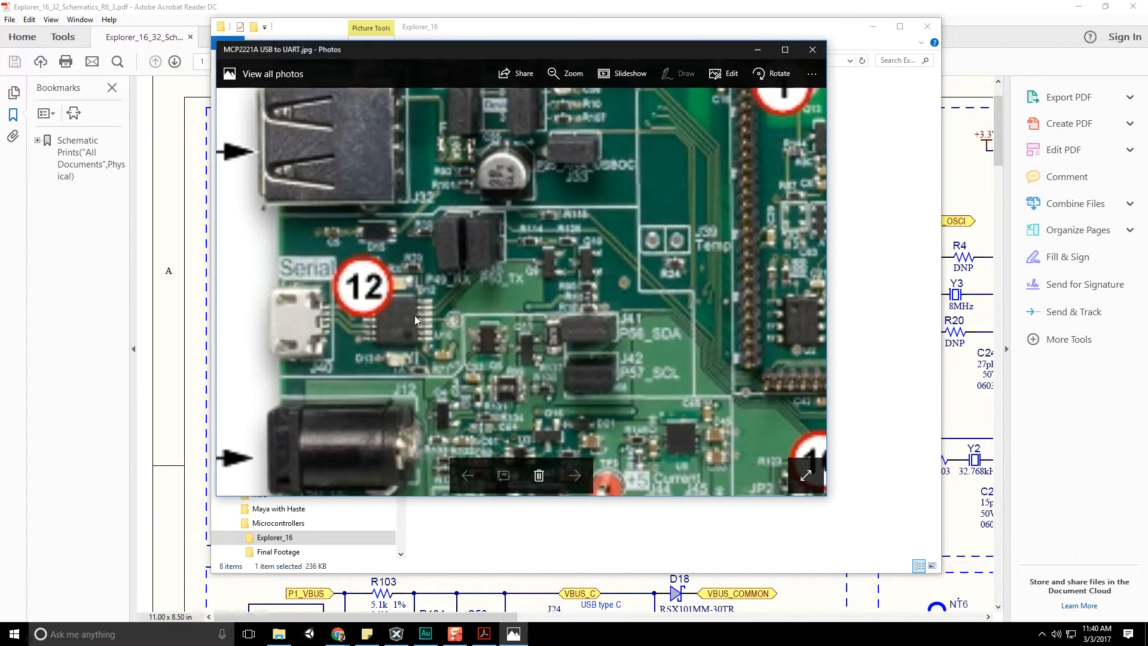
{"action": "mouse_move", "coordinate": [500, 40]}
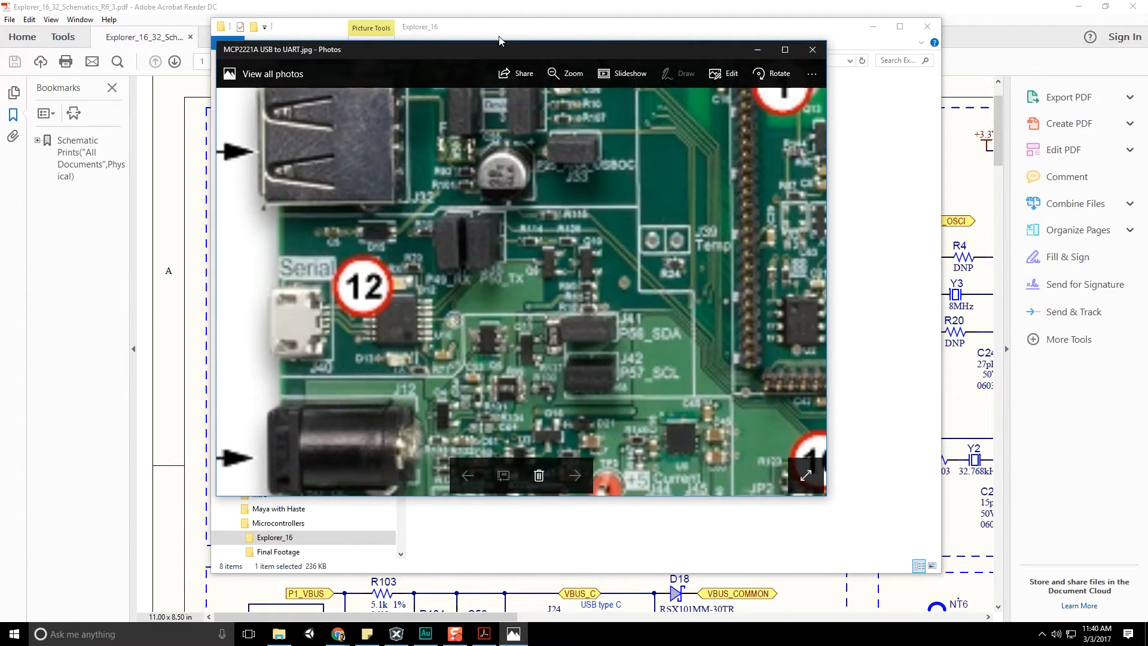
Return to the USB to UART schematic and scroll to the MCP2221A and J38/J37 headers.
{"action": "left_click", "coordinate": [811, 49]}
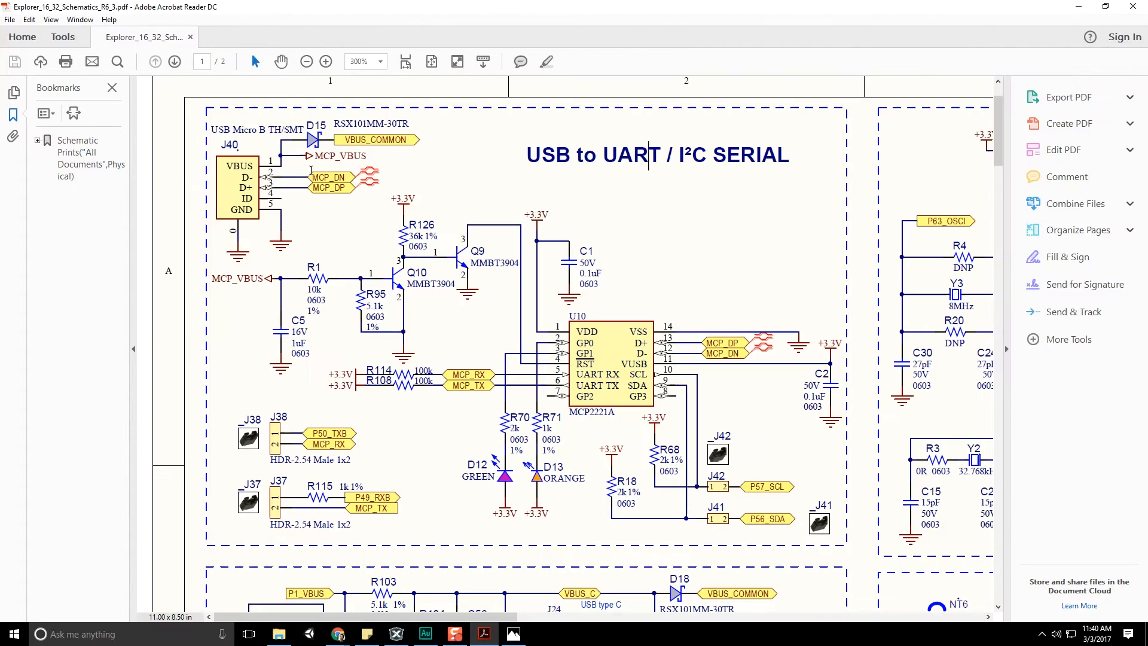
{"action": "mouse_move", "coordinate": [560, 382]}
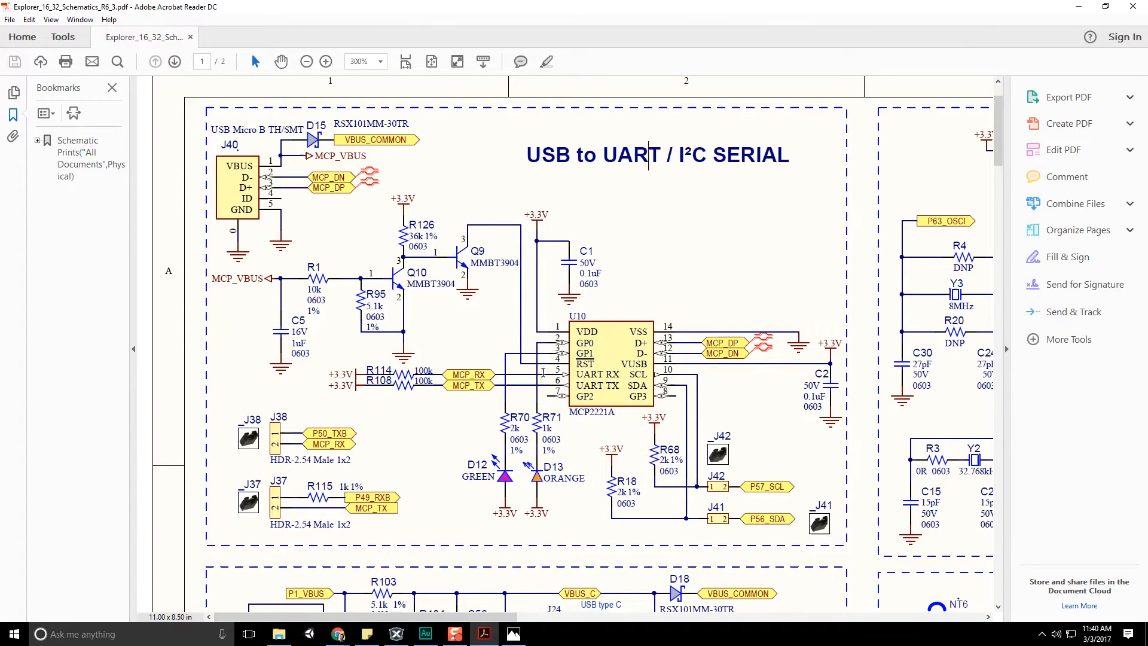
{"action": "mouse_move", "coordinate": [610, 391]}
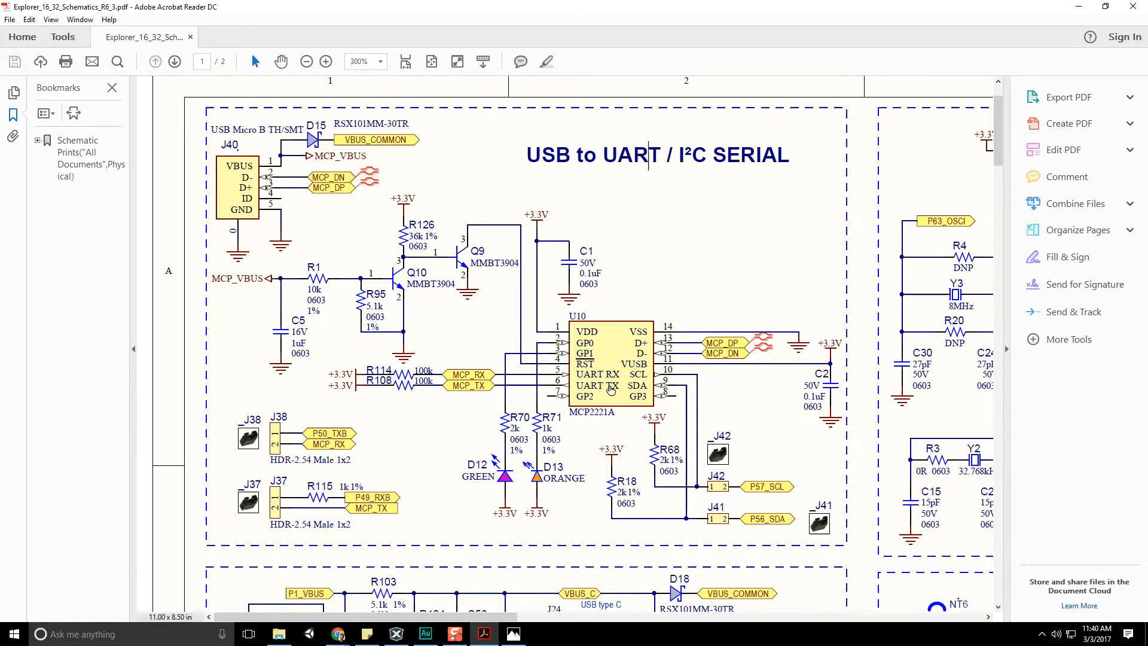
{"action": "mouse_move", "coordinate": [557, 381]}
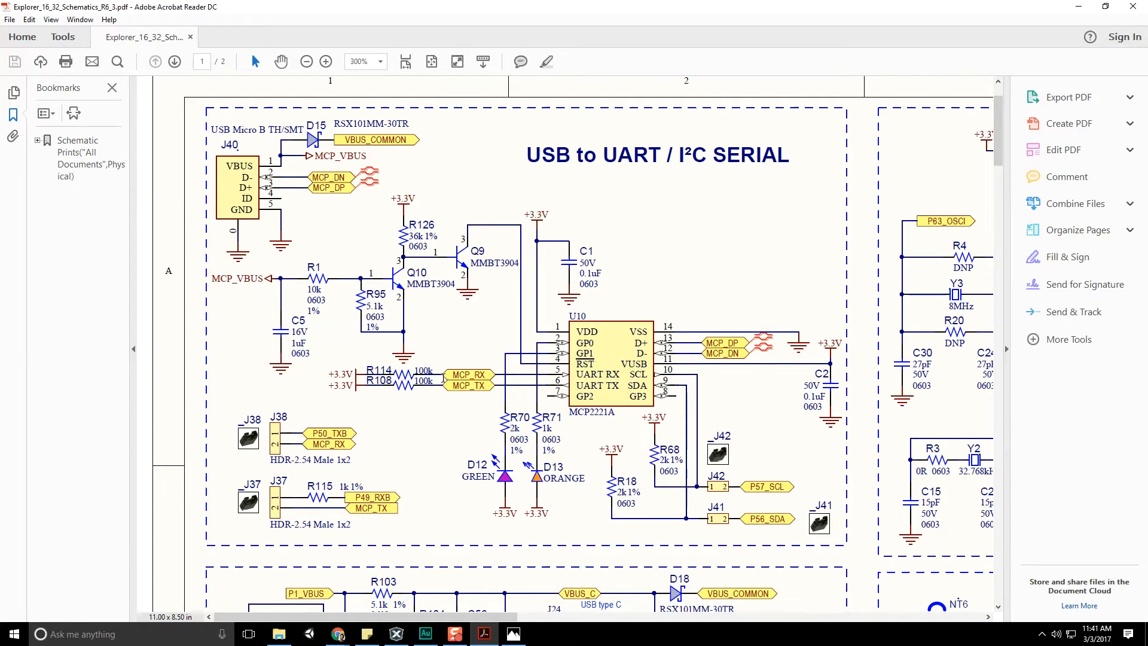
{"action": "mouse_move", "coordinate": [432, 373]}
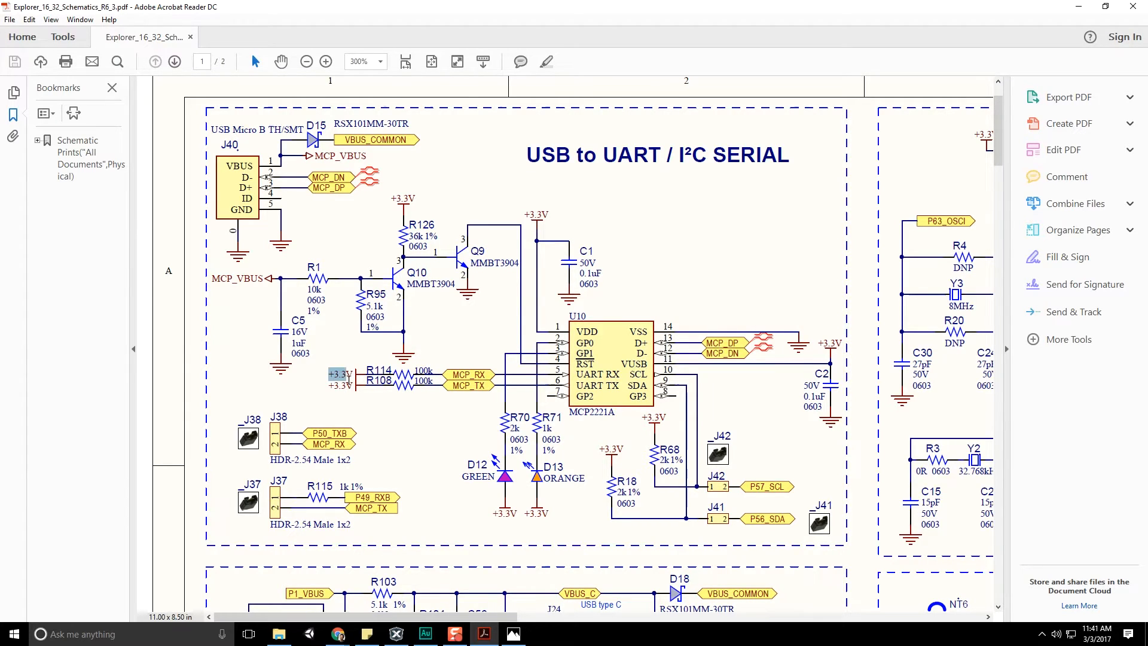
{"action": "mouse_move", "coordinate": [257, 448]}
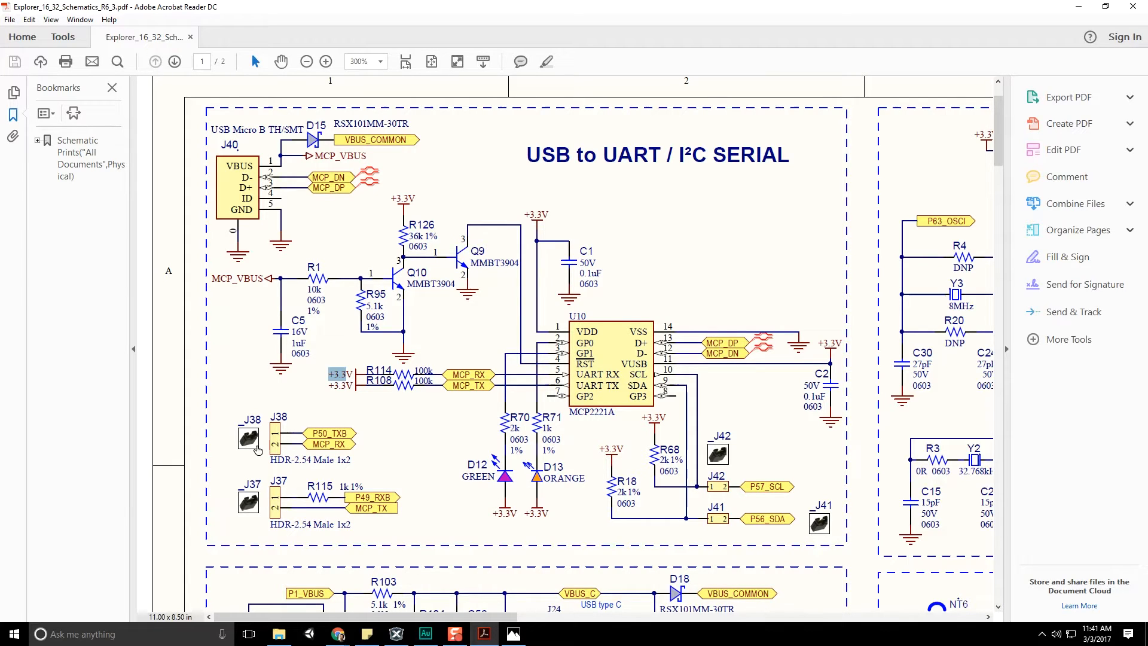
{"action": "scroll", "scroll_direction": "down", "scroll_amount": 3}
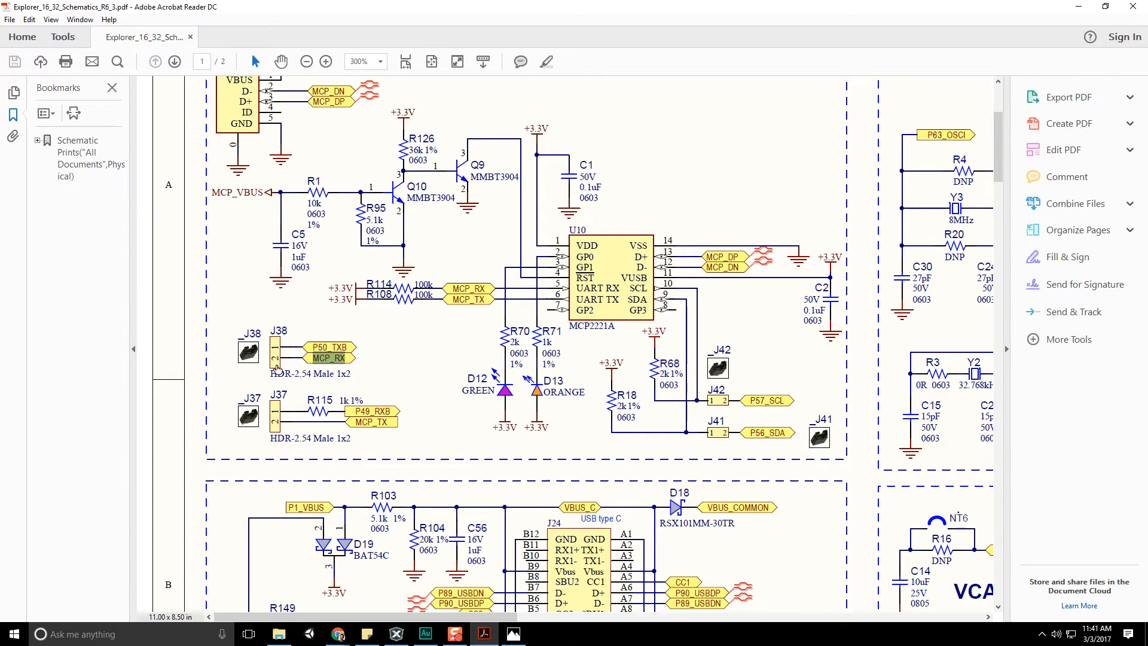
{"action": "mouse_move", "coordinate": [261, 340]}
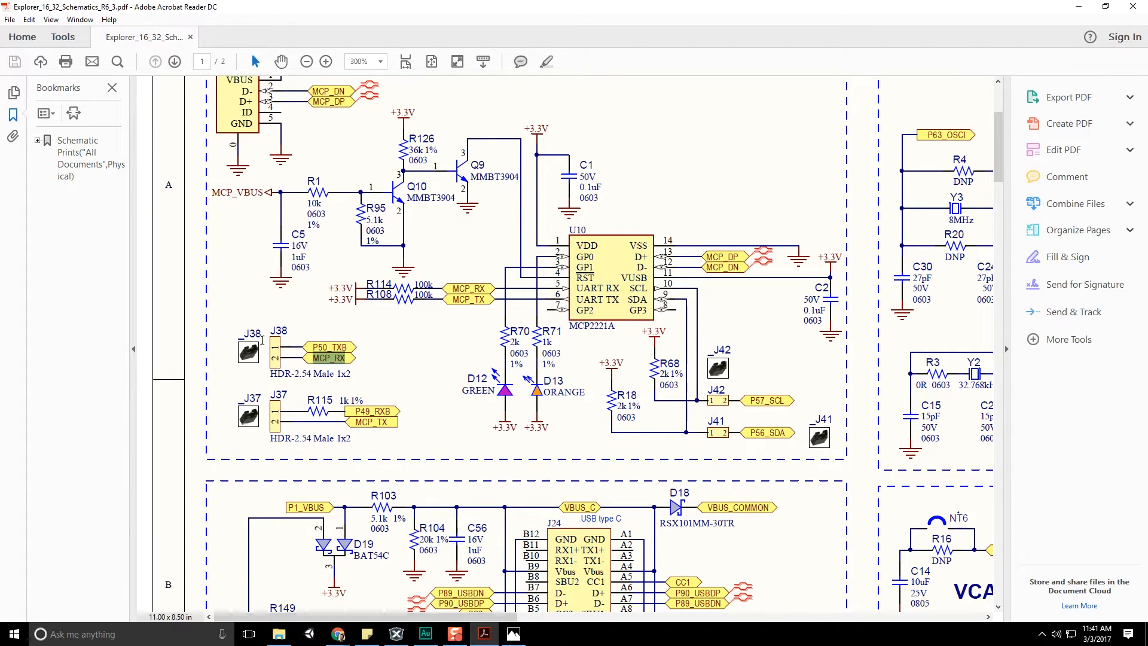
{"action": "mouse_move", "coordinate": [328, 367]}
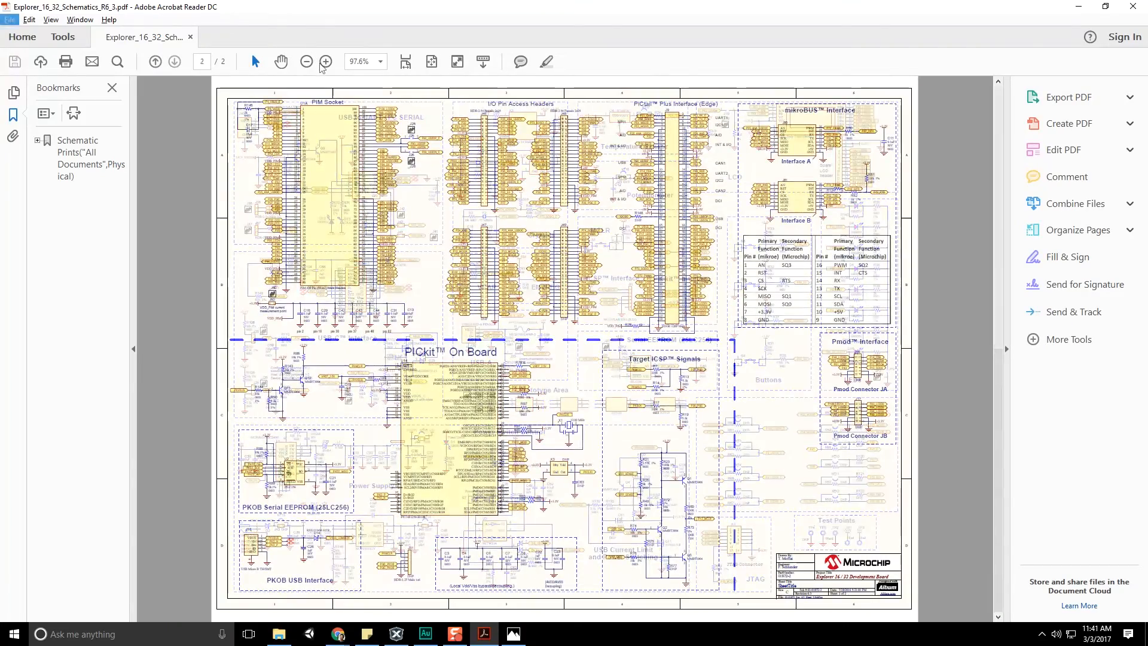
Zoom into schematic page 2's PIM socket to locate the P49_RXB and P50_TXB pins.
{"action": "left_click", "coordinate": [326, 61]}
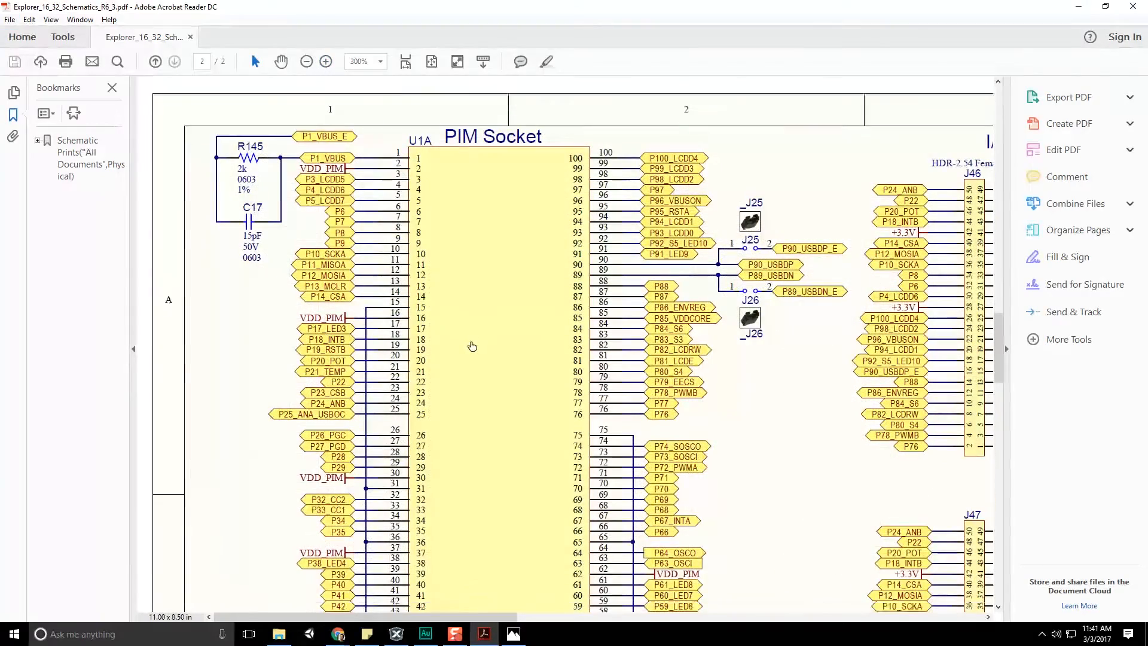
{"action": "scroll", "scroll_direction": "down", "scroll_amount": 3}
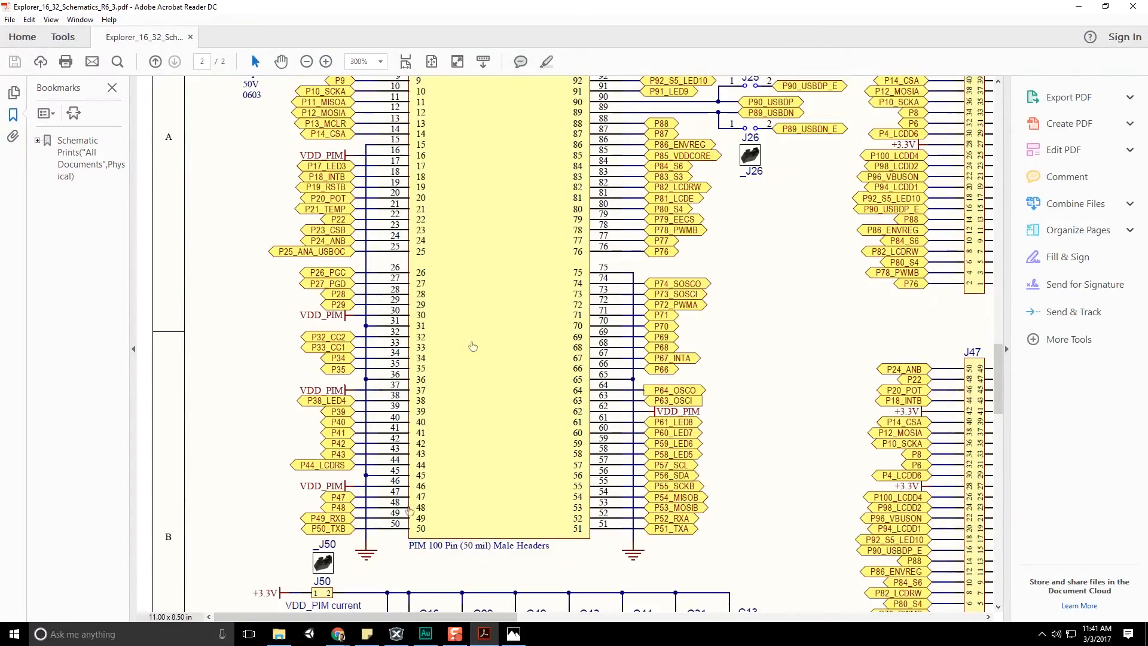
{"action": "mouse_move", "coordinate": [423, 524]}
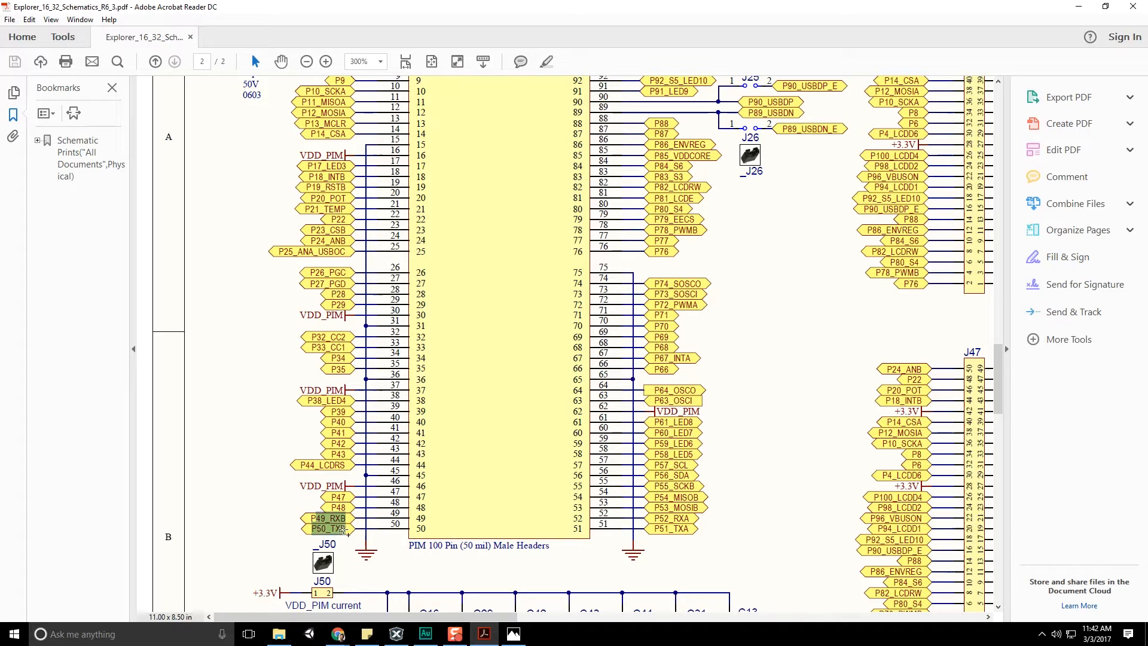
{"action": "left_click", "coordinate": [396, 634]}
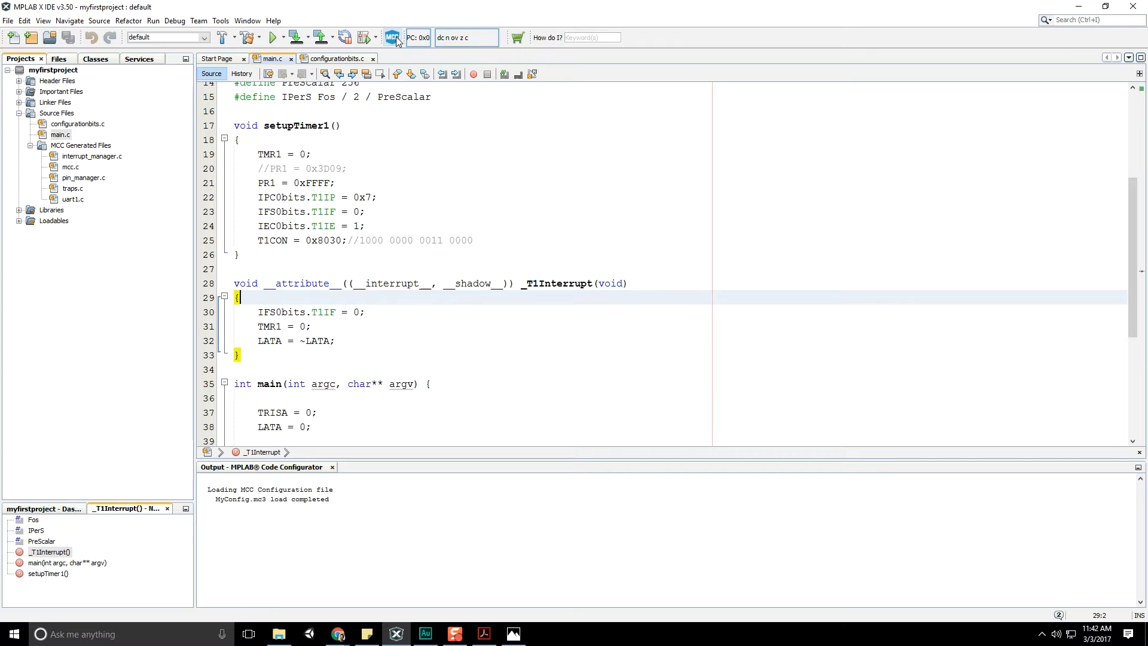
{"action": "mouse_move", "coordinate": [392, 37]}
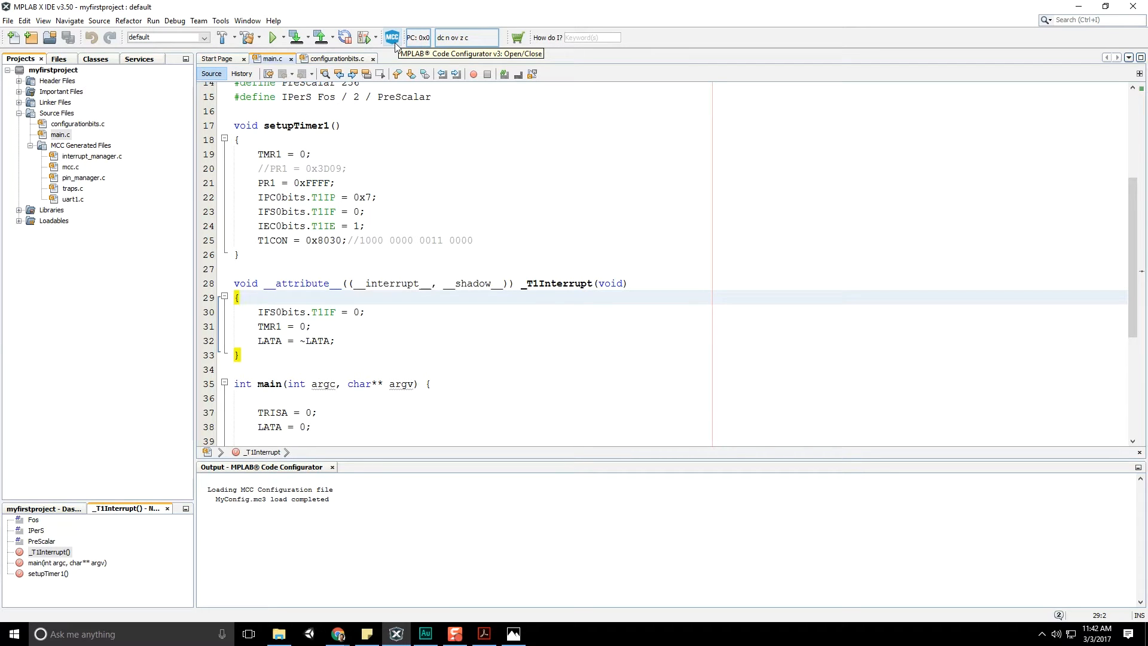
{"action": "mouse_move", "coordinate": [404, 80]}
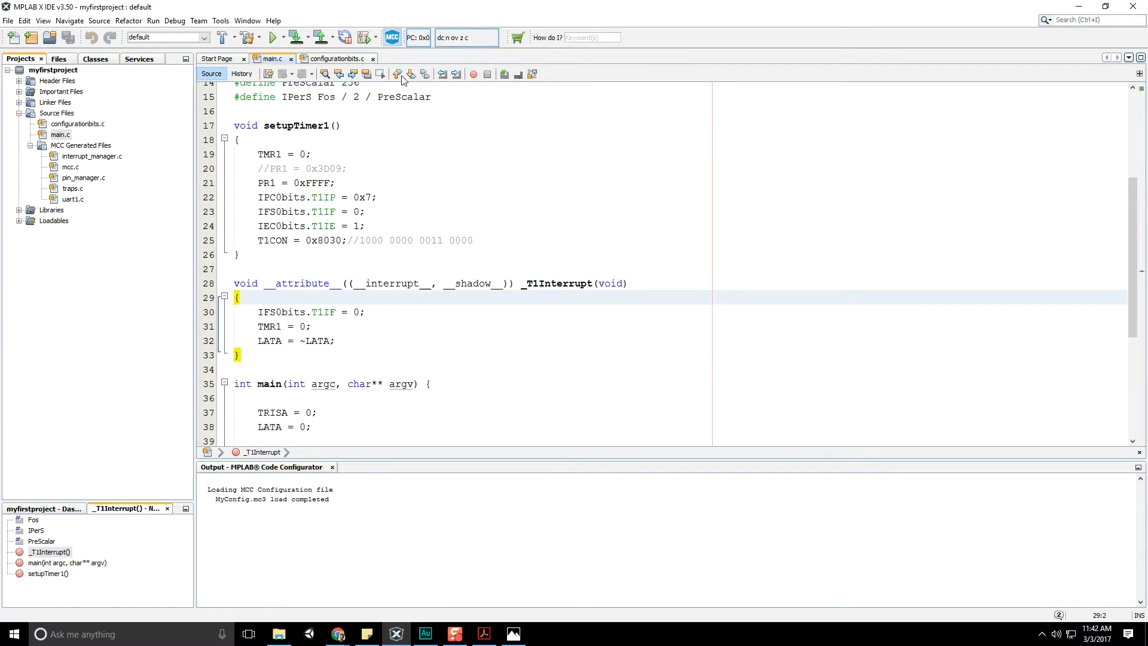
Launch MCC to view the PIC24FJ256GA110 pin manager with its UART1 pin assignments.
{"action": "left_click", "coordinate": [392, 37]}
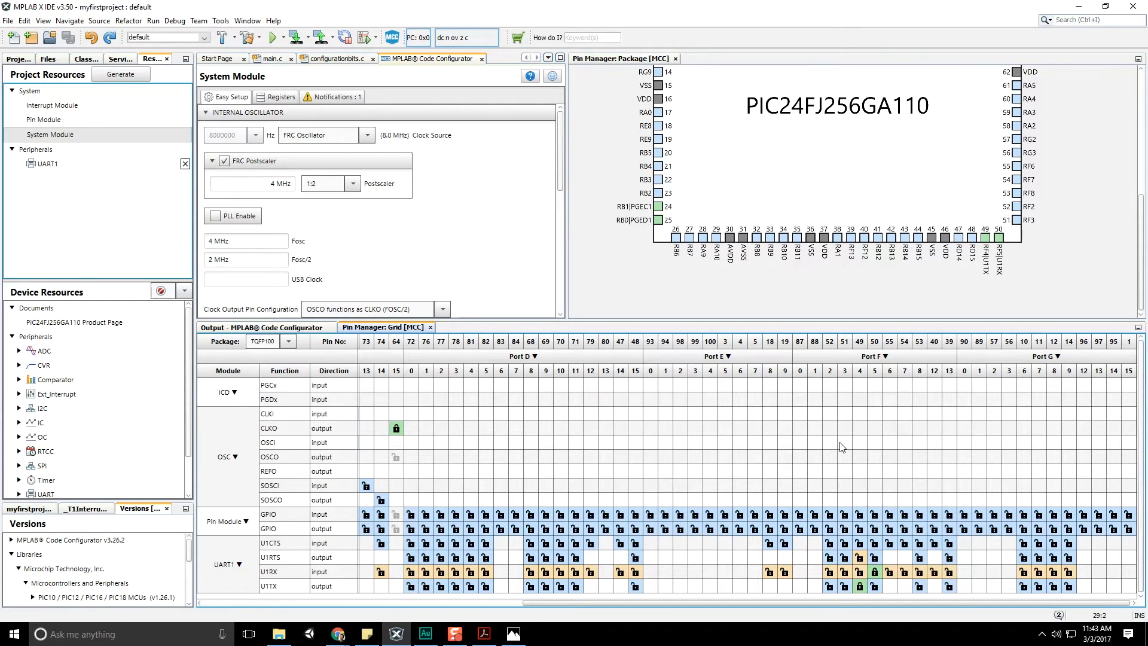
{"action": "mouse_move", "coordinate": [853, 119]}
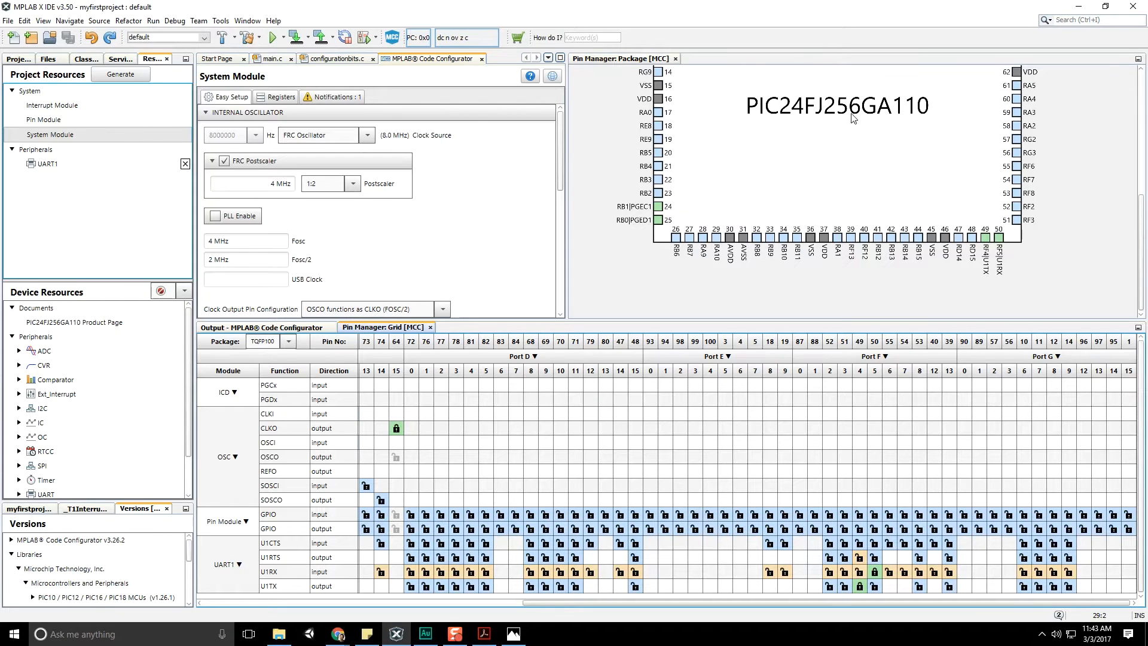
{"action": "mouse_move", "coordinate": [810, 171]}
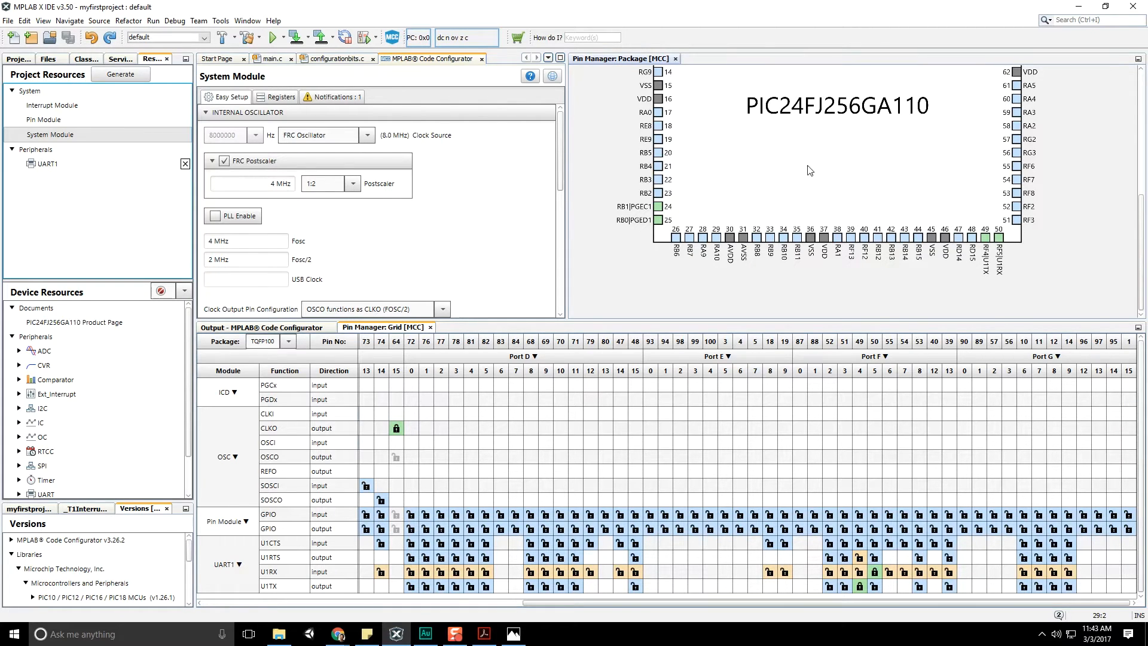
{"action": "mouse_move", "coordinate": [859, 585]}
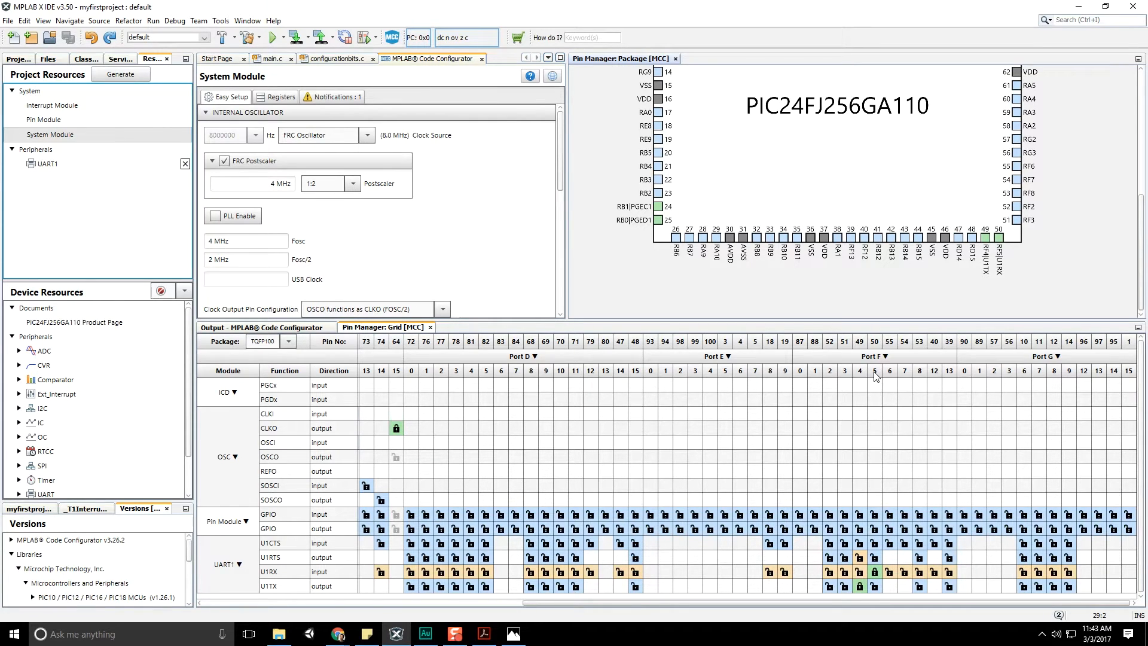
{"action": "mouse_move", "coordinate": [877, 357]}
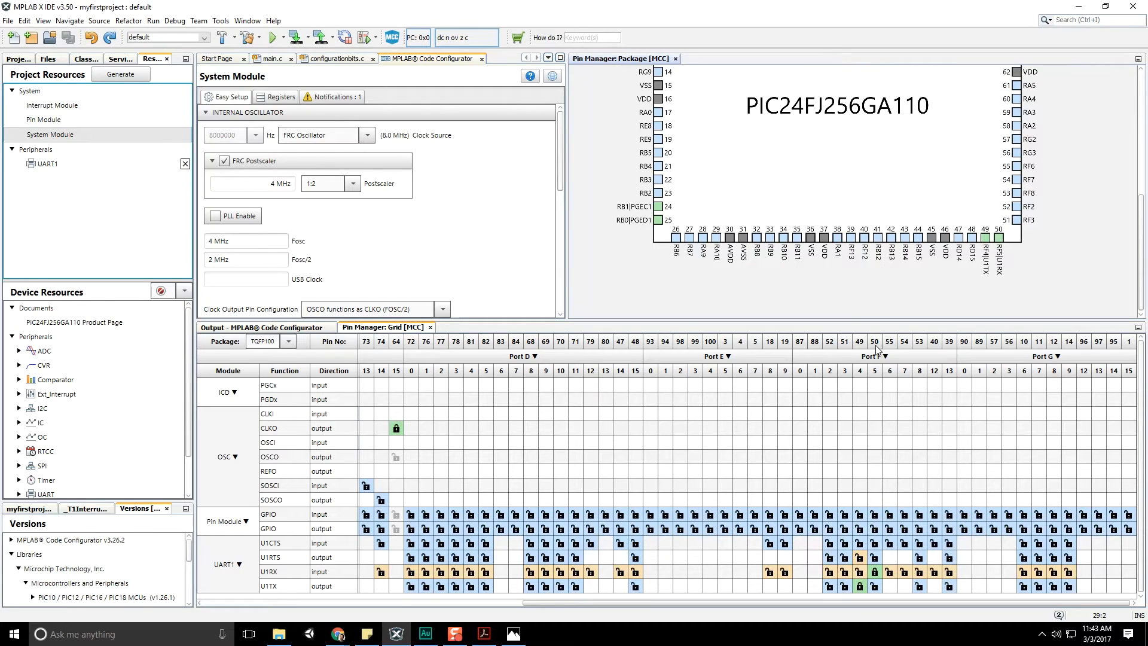
{"action": "mouse_move", "coordinate": [1005, 261]}
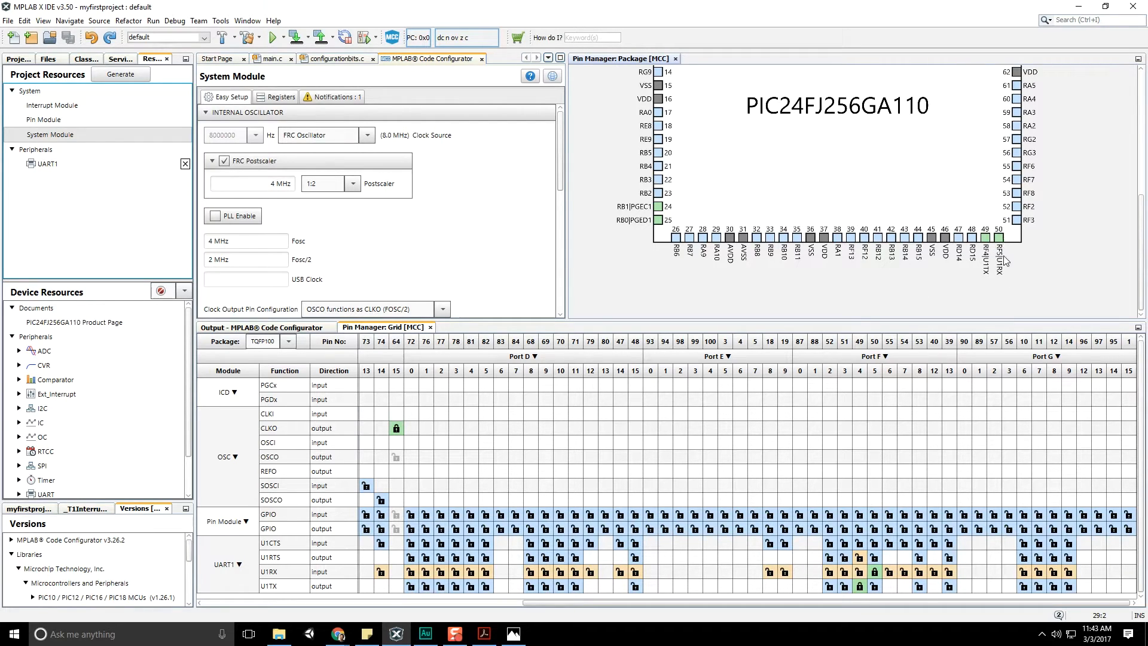
{"action": "mouse_move", "coordinate": [1002, 275]}
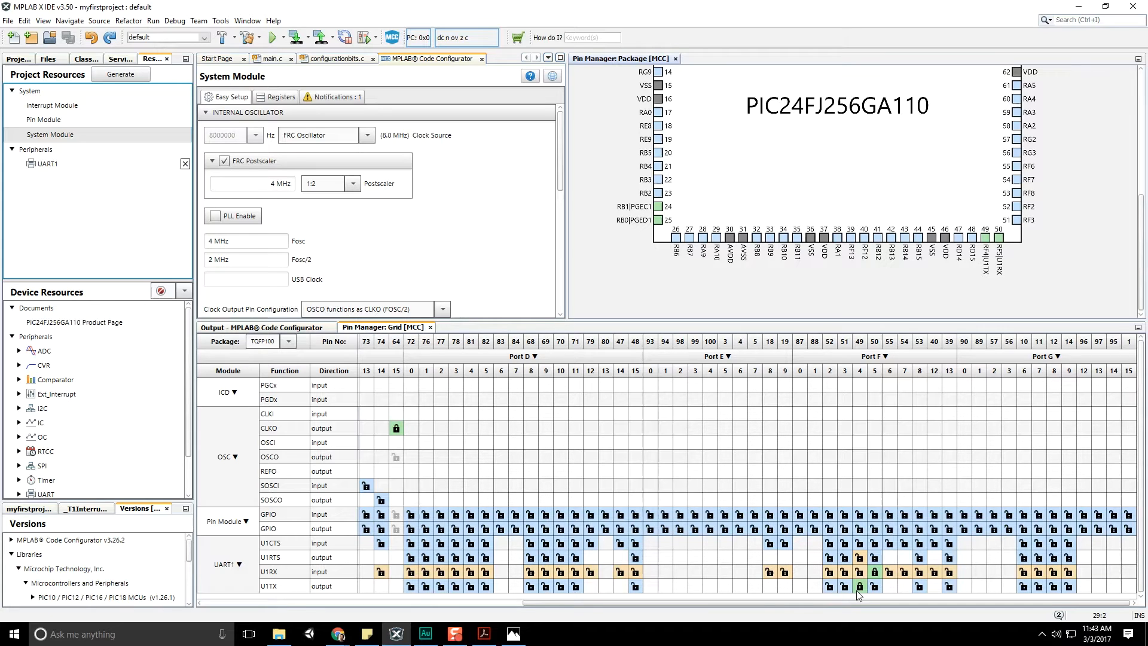
{"action": "mouse_move", "coordinate": [864, 373]}
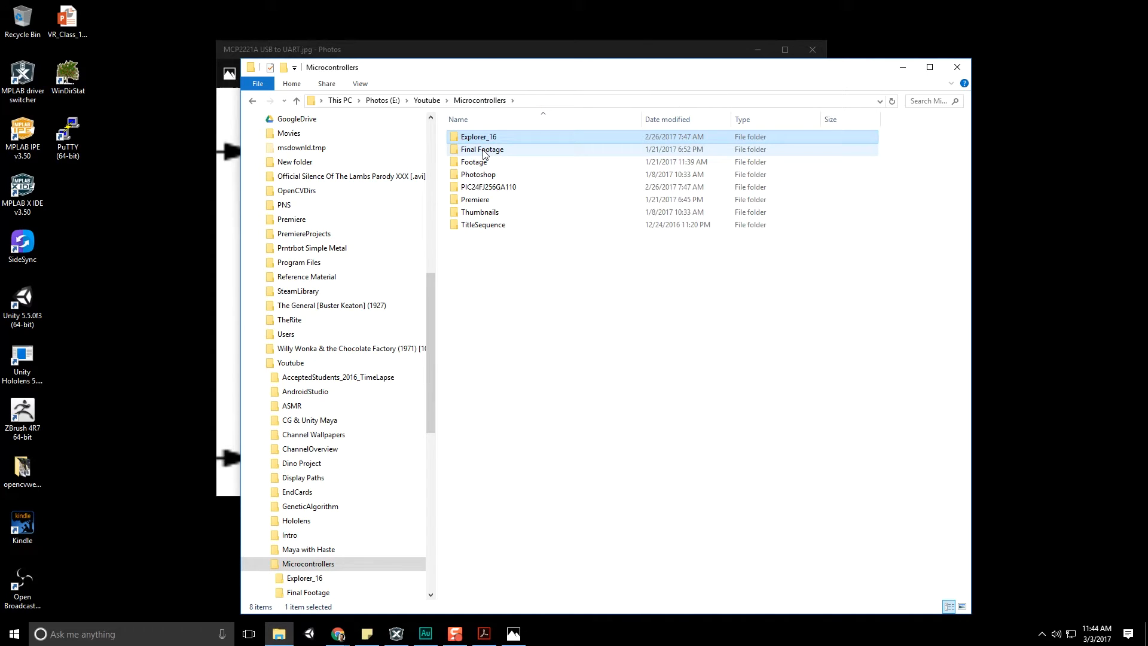
{"action": "mouse_move", "coordinate": [482, 153]}
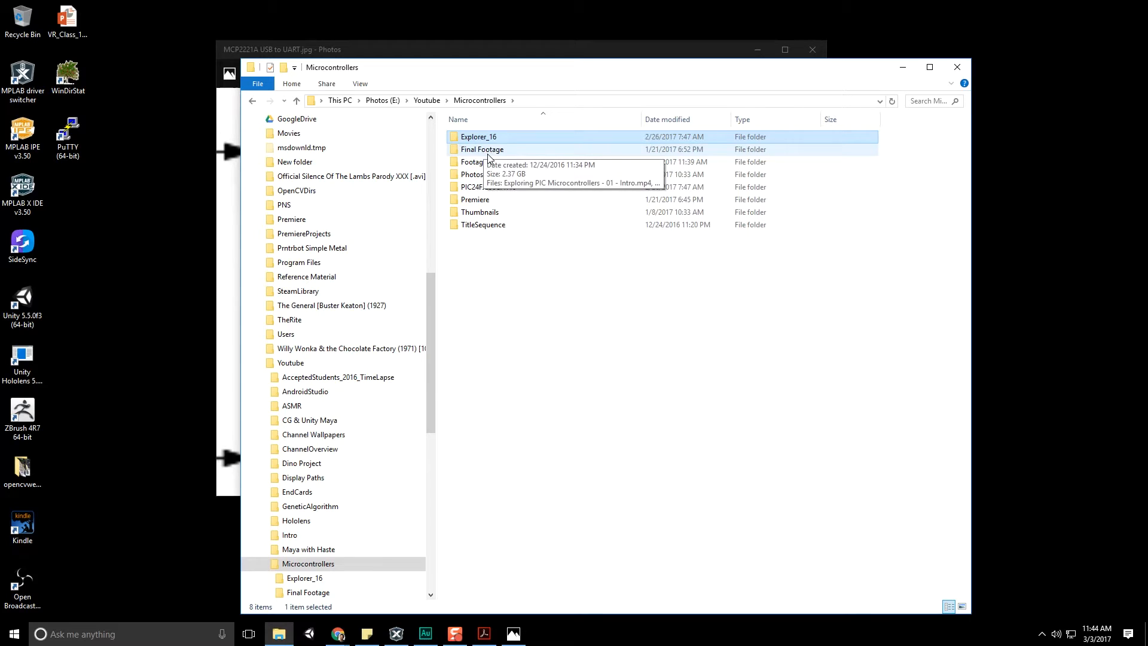
Enter the Microcontrollers\PIC24FJ256GA110 folder to reach the microcontroller's datasheet.
{"action": "double_click", "coordinate": [474, 187]}
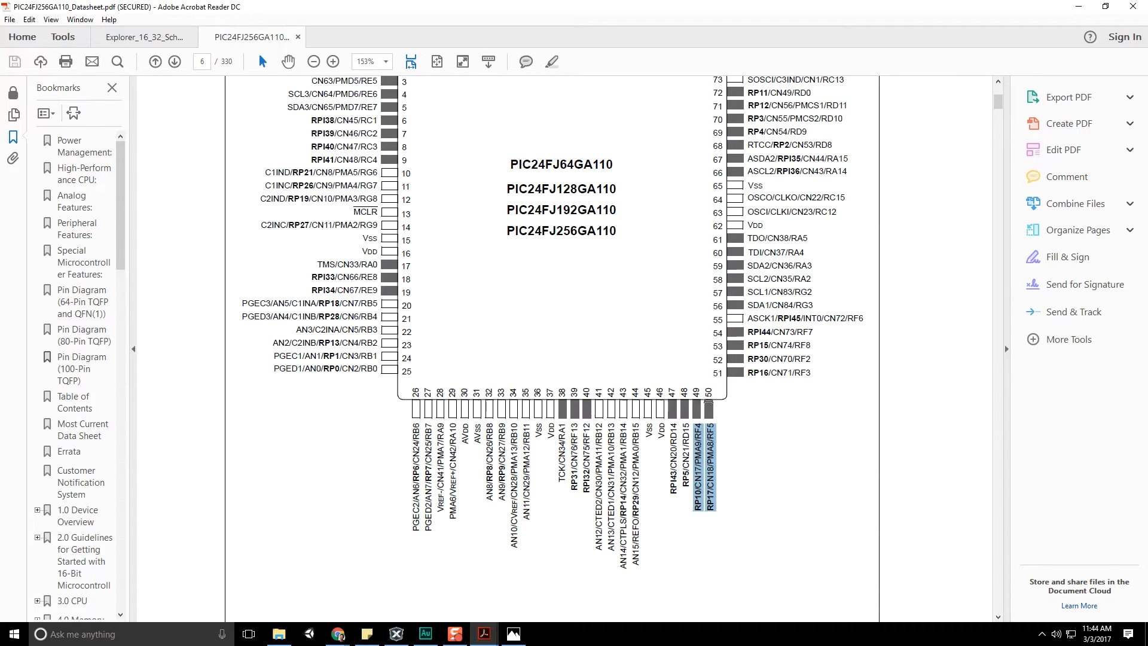
Move to the datasheet's Table of Contents, which lists 17.0 UART at page 193.
{"action": "left_click", "coordinate": [396, 634]}
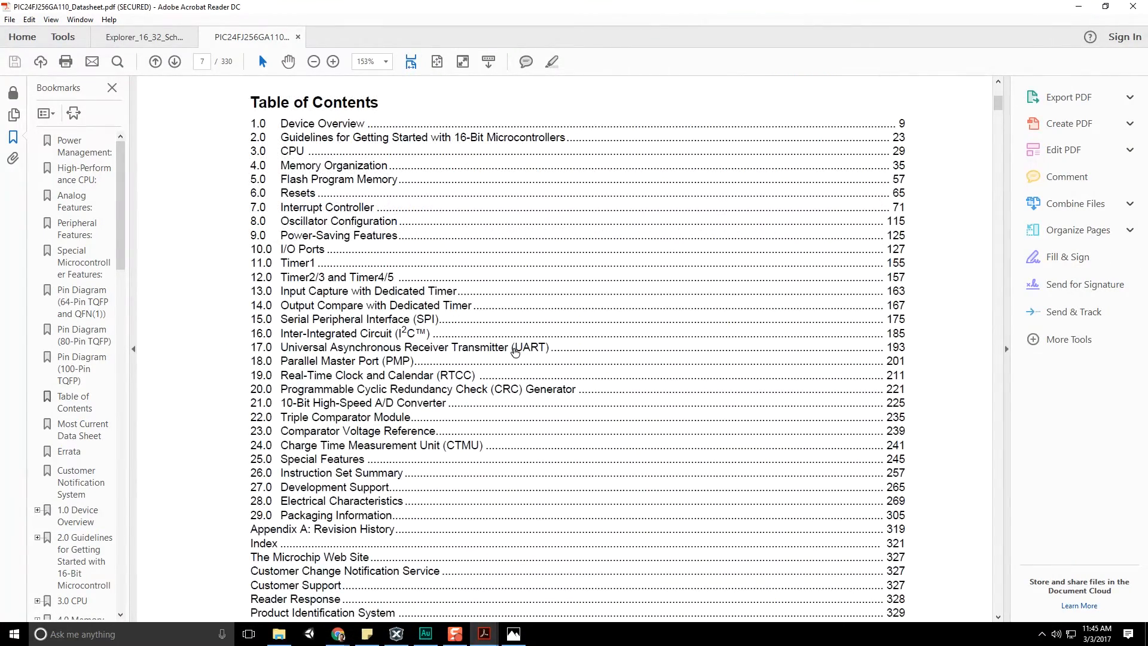
{"action": "mouse_move", "coordinate": [304, 351]}
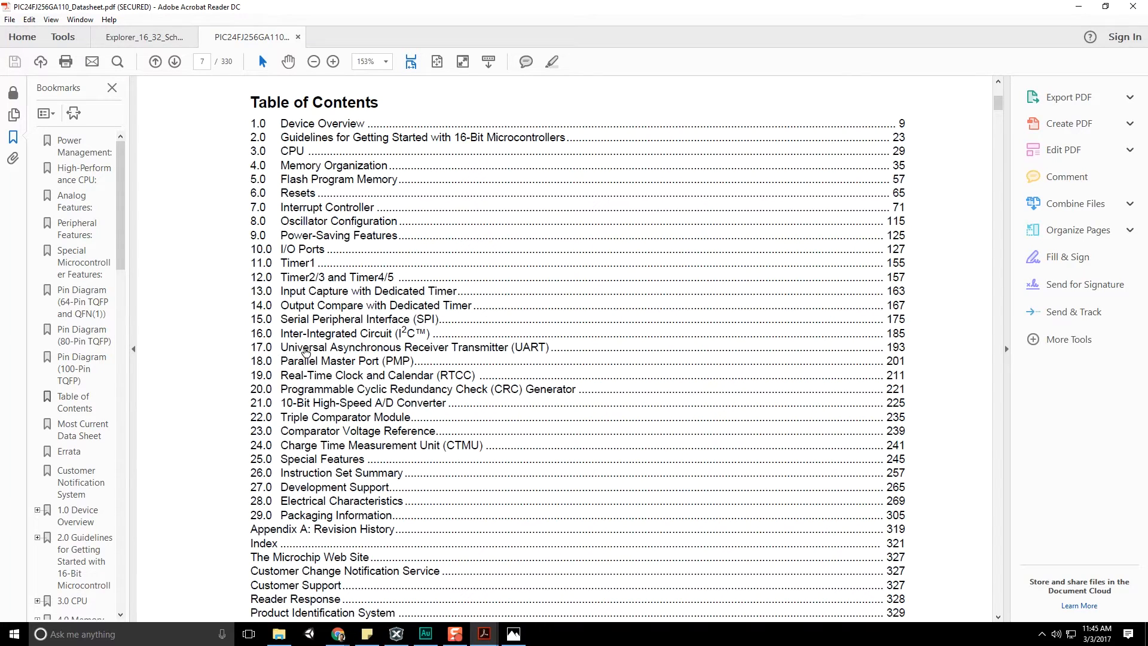
{"action": "mouse_move", "coordinate": [497, 352]}
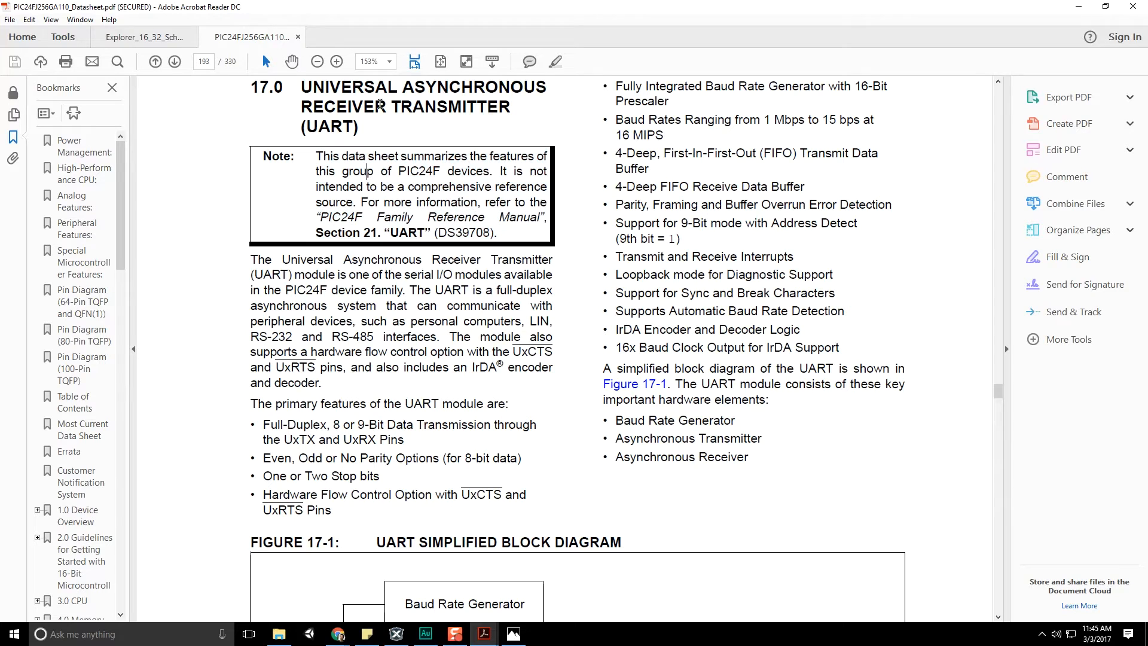
Open UART.pdf from the PIC24FJ256GA110 folder in Acrobat Reader.
{"action": "left_click", "coordinate": [278, 634]}
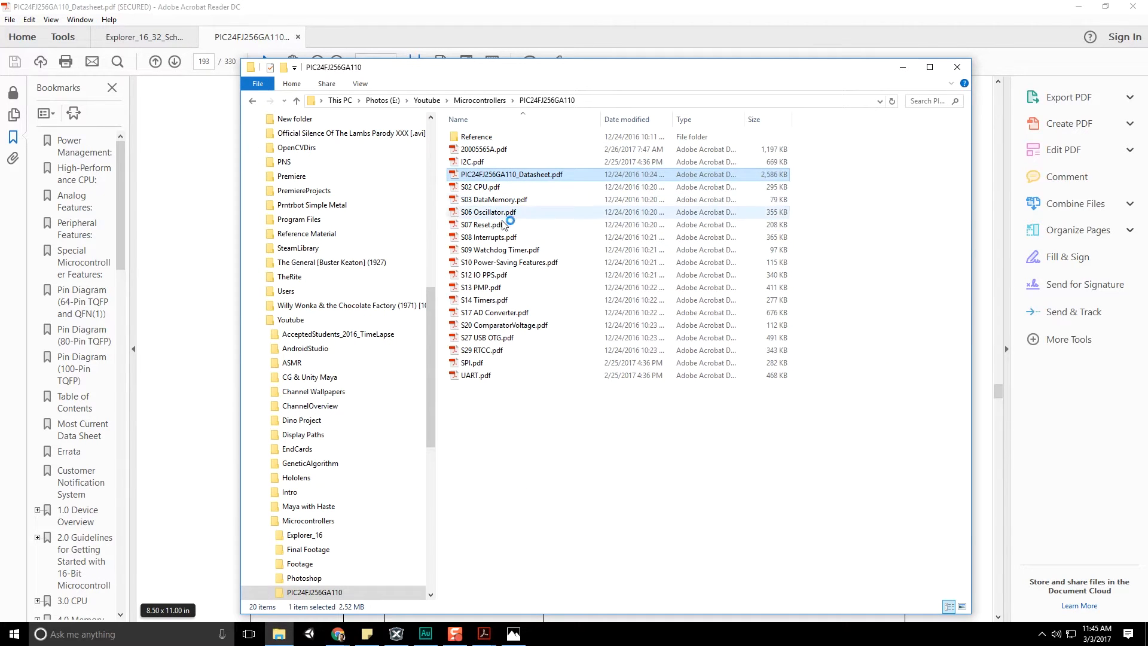
{"action": "left_click", "coordinate": [476, 375]}
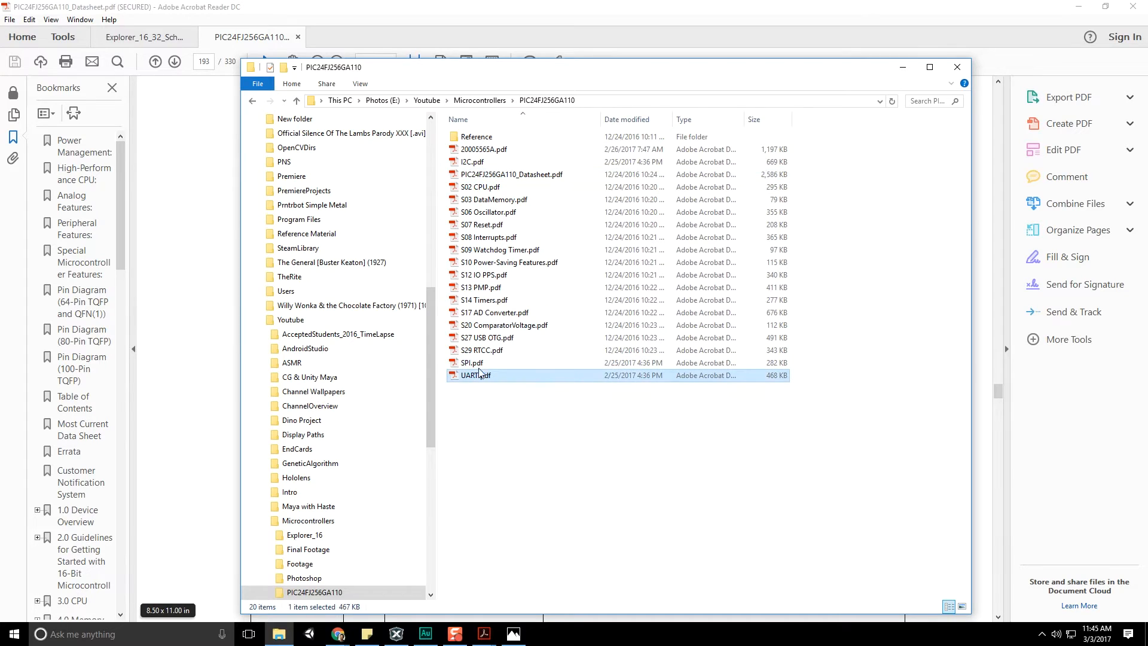
{"action": "double_click", "coordinate": [475, 375]}
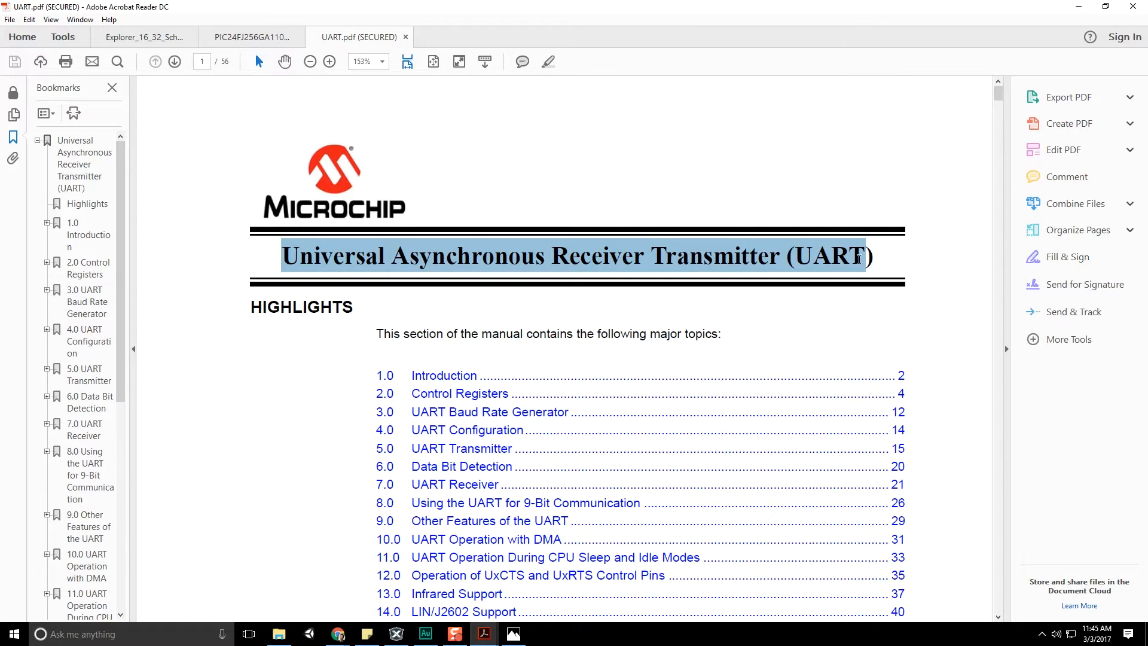
Highlight UART.pdf's Family Reference Manual heading and the superseded-sections sentence.
{"action": "scroll", "scroll_direction": "down", "scroll_amount": 3}
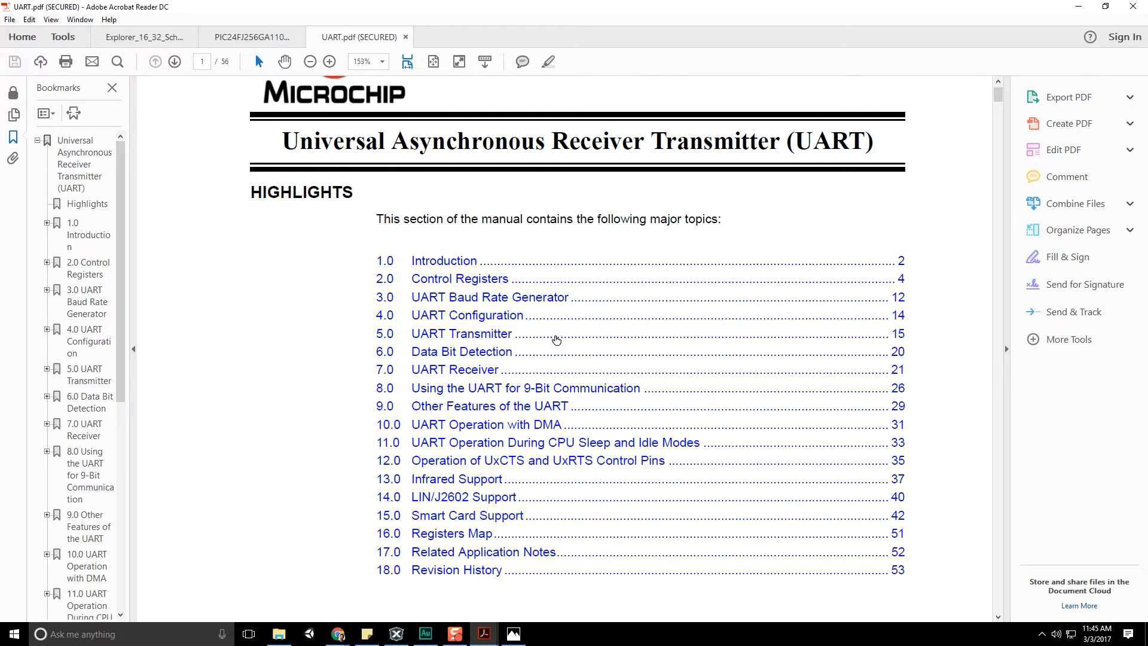
{"action": "left_click", "coordinate": [174, 62]}
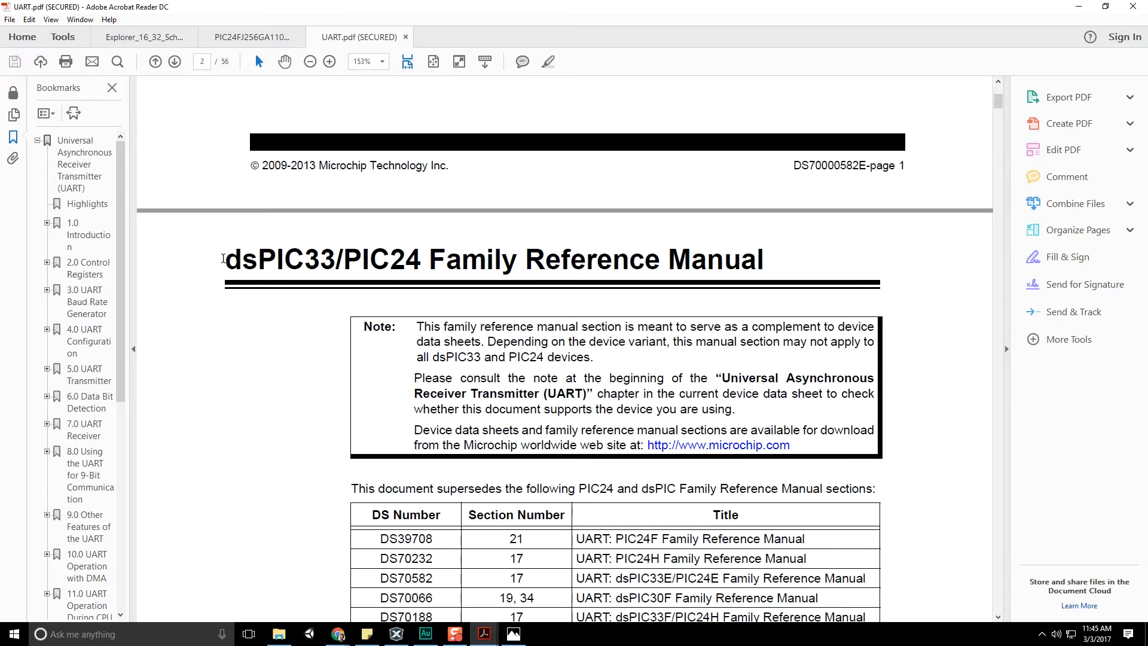
{"action": "left_click_drag", "start_coordinate": [228, 259], "coordinate": [421, 259]}
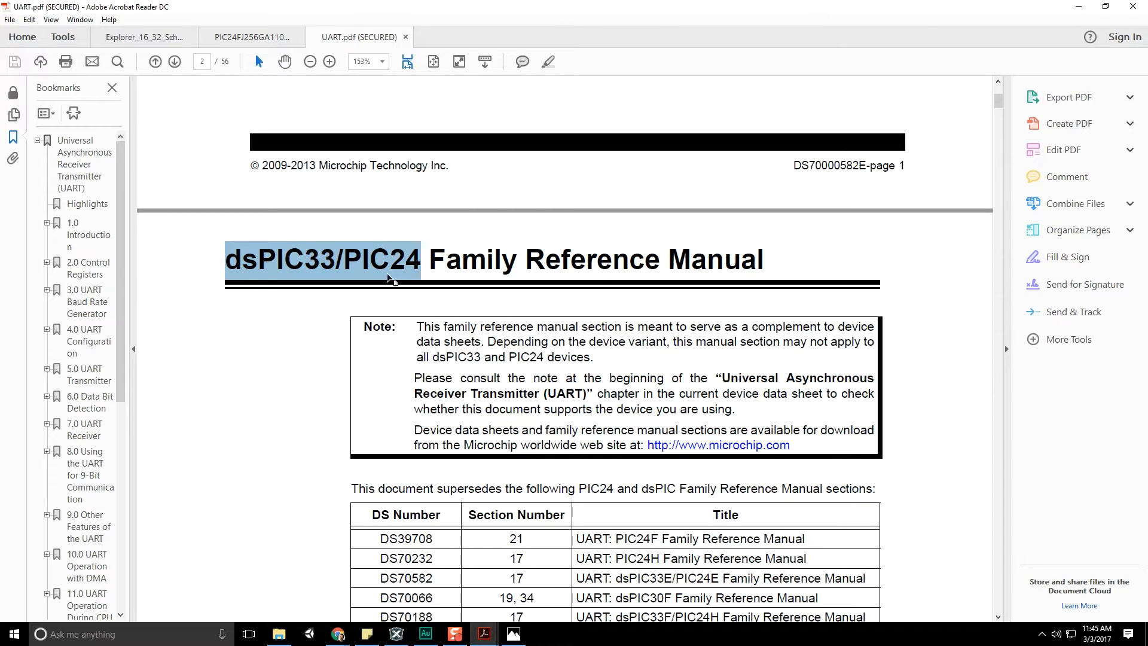
{"action": "scroll", "scroll_direction": "down", "scroll_amount": 3}
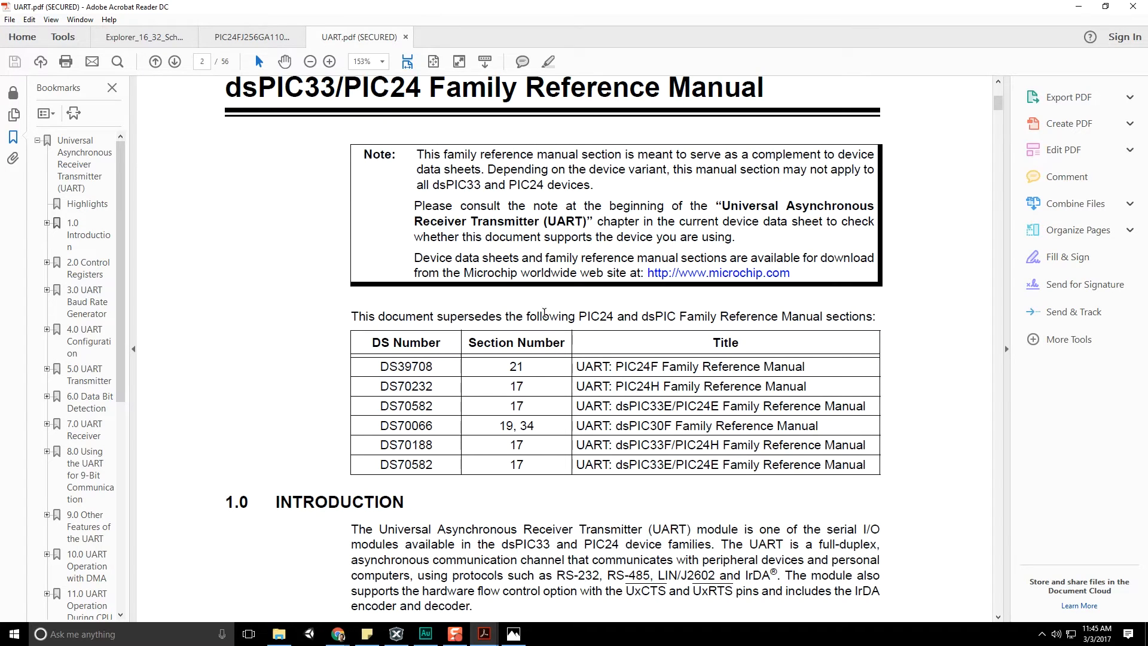
{"action": "left_click_drag", "start_coordinate": [528, 316], "coordinate": [871, 316]}
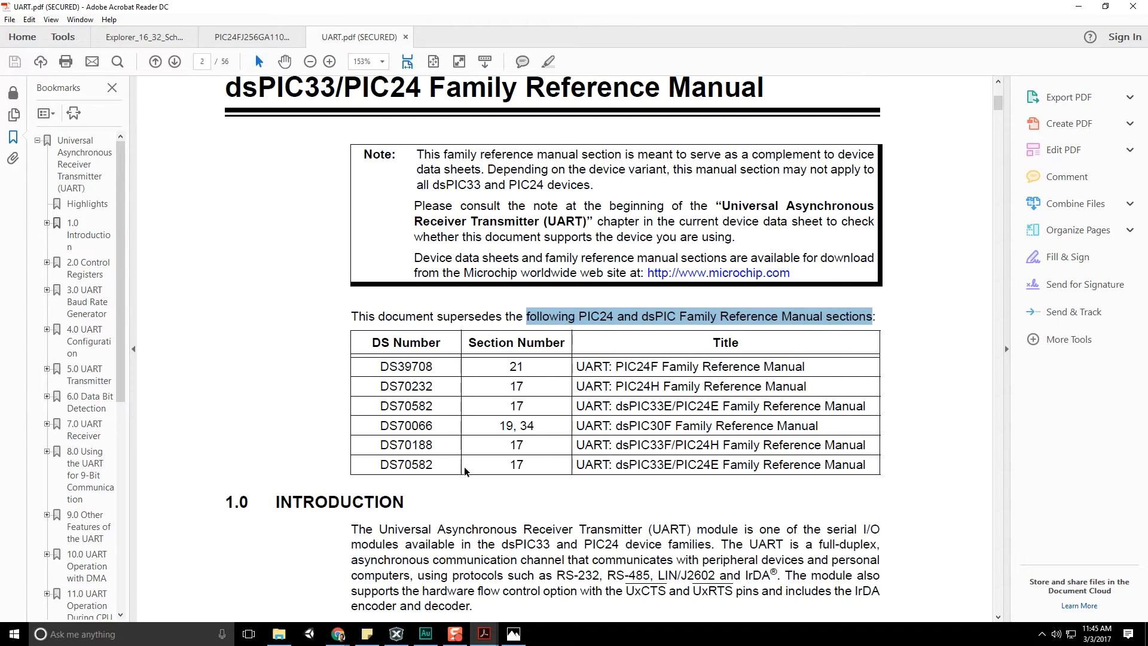
{"action": "left_click", "coordinate": [252, 36]}
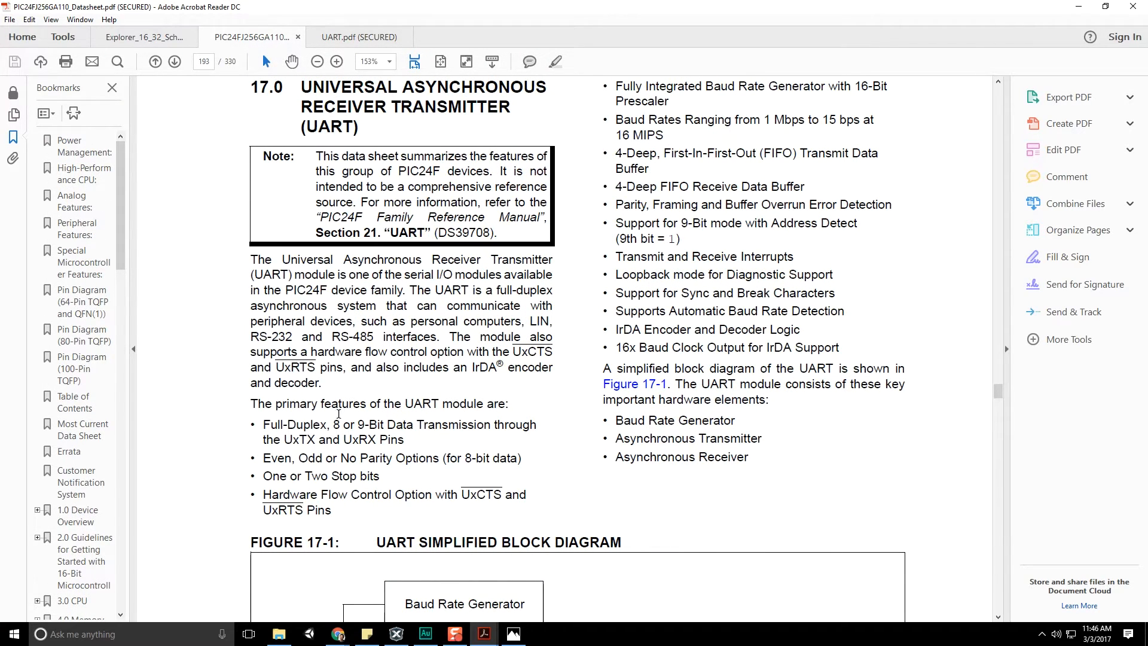
Highlight section 17.0's parity and framing error feature, then scroll to Figure 17-1.
{"action": "double_click", "coordinate": [292, 424]}
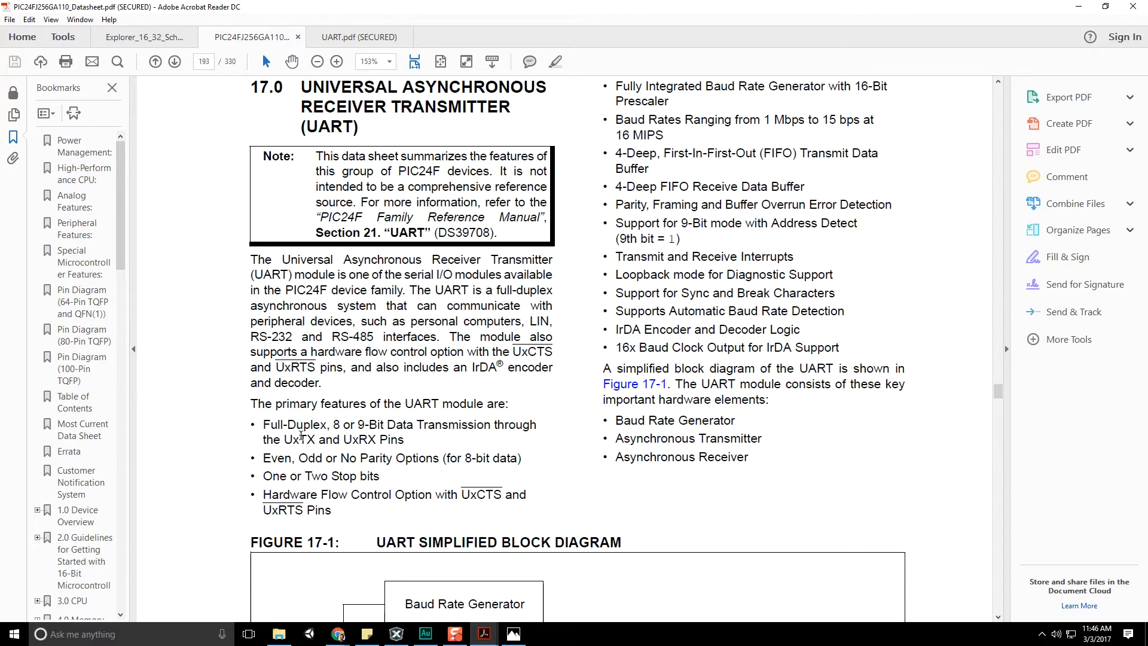
{"action": "double_click", "coordinate": [301, 439]}
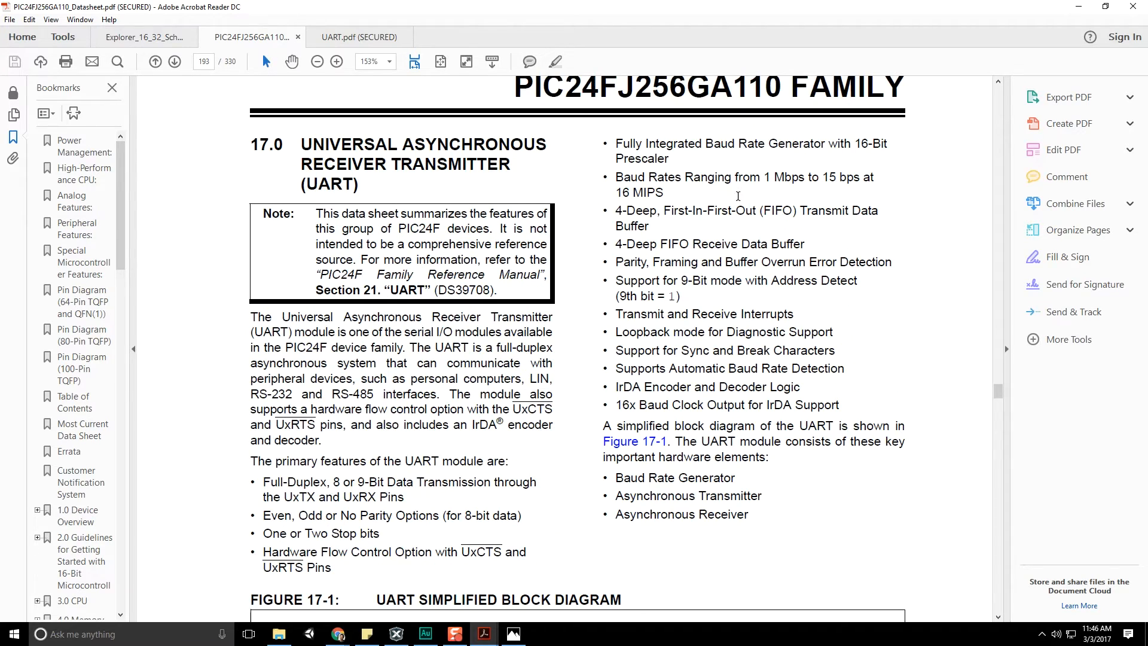
{"action": "left_click_drag", "start_coordinate": [617, 210], "coordinate": [802, 244]}
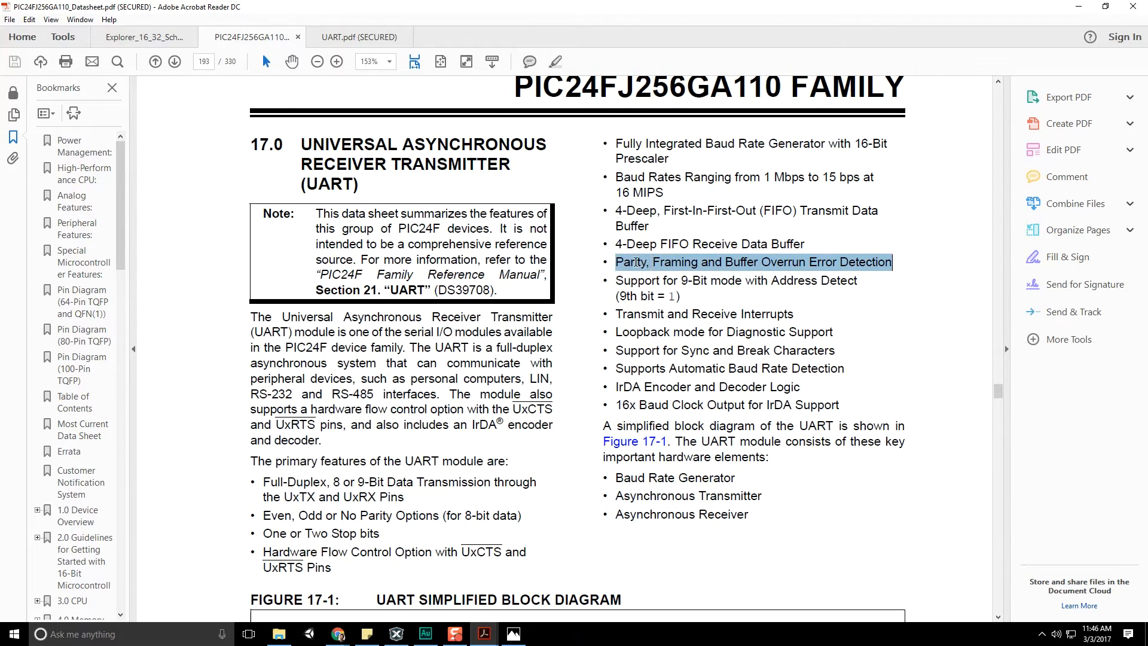
{"action": "left_click", "coordinate": [819, 262]}
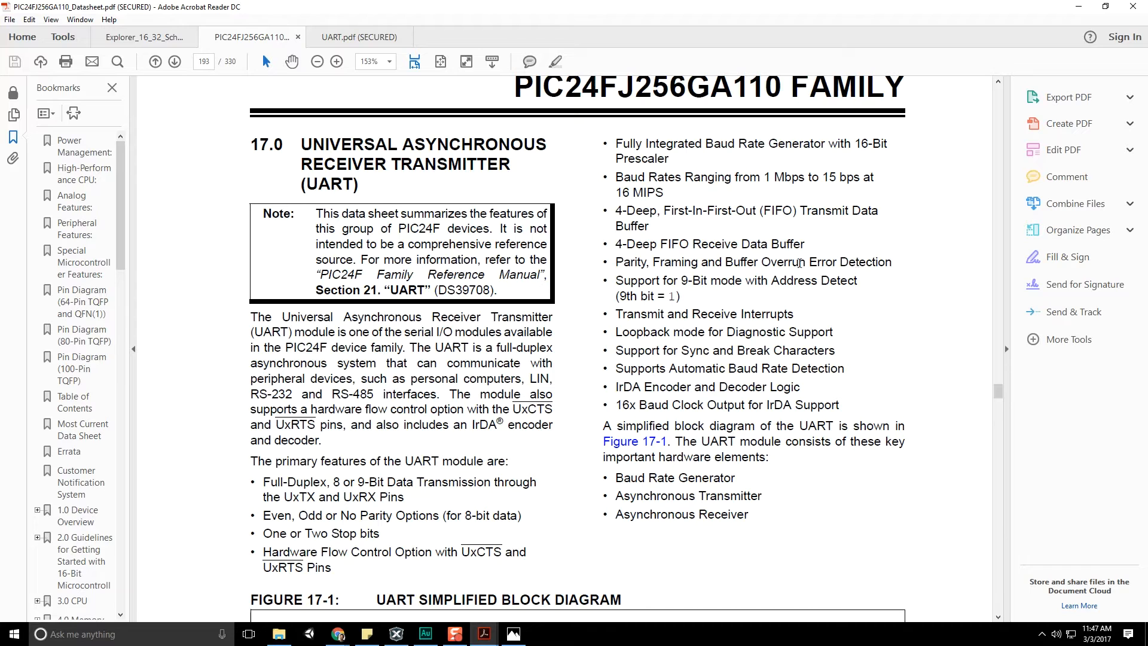
{"action": "mouse_move", "coordinate": [678, 326]}
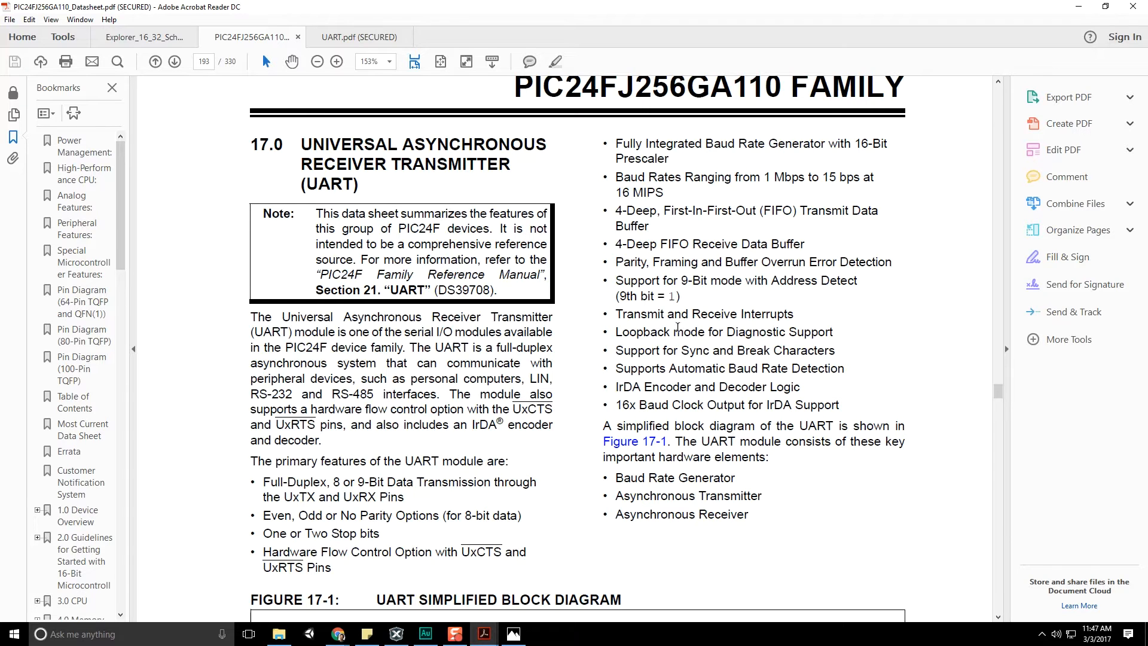
{"action": "mouse_move", "coordinate": [725, 464]}
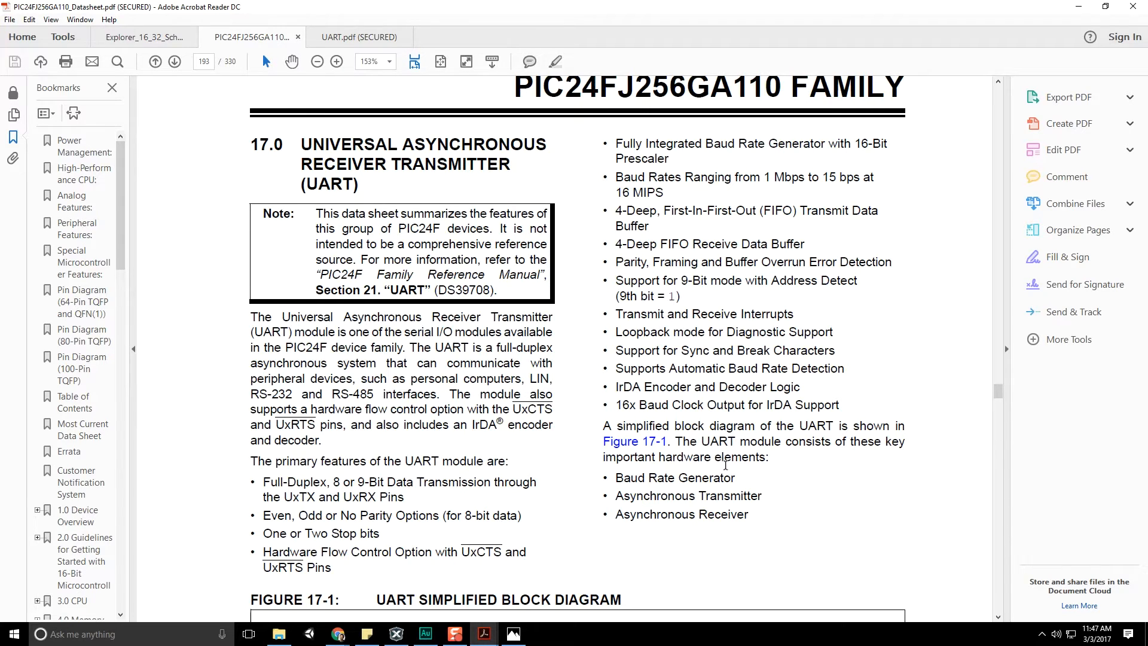
{"action": "scroll", "scroll_direction": "down", "scroll_amount": 3}
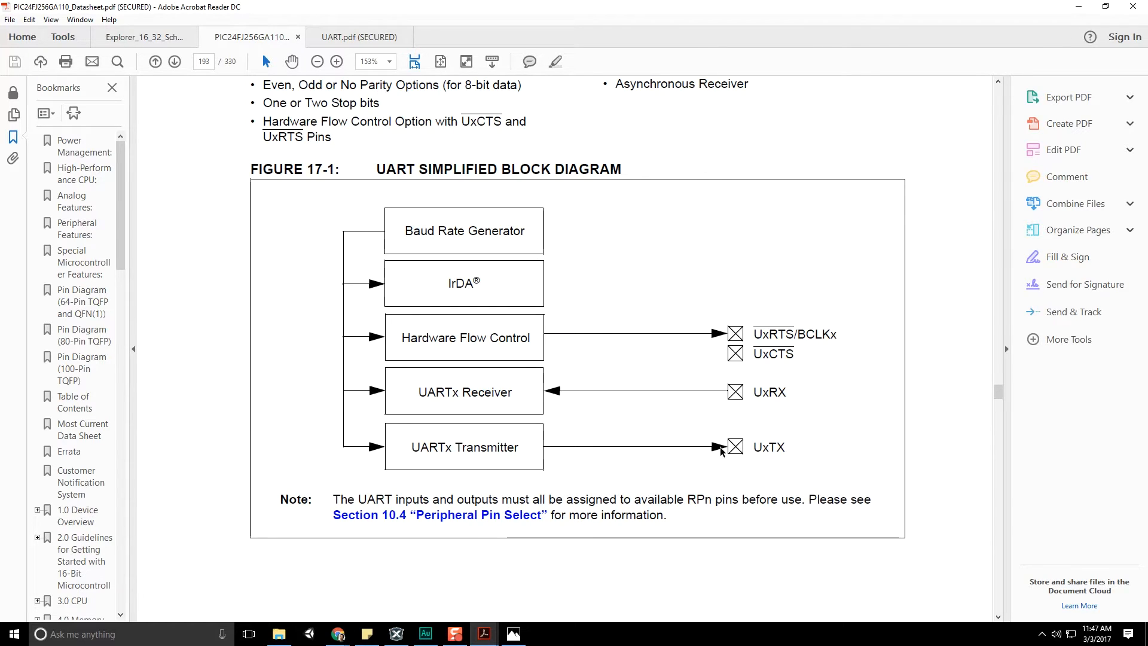
{"action": "mouse_move", "coordinate": [1071, 6]}
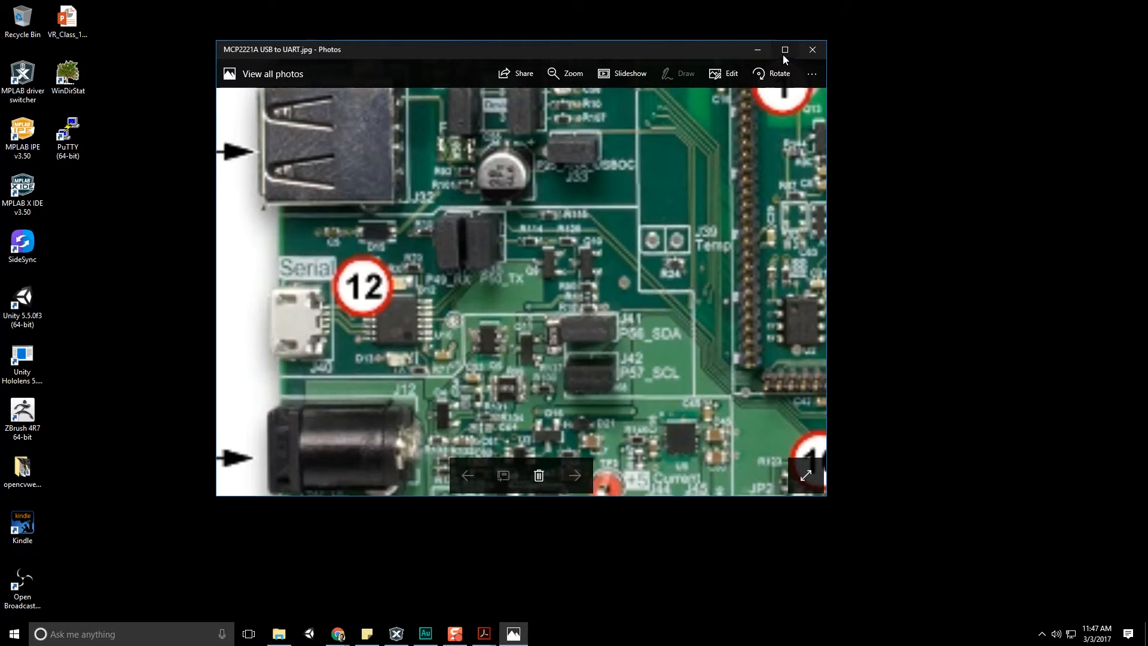
Close the board photo, centre the PuTTY desktop shortcut, and open putty.org's download page.
{"action": "left_click", "coordinate": [811, 49]}
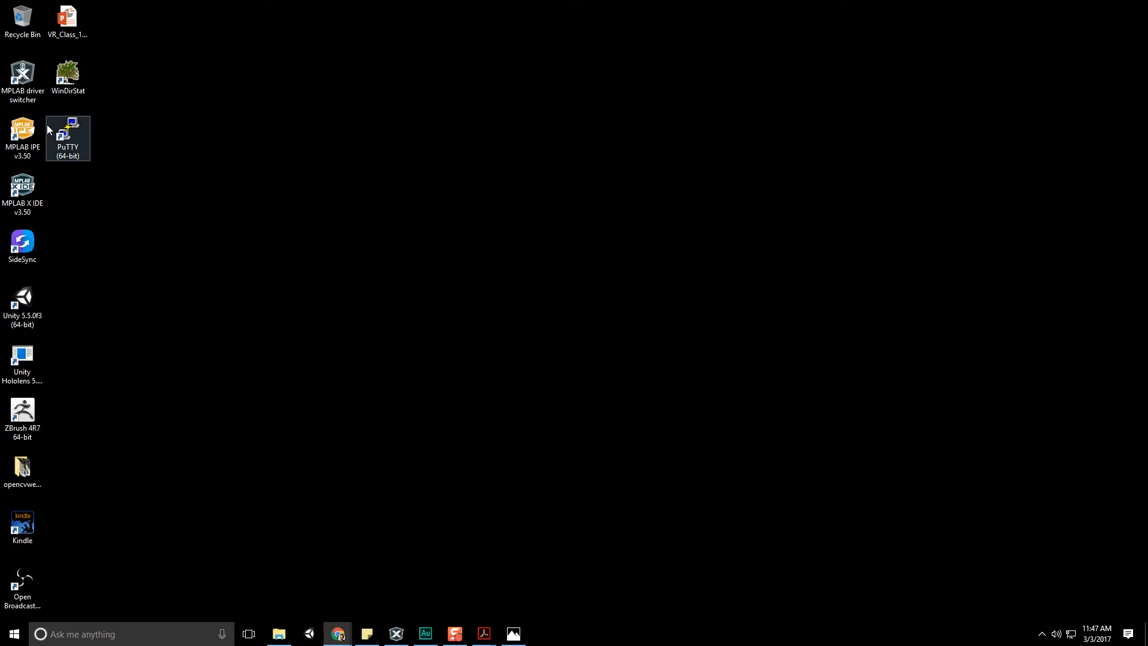
{"action": "left_click_drag", "start_coordinate": [67, 128], "coordinate": [402, 241]}
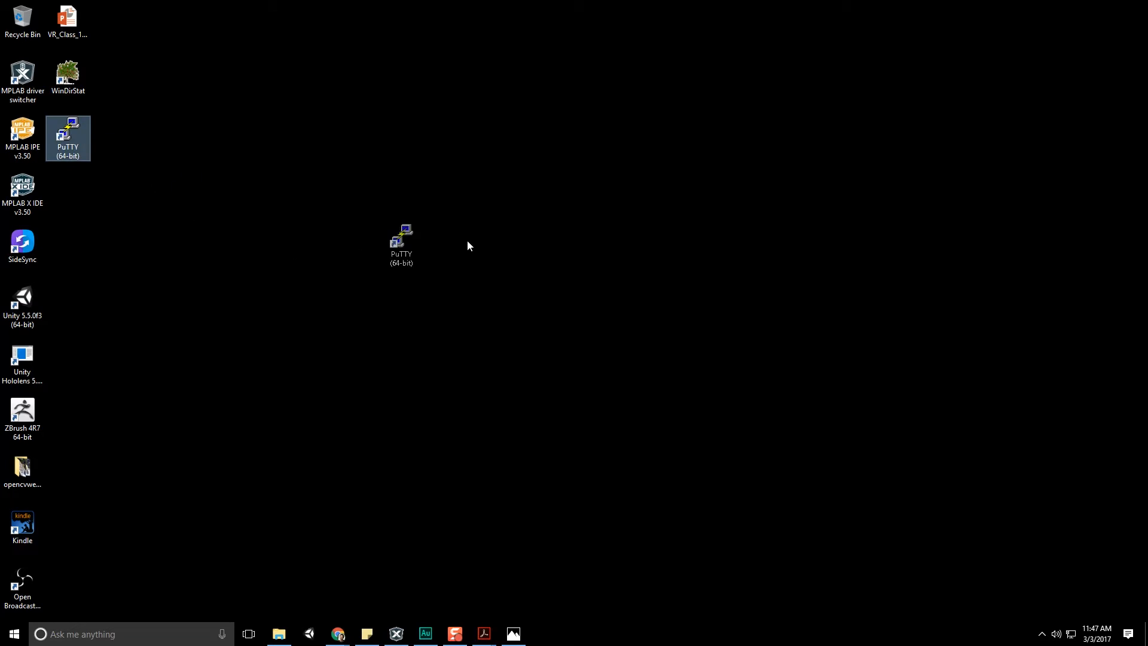
{"action": "left_click_drag", "start_coordinate": [401, 244], "coordinate": [477, 249]}
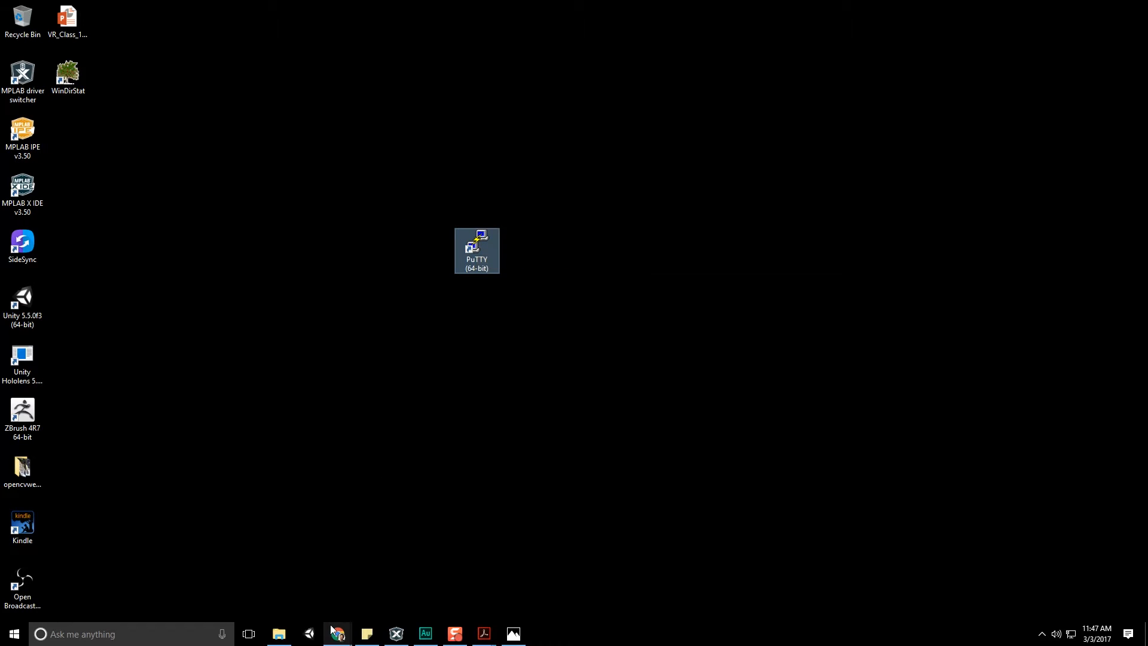
{"action": "right_click", "coordinate": [337, 634]}
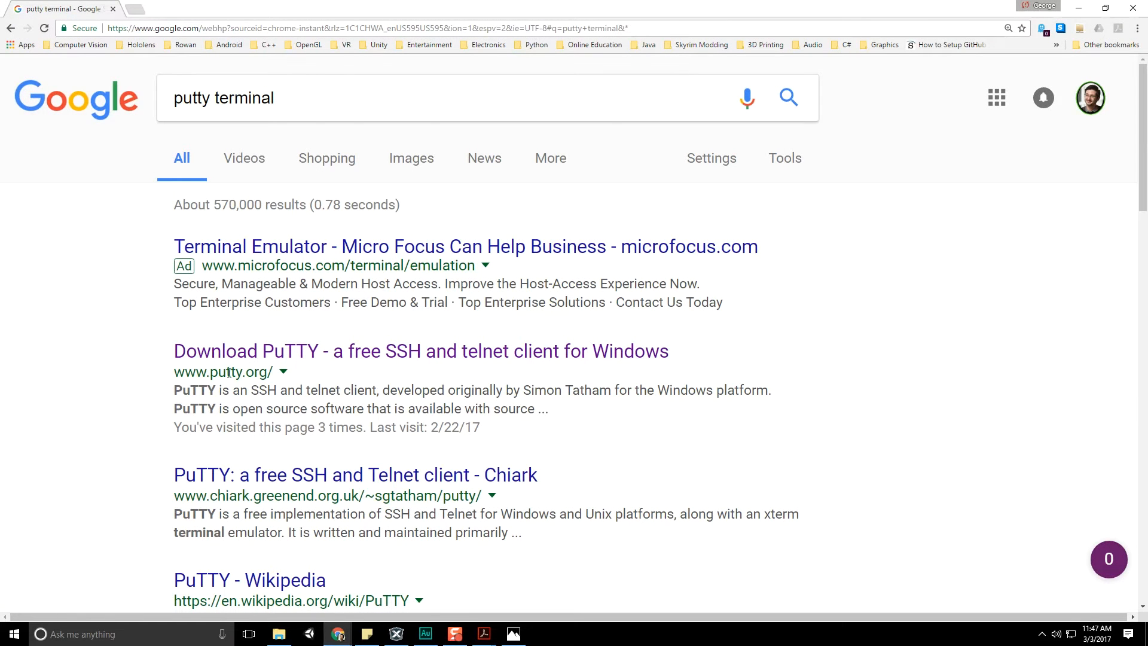
{"action": "left_click", "coordinate": [421, 351]}
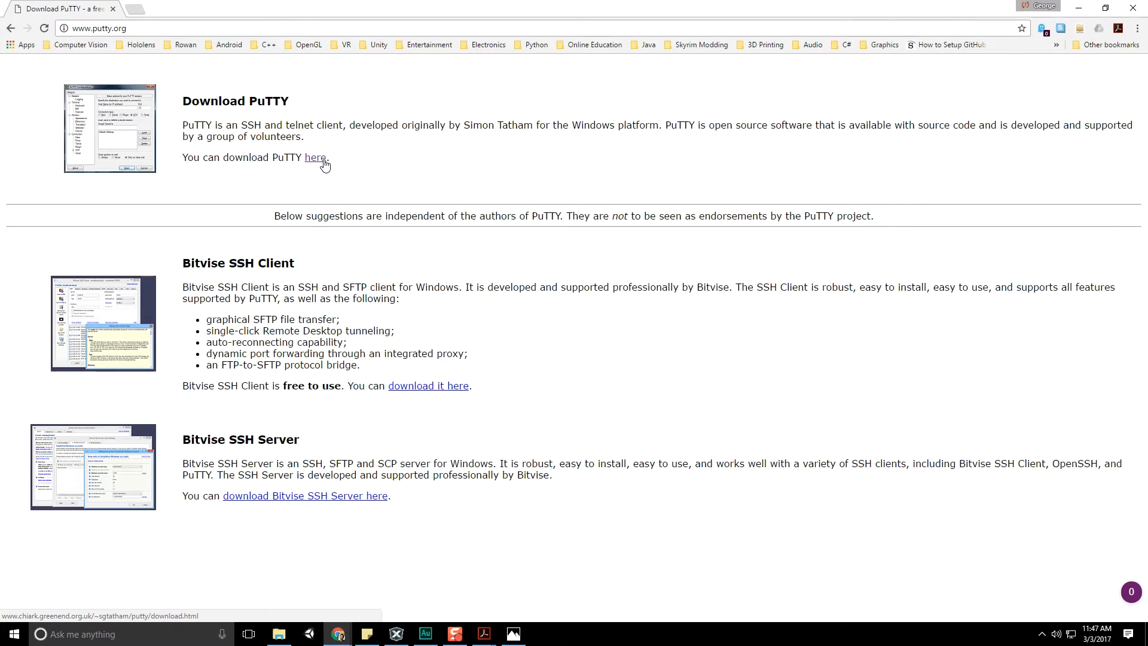
{"action": "mouse_move", "coordinate": [278, 111]}
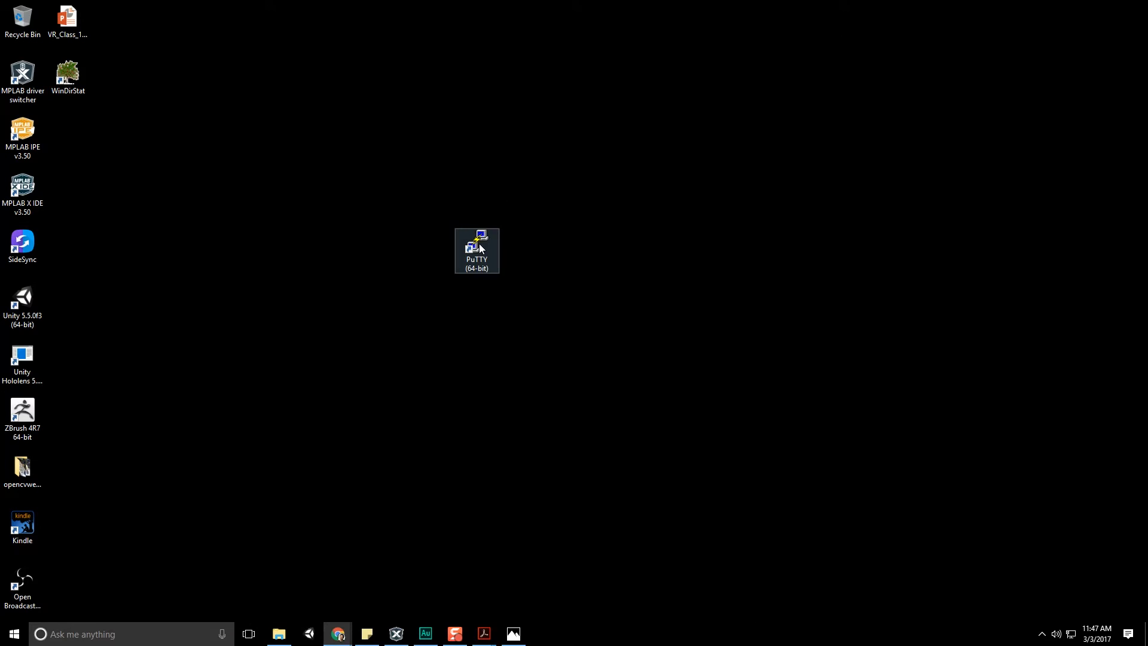
Launch PuTTY, pick the UART_Explorer16/32 session, and view its COM3, 115200-baud serial settings.
{"action": "double_click", "coordinate": [477, 245]}
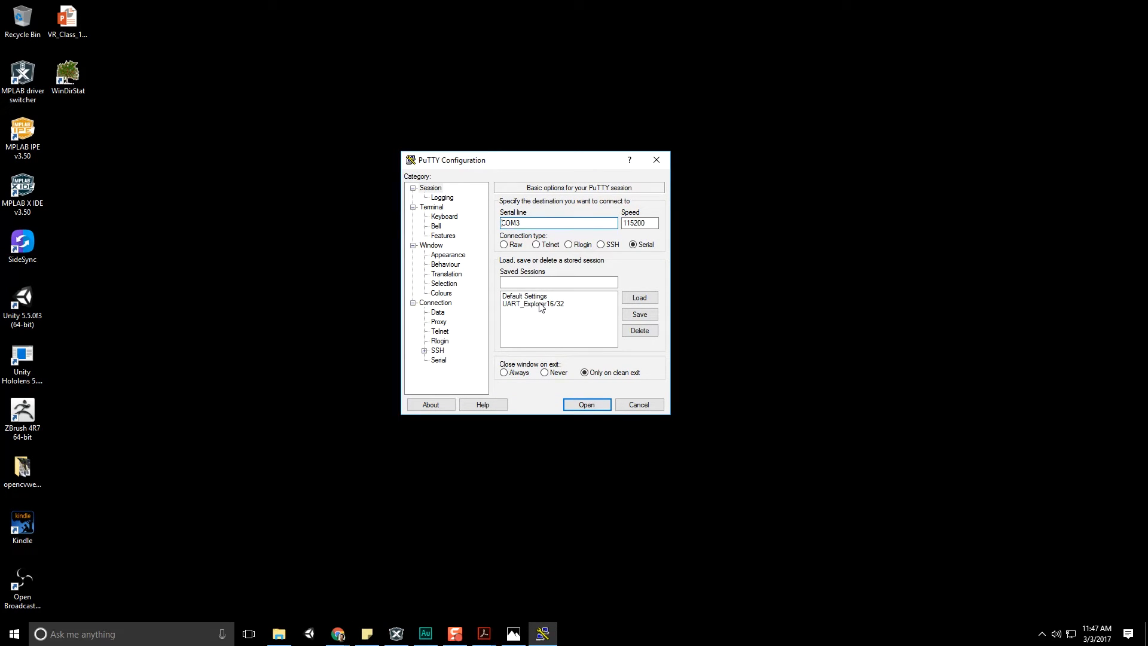
{"action": "left_click", "coordinate": [533, 303]}
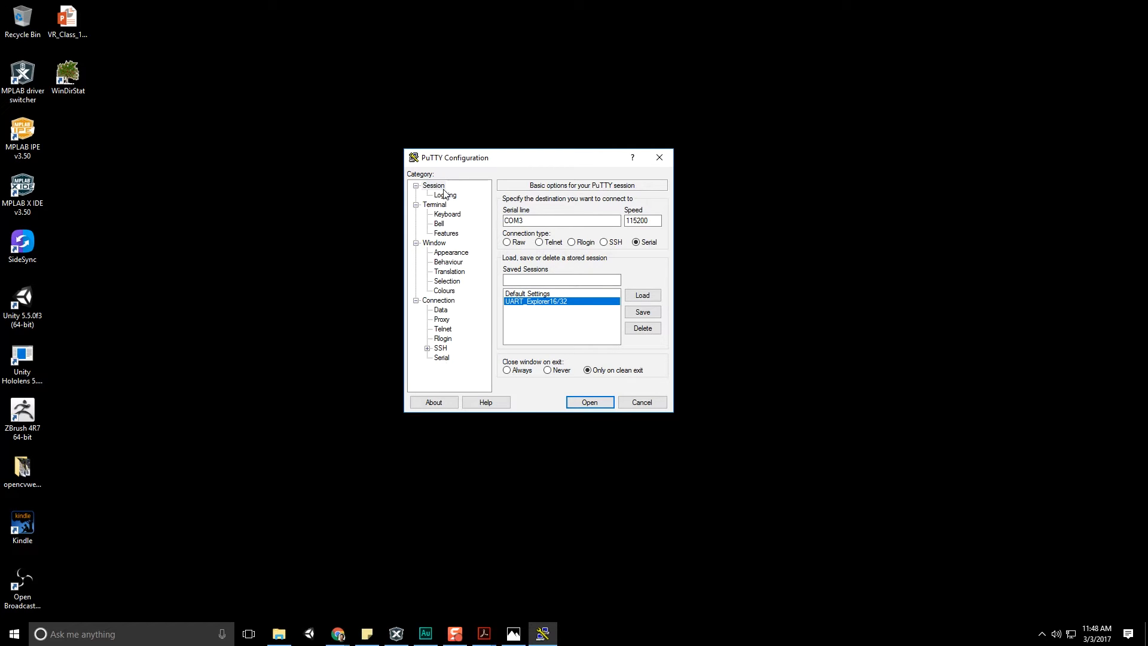
{"action": "mouse_move", "coordinate": [445, 359]}
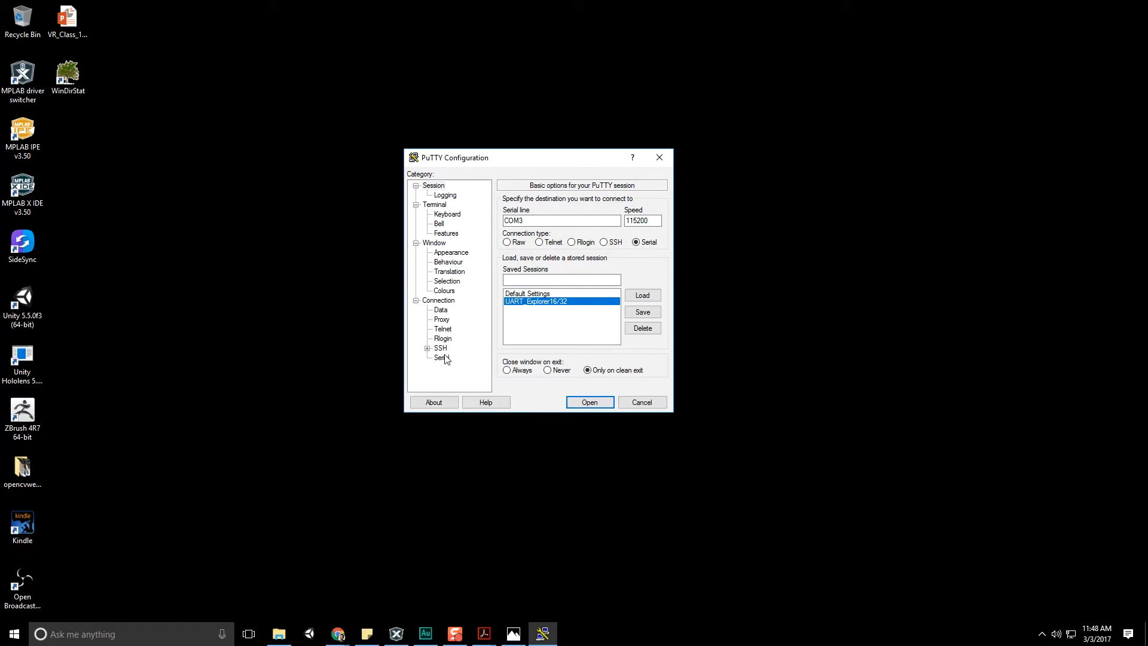
{"action": "left_click", "coordinate": [441, 358]}
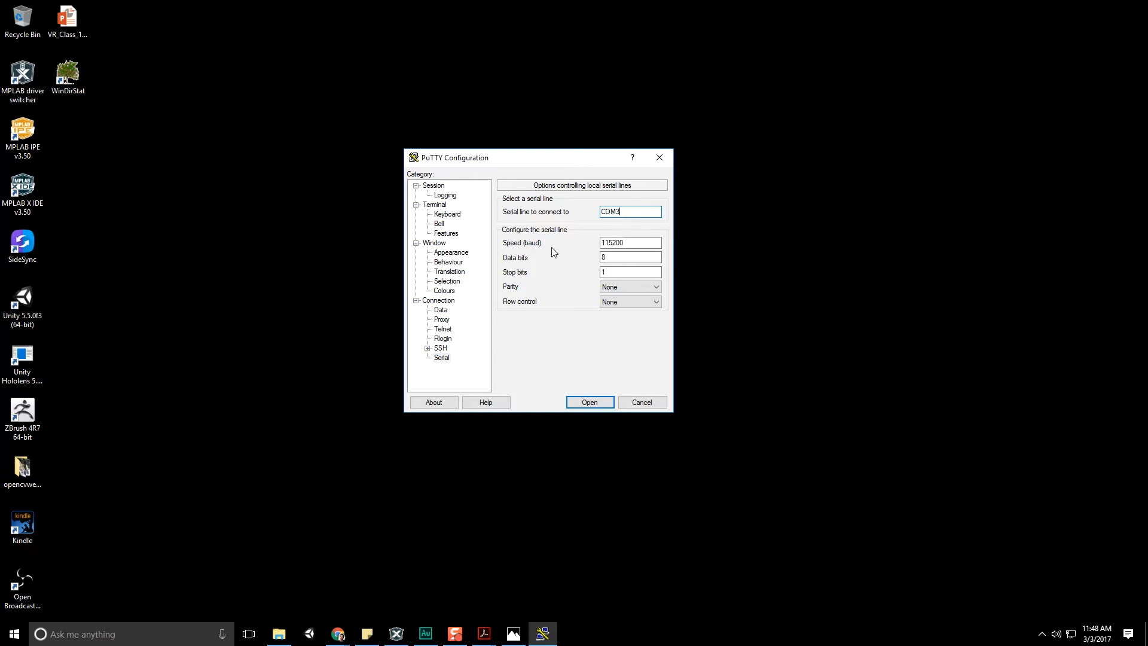
{"action": "left_click", "coordinate": [628, 242]}
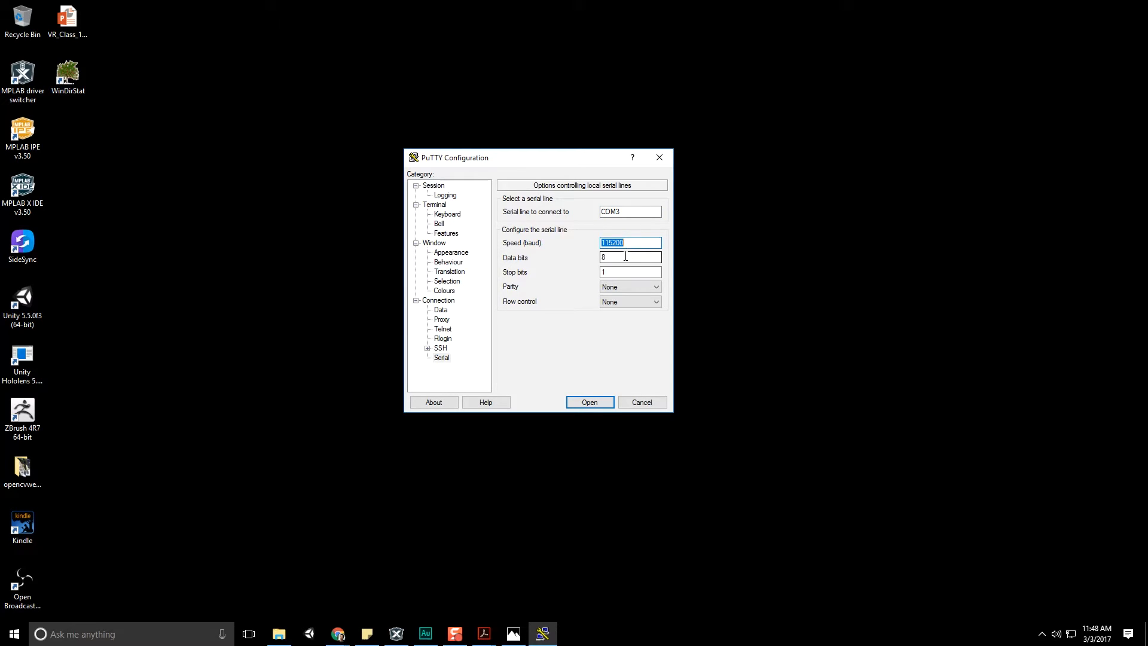
{"action": "mouse_move", "coordinate": [520, 262]}
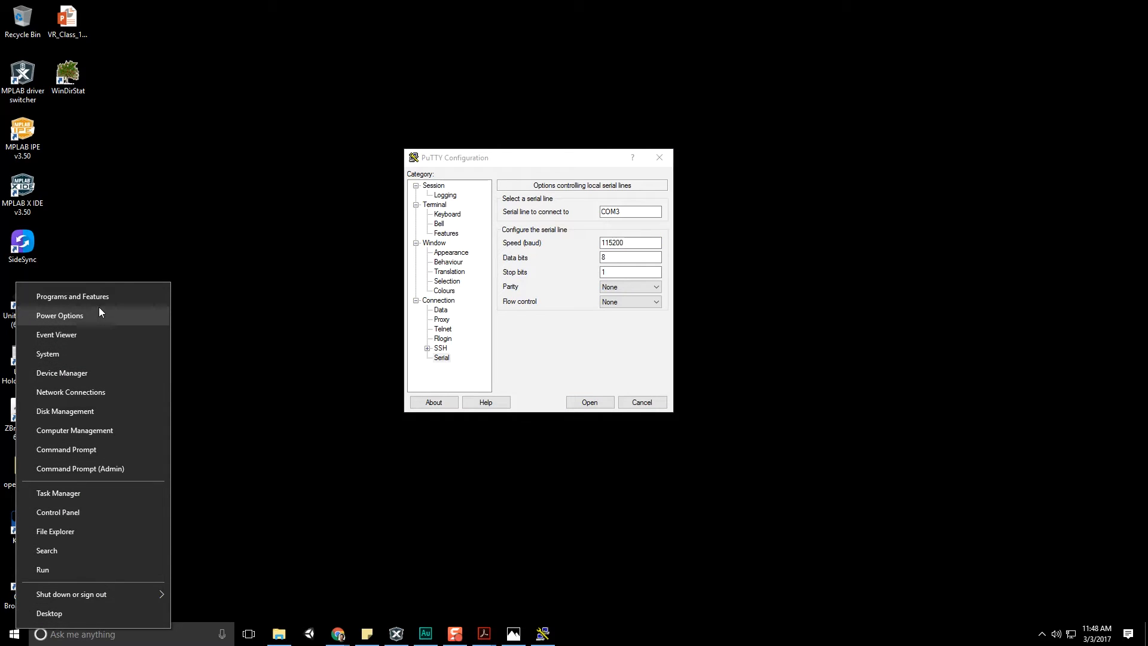
Expand Ports (COM & LPT) in Device Manager to find Teensy USB Serial on COM5.
{"action": "left_click", "coordinate": [62, 372]}
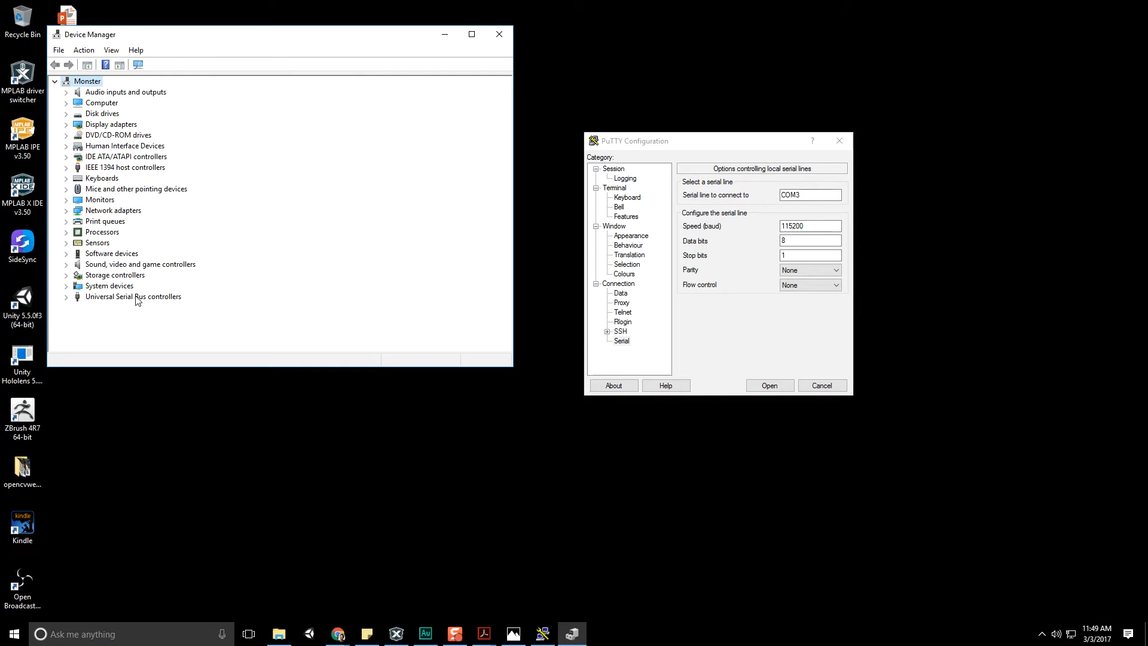
{"action": "left_click", "coordinate": [66, 210]}
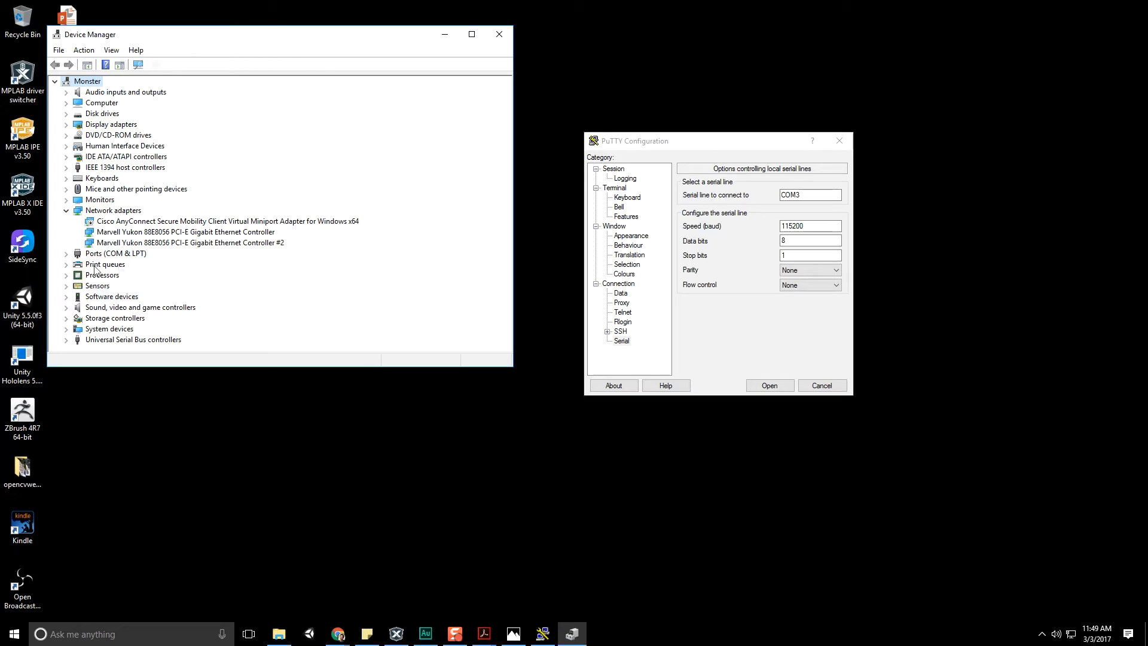
{"action": "left_click", "coordinate": [115, 253]}
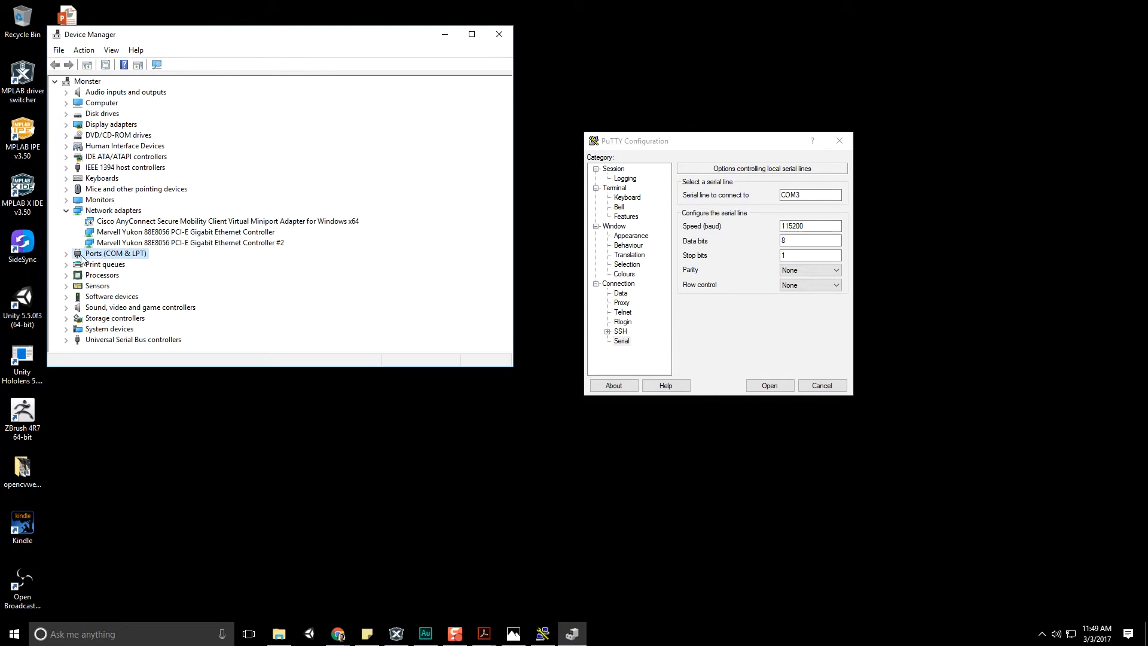
{"action": "left_click", "coordinate": [66, 253]}
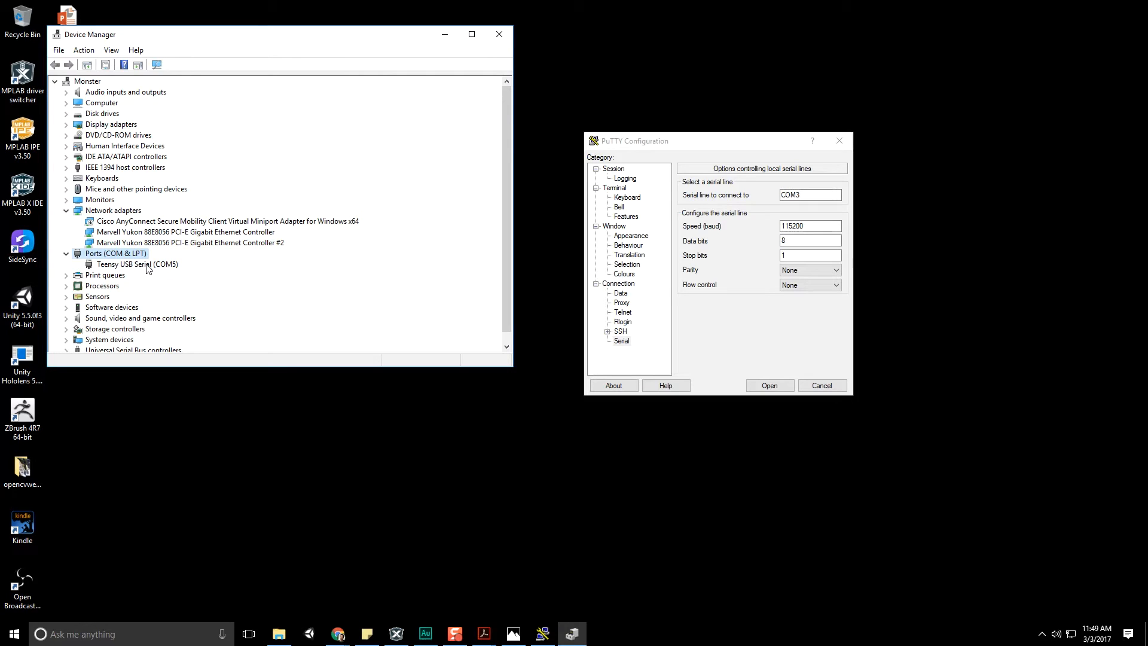
{"action": "left_click", "coordinate": [137, 264]}
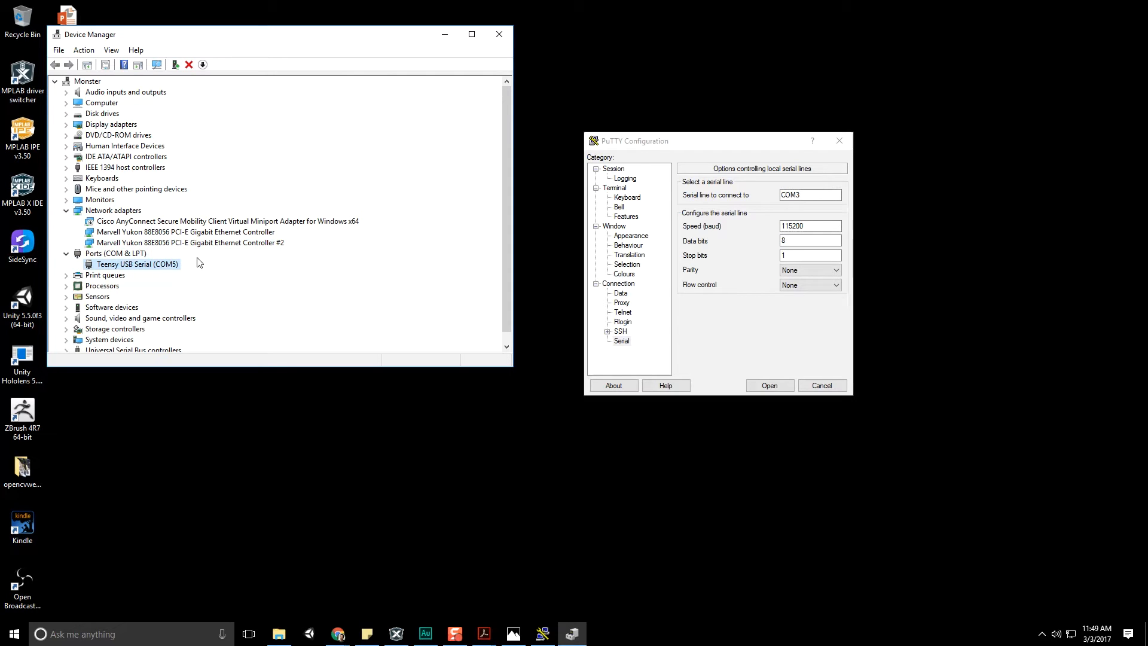
{"action": "left_click", "coordinate": [810, 195]}
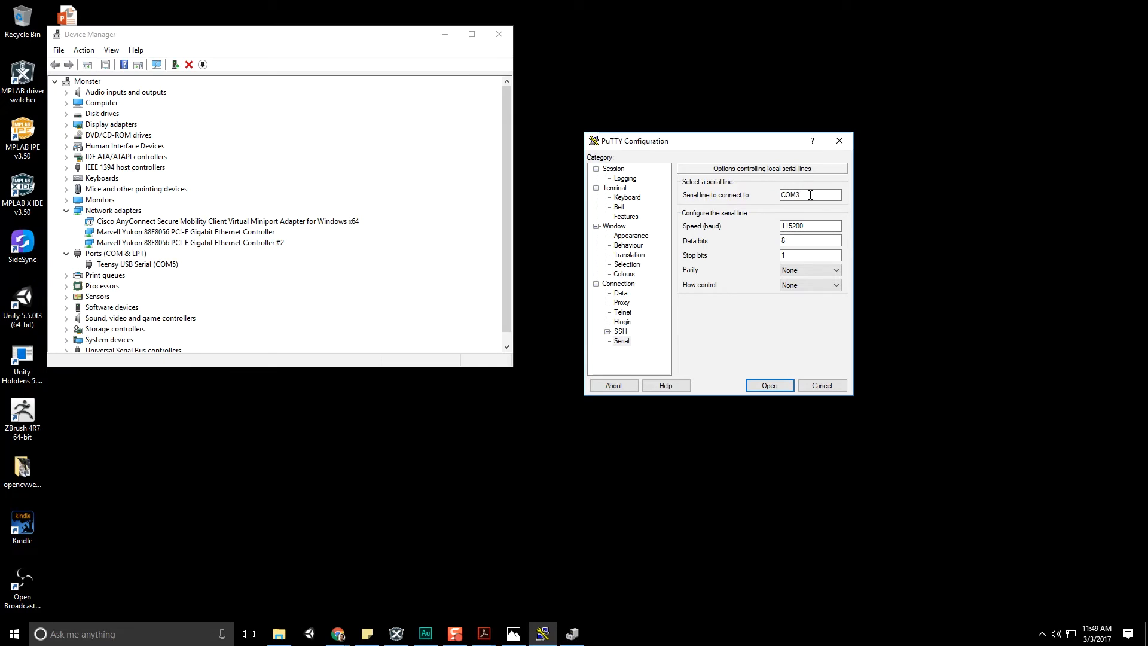
Set the serial line to COM5 and save it as the Temp_Video_Session session.
{"action": "type", "text": "COM5"}
{"action": "type", "text": "Temp_"}
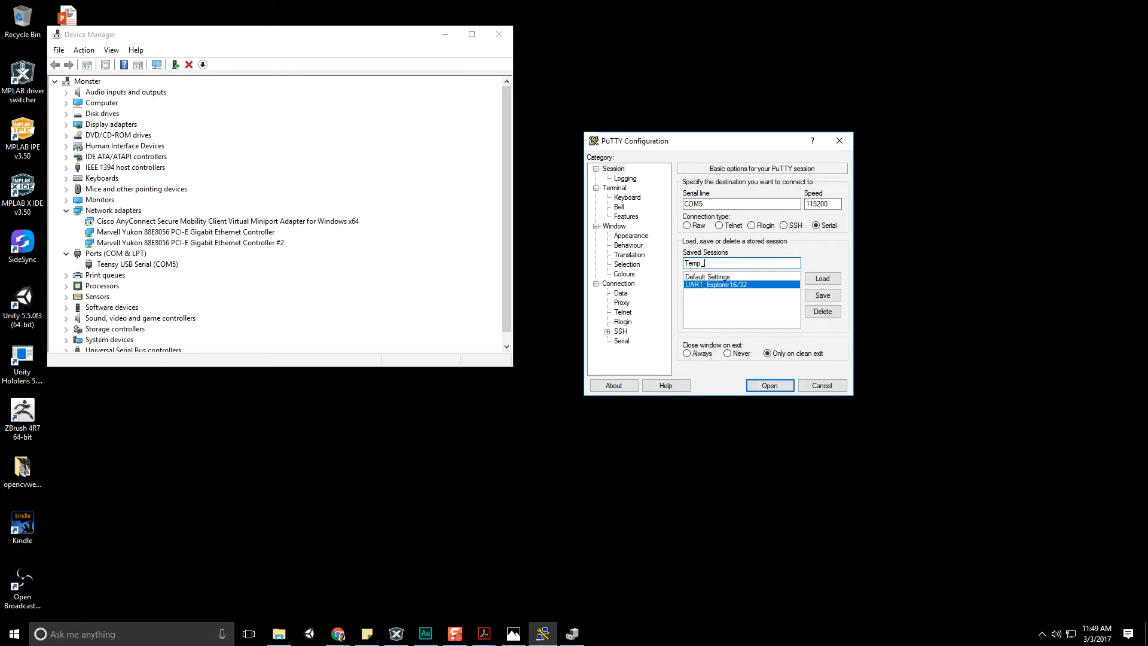
{"action": "type", "text": "Video_Session"}
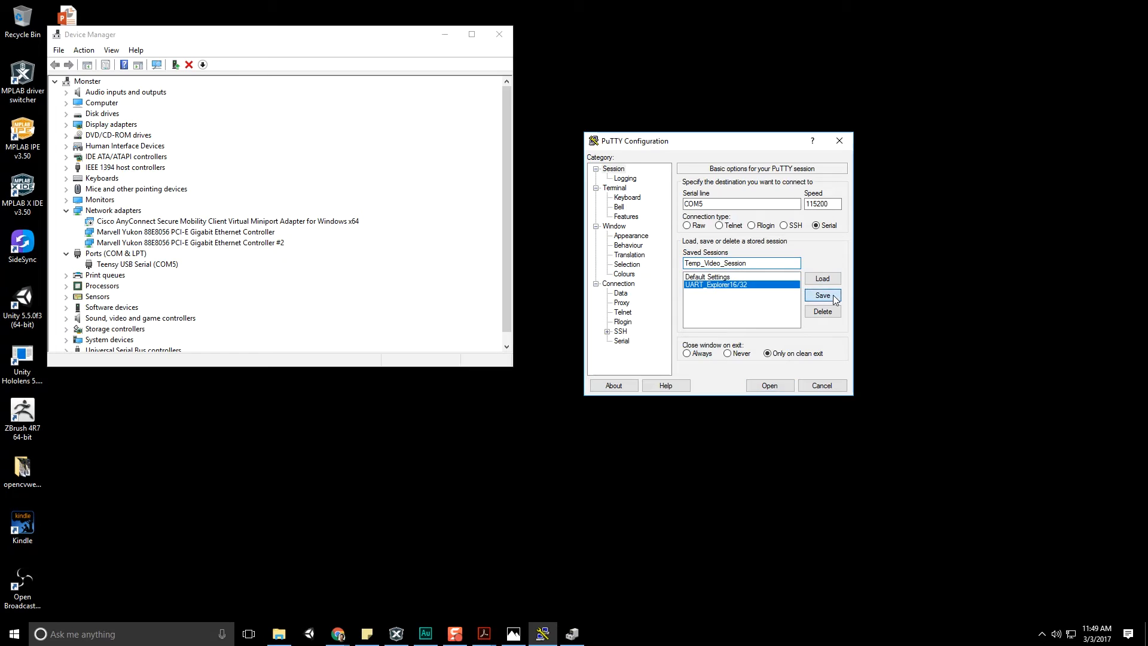
{"action": "left_click", "coordinate": [822, 295]}
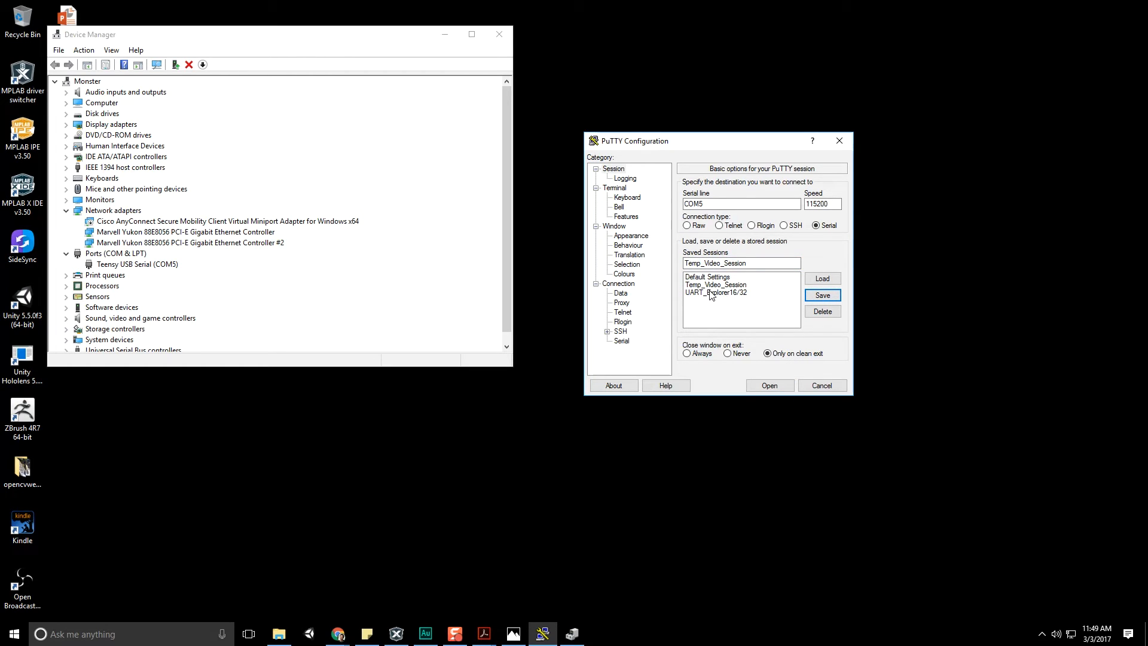
Open the Temp_Video_Session COM5 terminal, then close it and confirm the exit.
{"action": "left_click", "coordinate": [716, 284]}
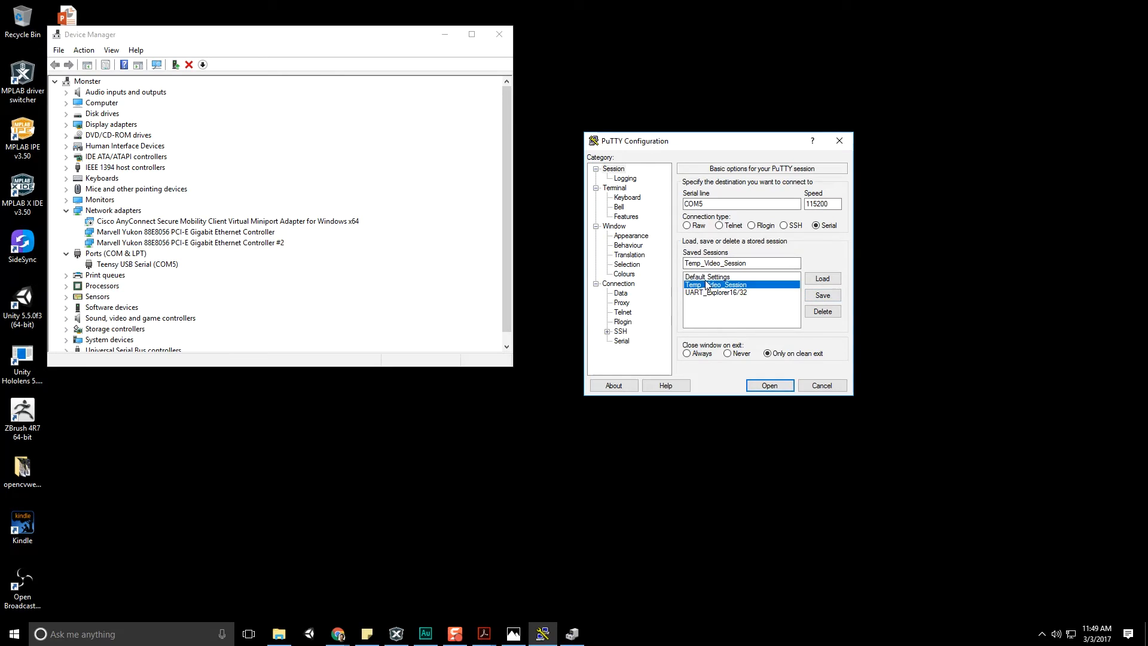
{"action": "left_click", "coordinate": [714, 292]}
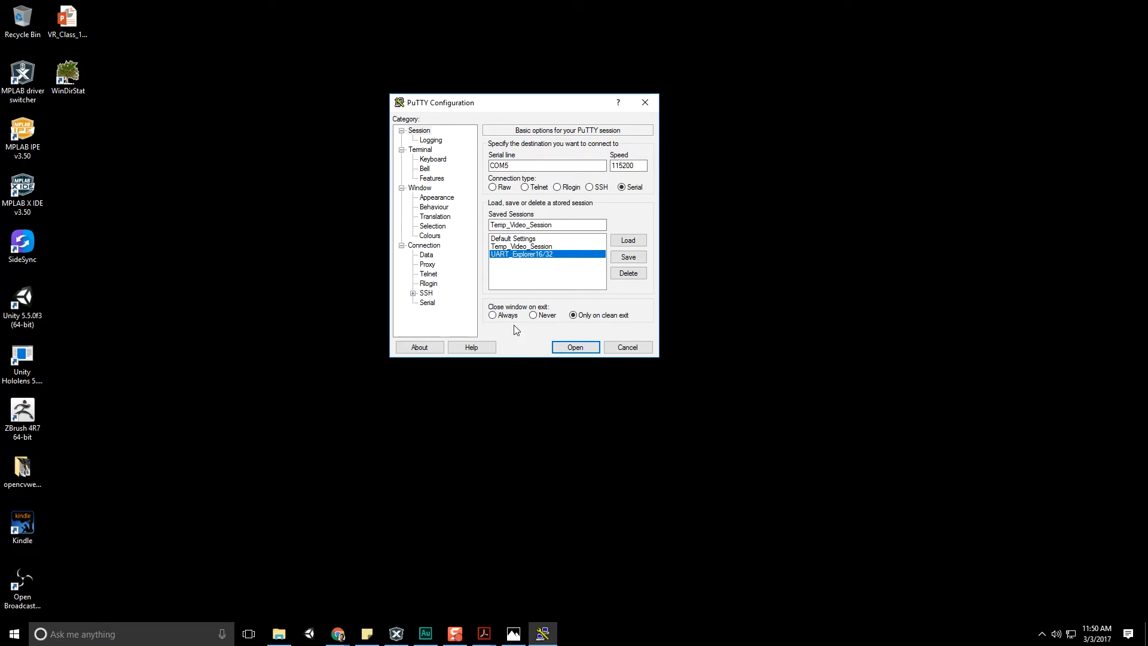
{"action": "left_click", "coordinate": [575, 347]}
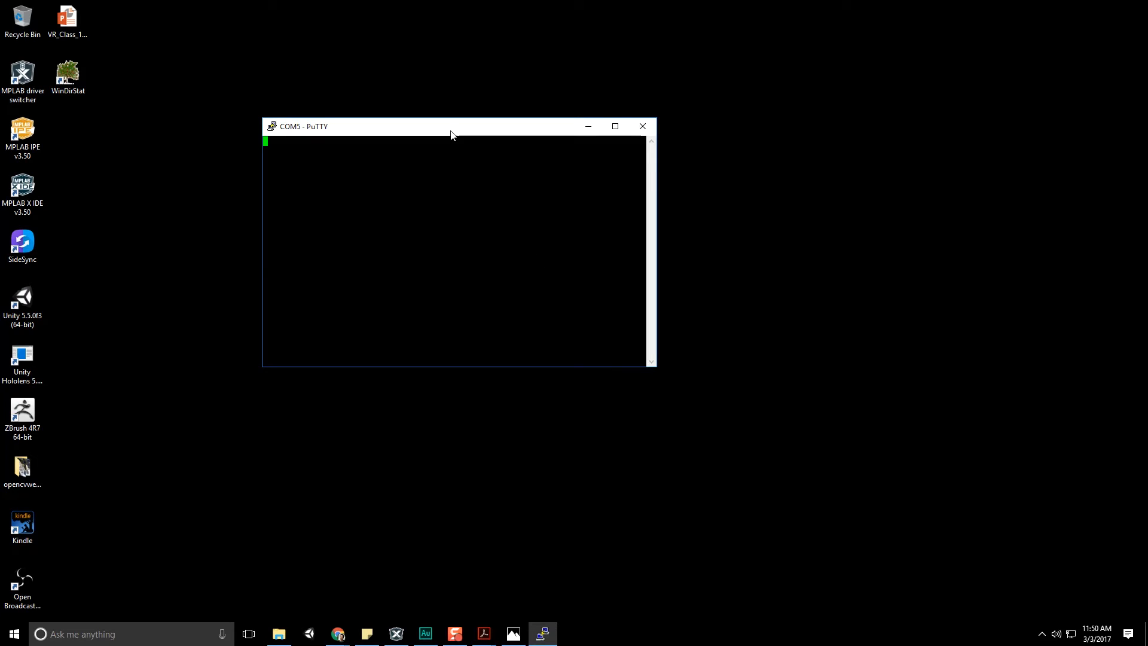
{"action": "mouse_move", "coordinate": [511, 241]}
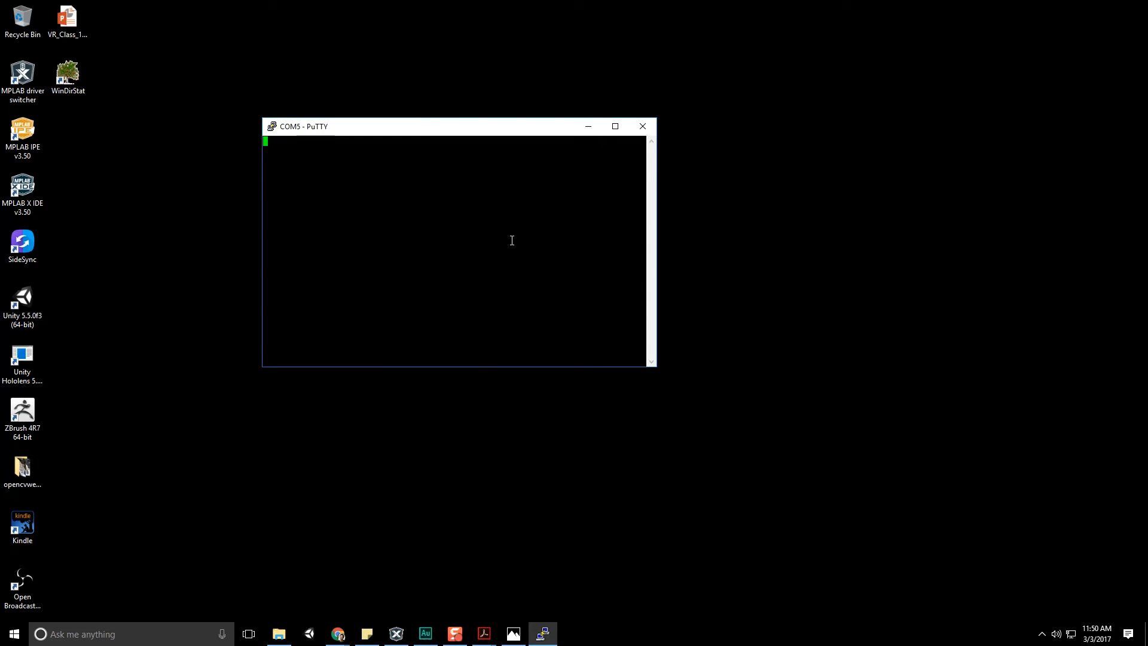
{"action": "left_click", "coordinate": [643, 127]}
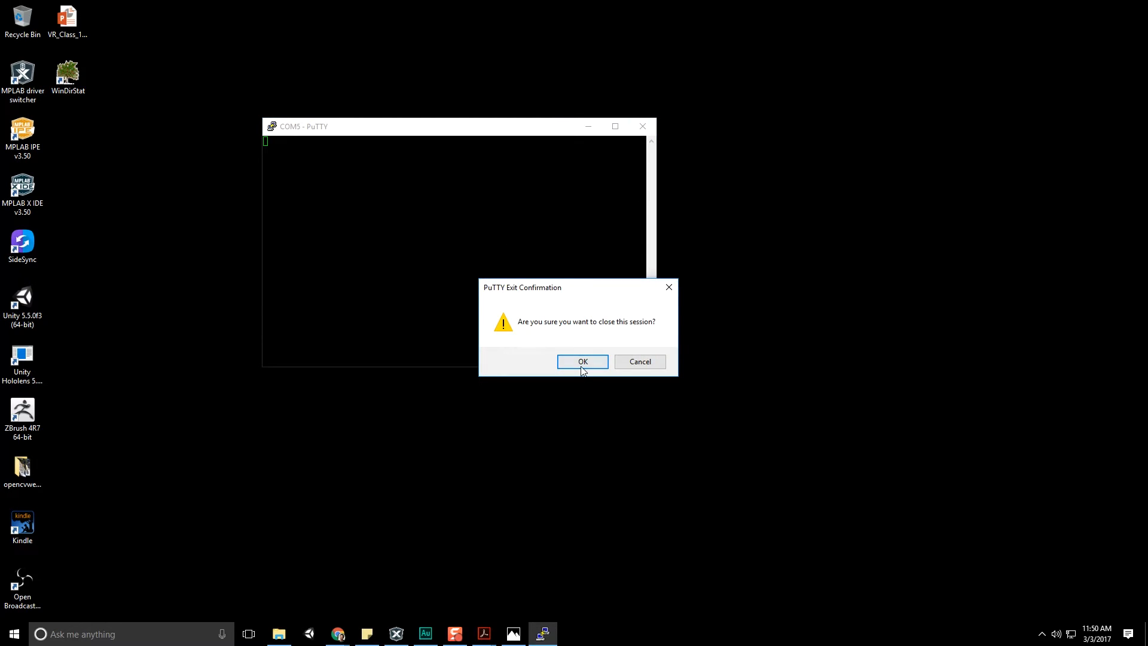
{"action": "left_click", "coordinate": [582, 362]}
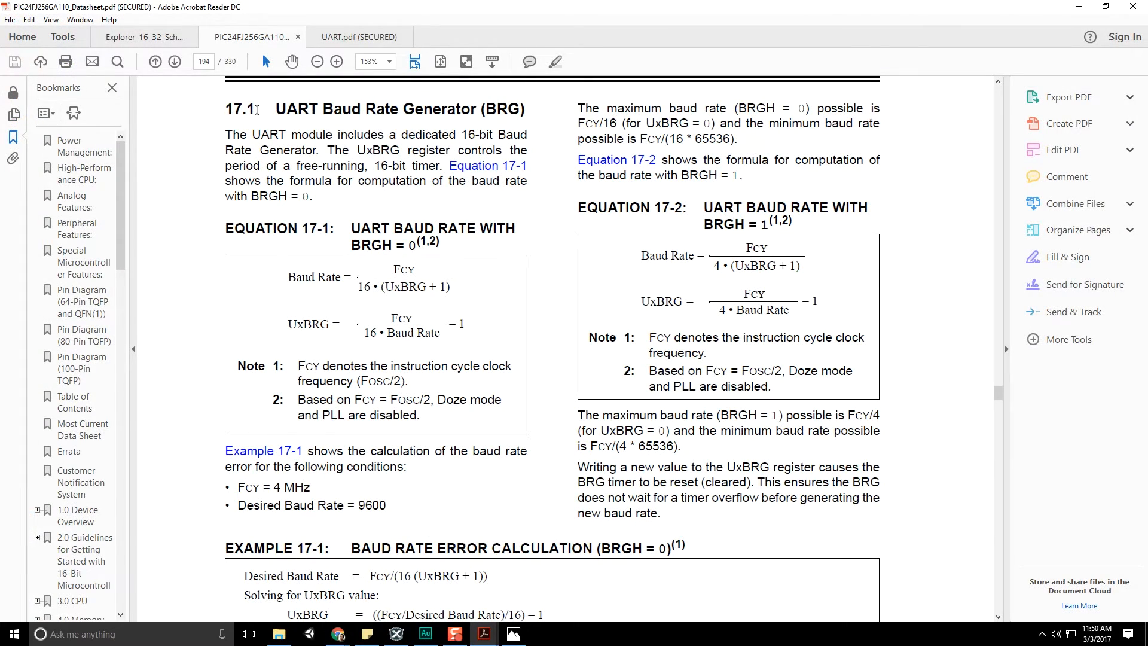
Highlight the Baud Rate terms in the baud rate generator equations, including Equation 17-1.
{"action": "double_click", "coordinate": [359, 109]}
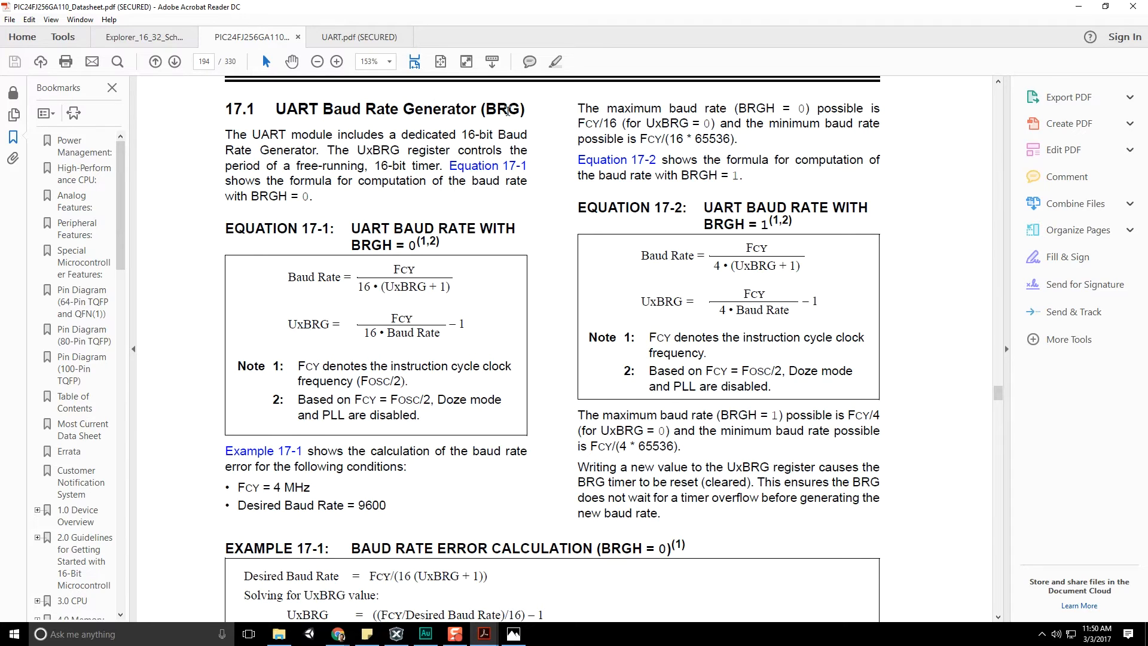
{"action": "mouse_move", "coordinate": [372, 122]}
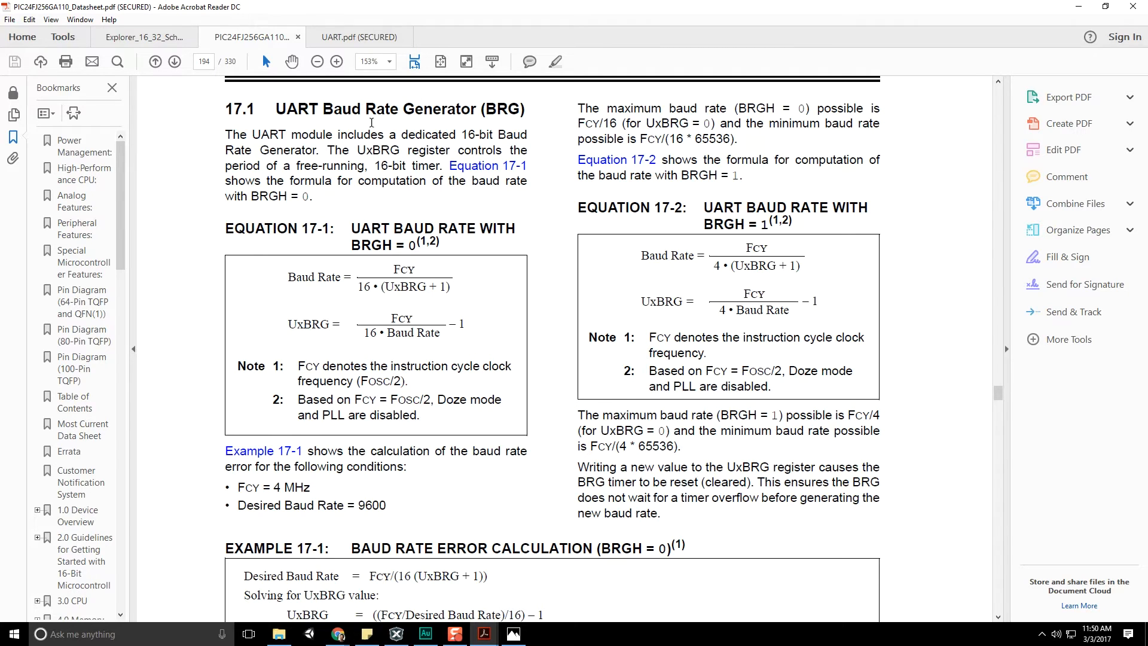
{"action": "left_click_drag", "start_coordinate": [356, 151], "coordinate": [493, 150]}
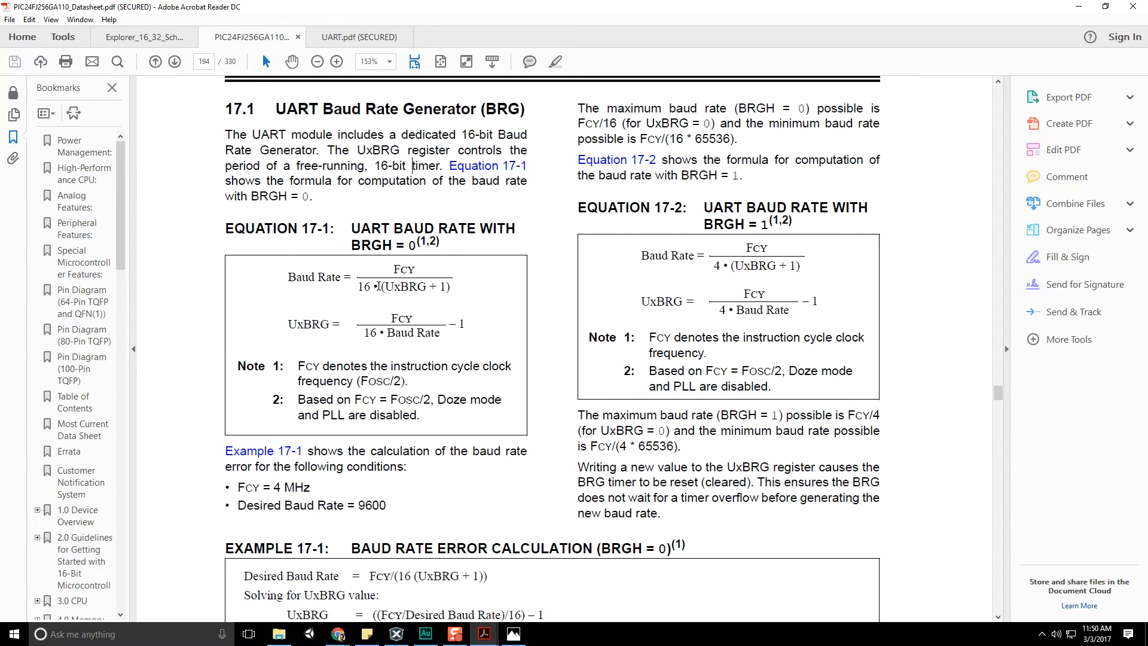
{"action": "left_click_drag", "start_coordinate": [325, 276], "coordinate": [440, 332]}
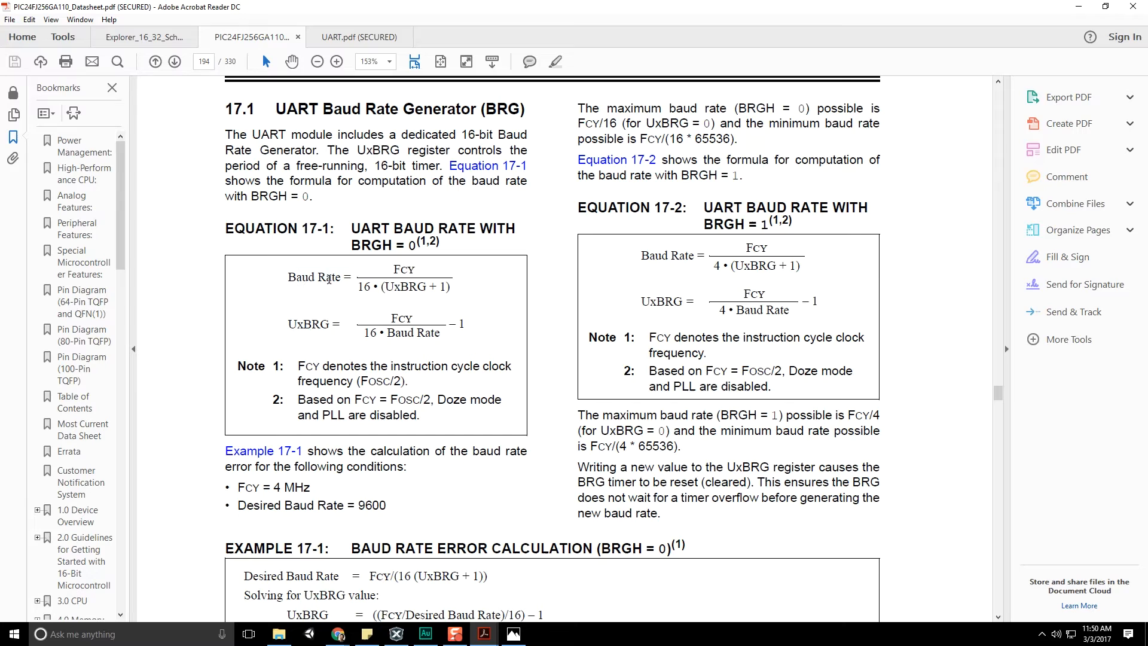
{"action": "double_click", "coordinate": [328, 277]}
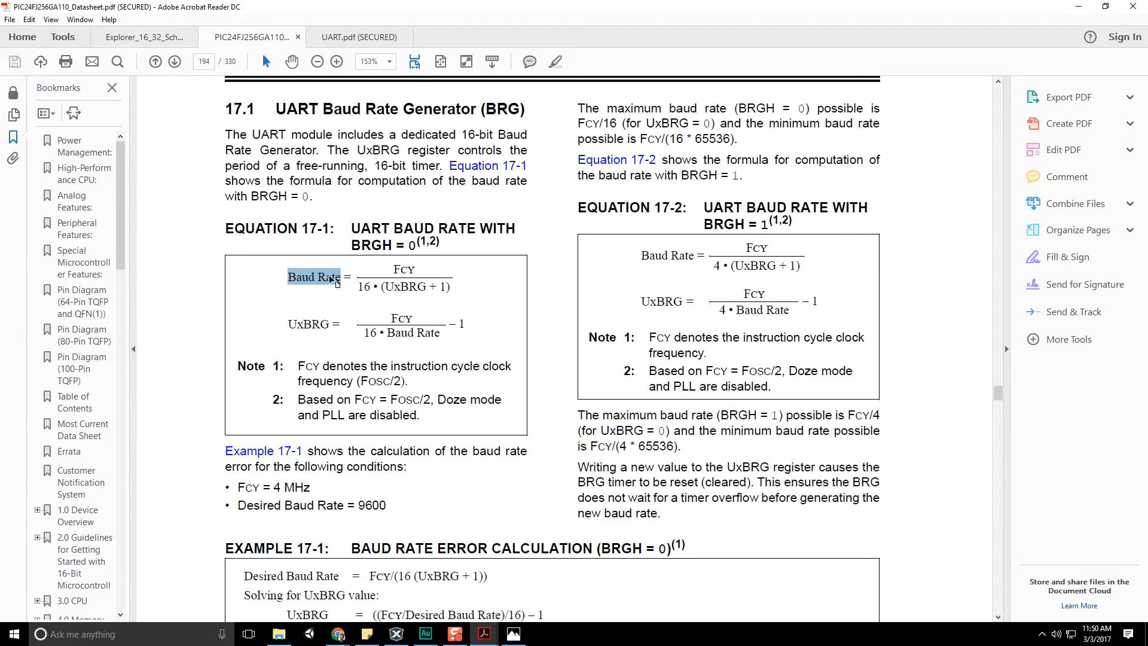
{"action": "mouse_move", "coordinate": [401, 323]}
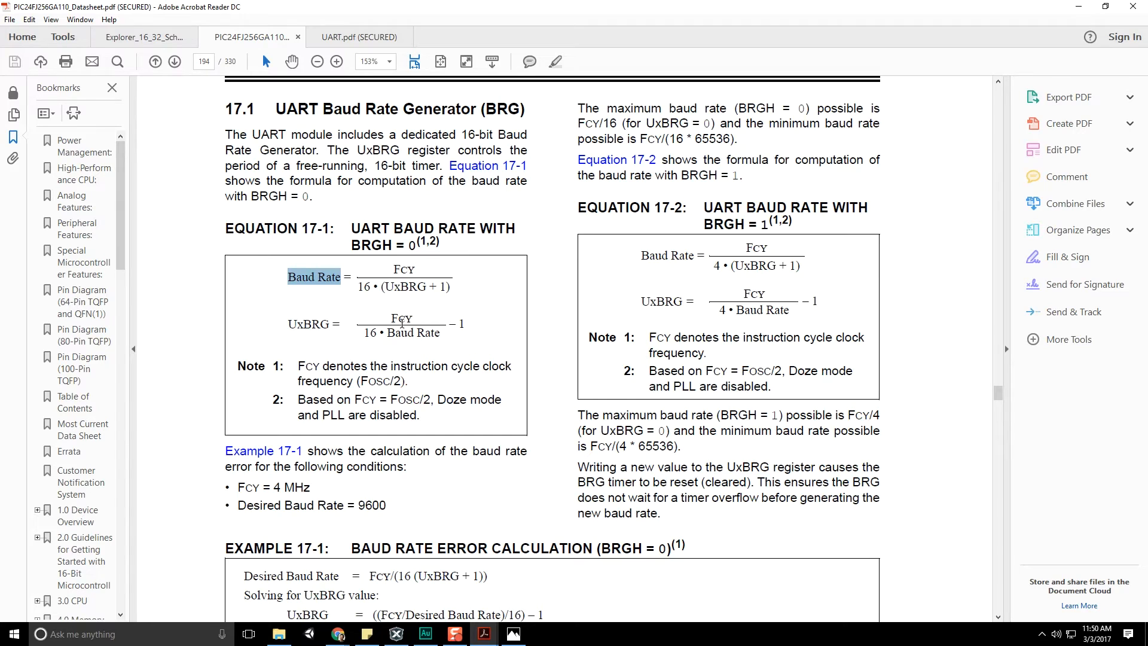
{"action": "mouse_move", "coordinate": [365, 489]}
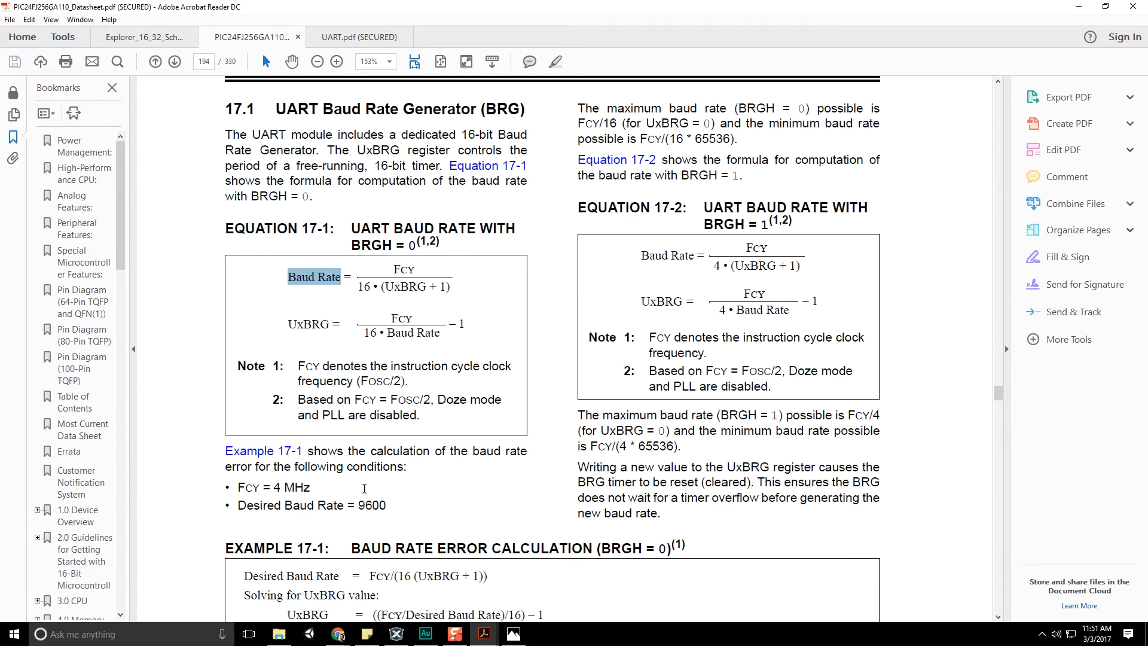
{"action": "mouse_move", "coordinate": [399, 273]}
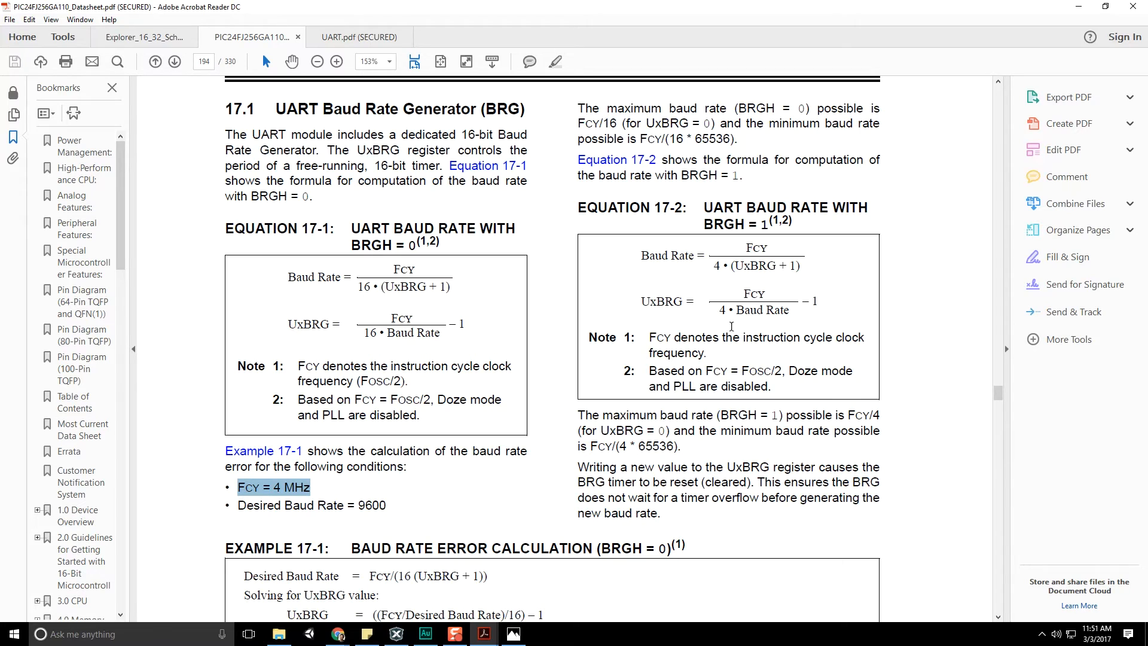
Clear the highlight and move on to Register 17-1 UxMODE on page 196.
{"action": "scroll", "scroll_direction": "down", "scroll_amount": 3}
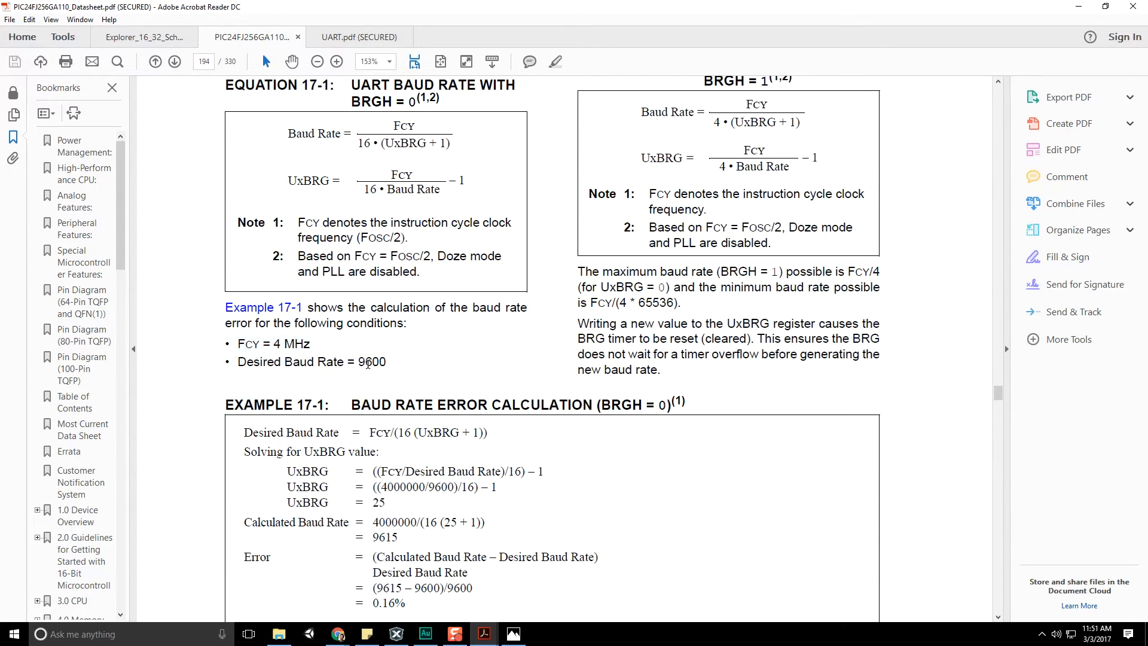
{"action": "scroll", "scroll_direction": "down", "scroll_amount": 3}
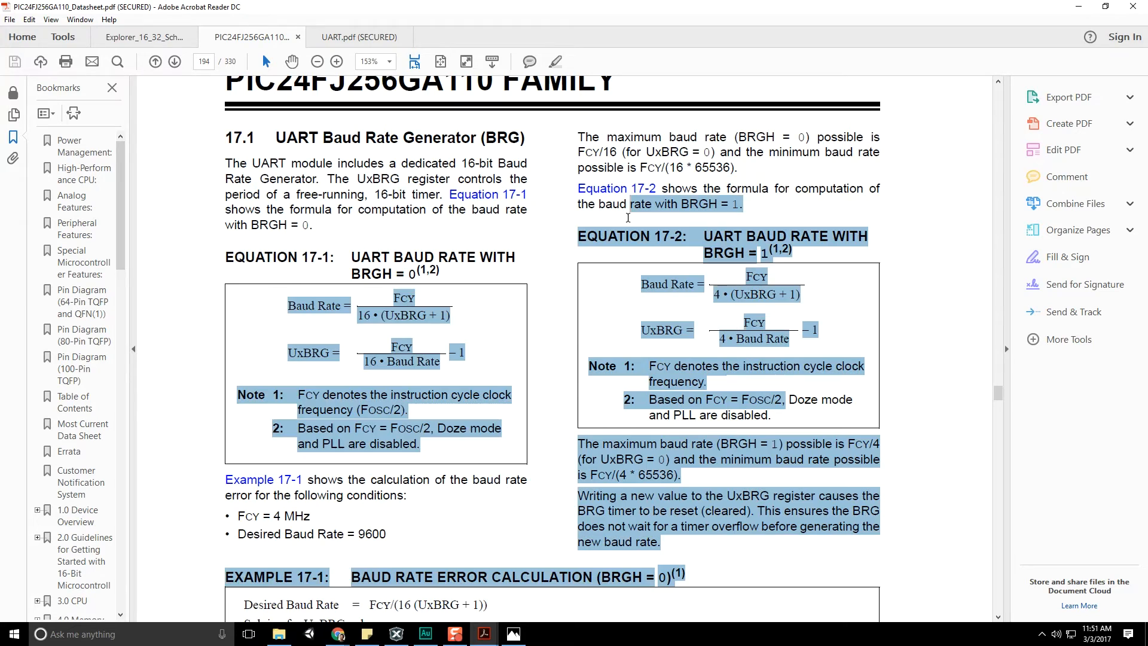
{"action": "left_click", "coordinate": [558, 268]}
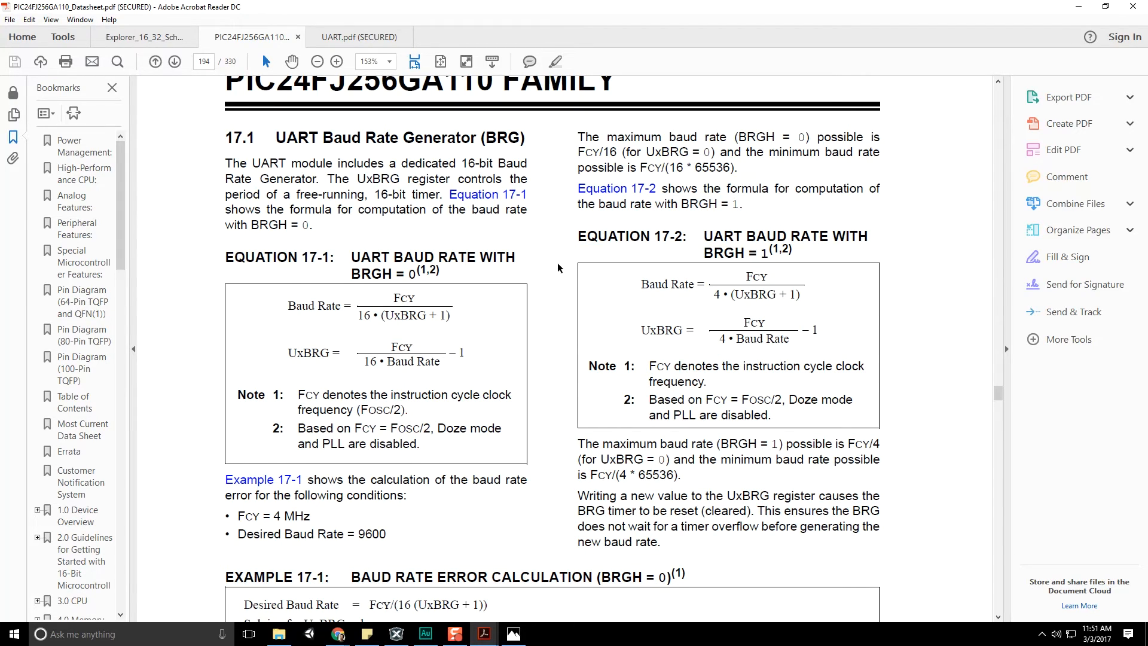
{"action": "left_click", "coordinate": [174, 62]}
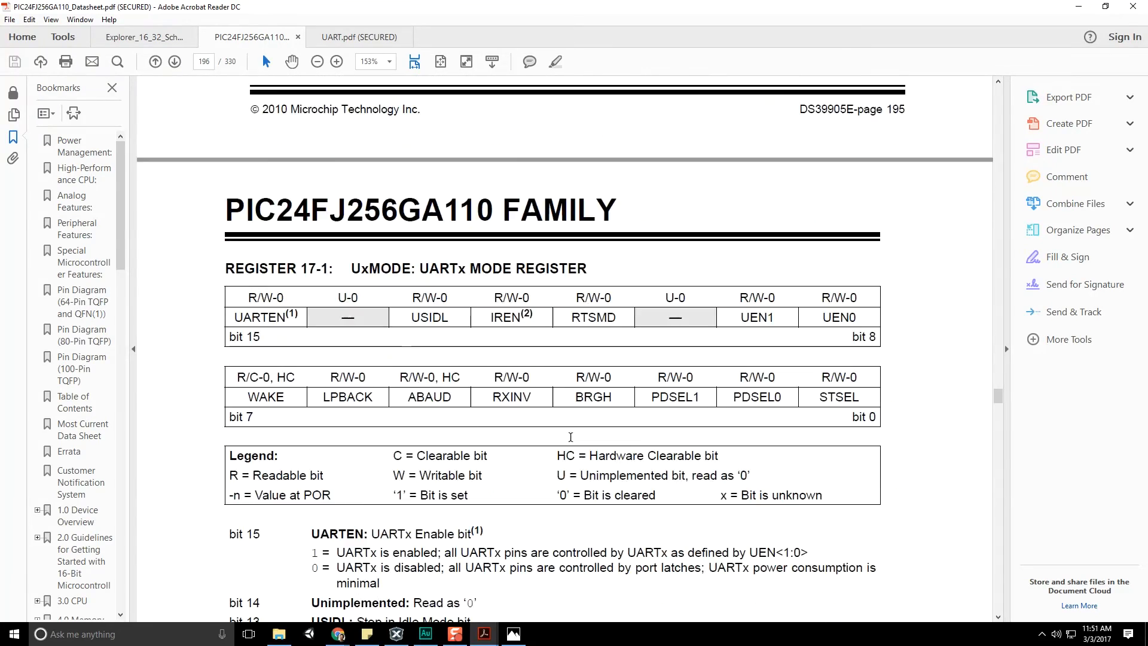
Scroll to page 197's continued UxMODE register and read the BRGH, PDSEL and STSEL bits.
{"action": "scroll", "scroll_direction": "down", "scroll_amount": 3}
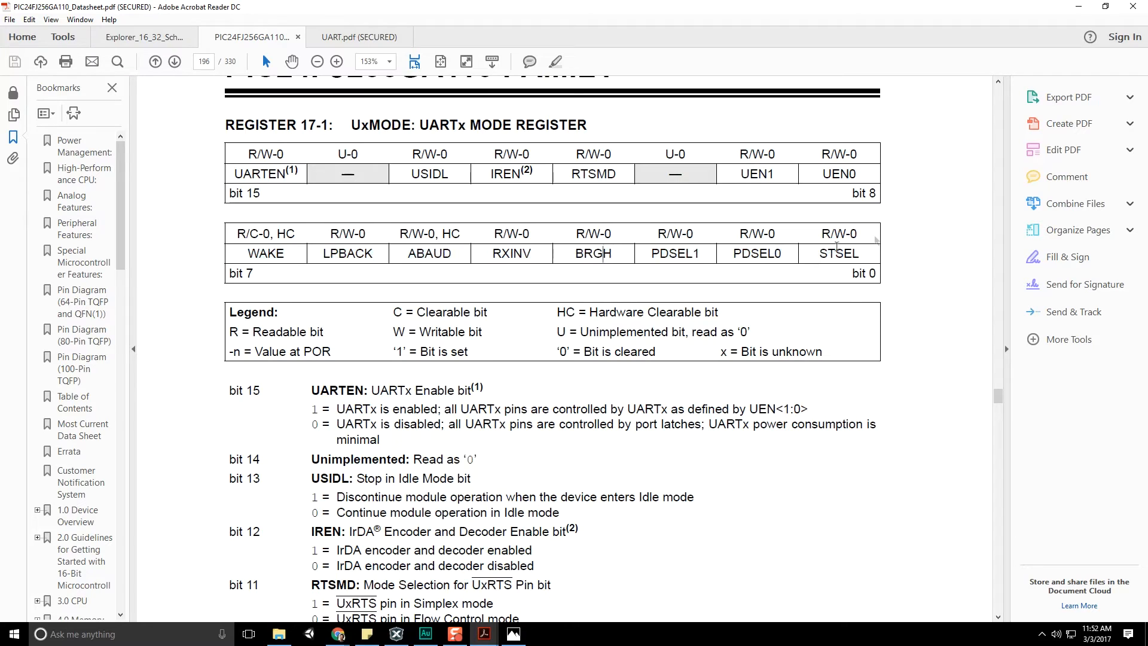
{"action": "scroll", "scroll_direction": "down", "scroll_amount": 3}
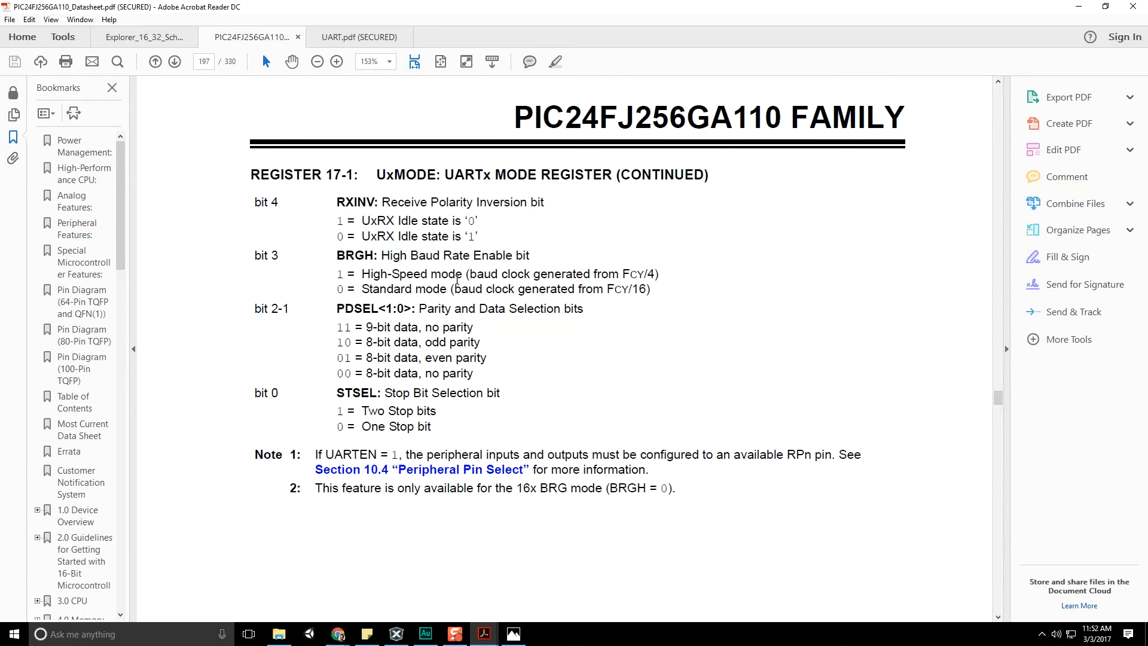
{"action": "mouse_move", "coordinate": [483, 289]}
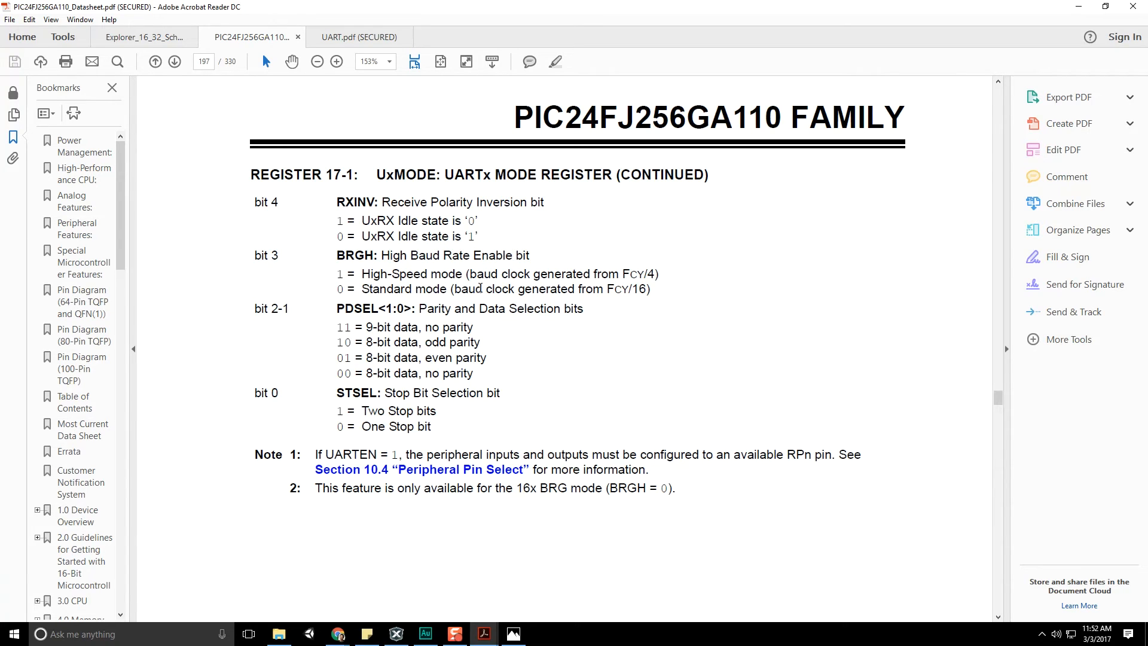
{"action": "mouse_move", "coordinate": [653, 277]}
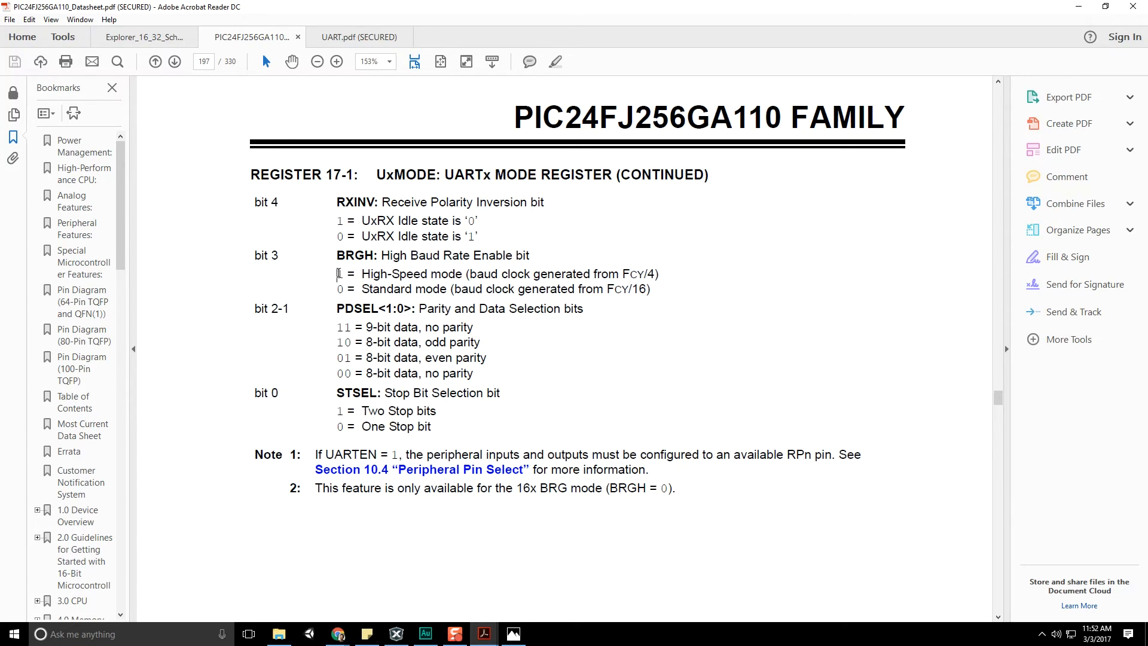
{"action": "mouse_move", "coordinate": [593, 290]}
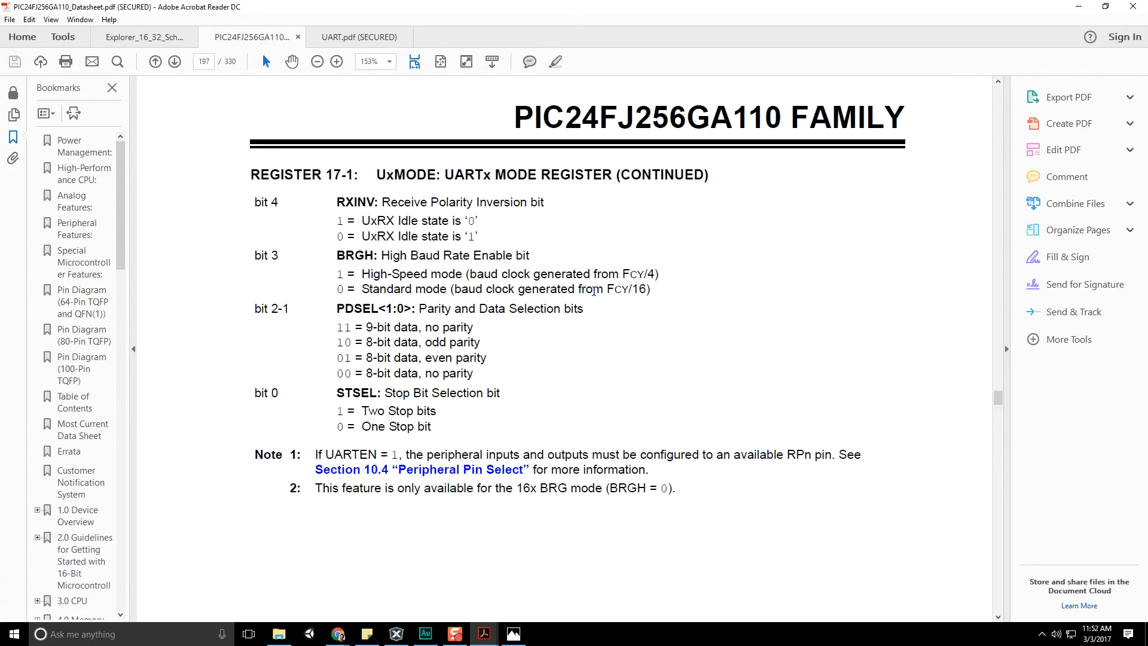
{"action": "double_click", "coordinate": [652, 274]}
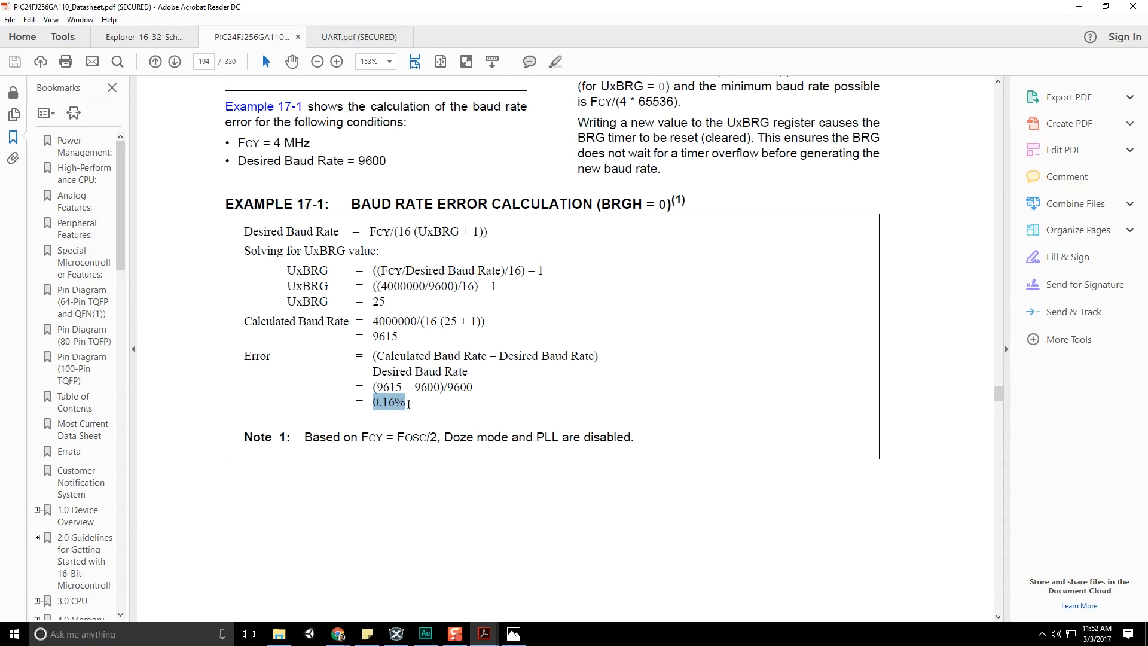
Highlight the 9600 baud rate and the 0.16% error result in Example 17-1.
{"action": "left_click", "coordinate": [391, 402]}
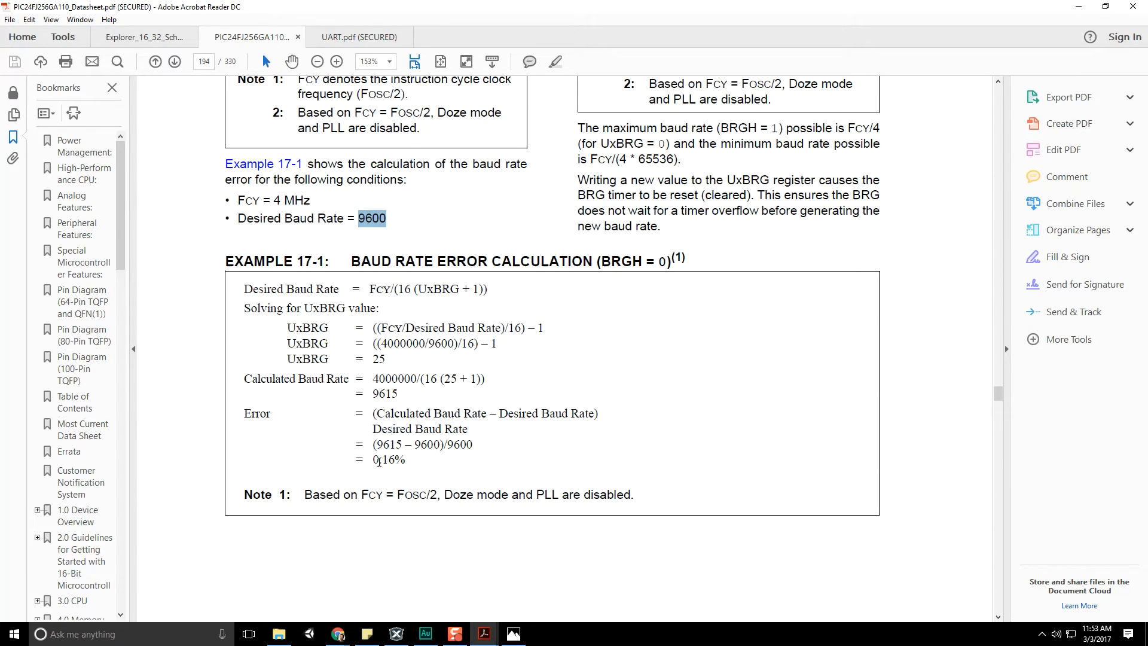
{"action": "left_click", "coordinate": [407, 461]}
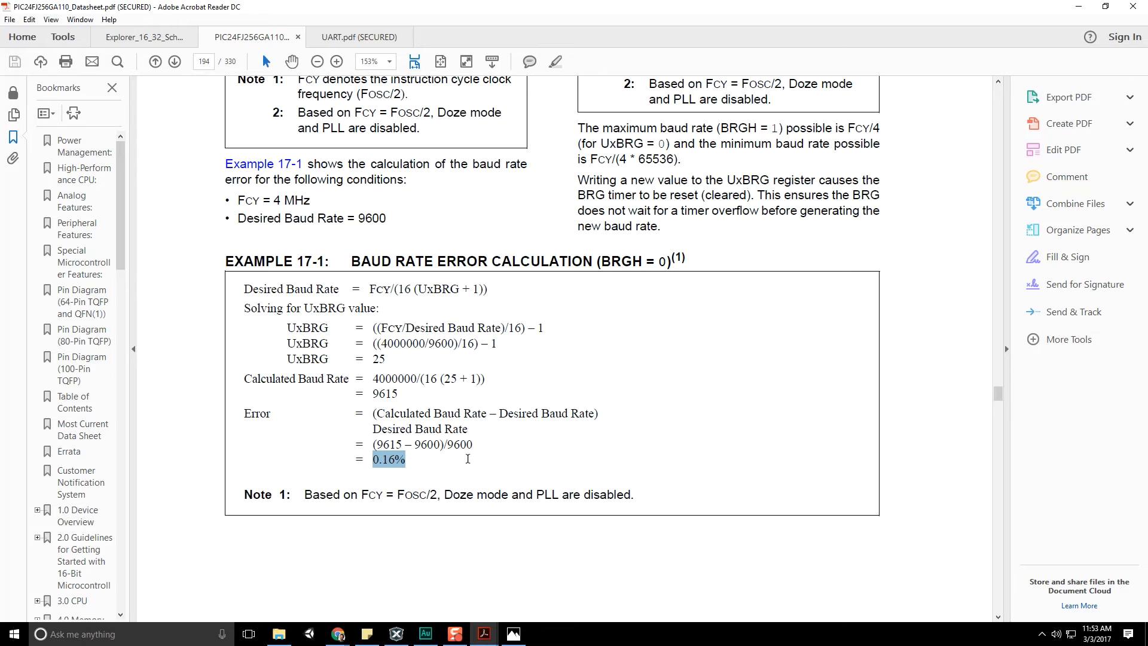
{"action": "mouse_move", "coordinate": [379, 466]}
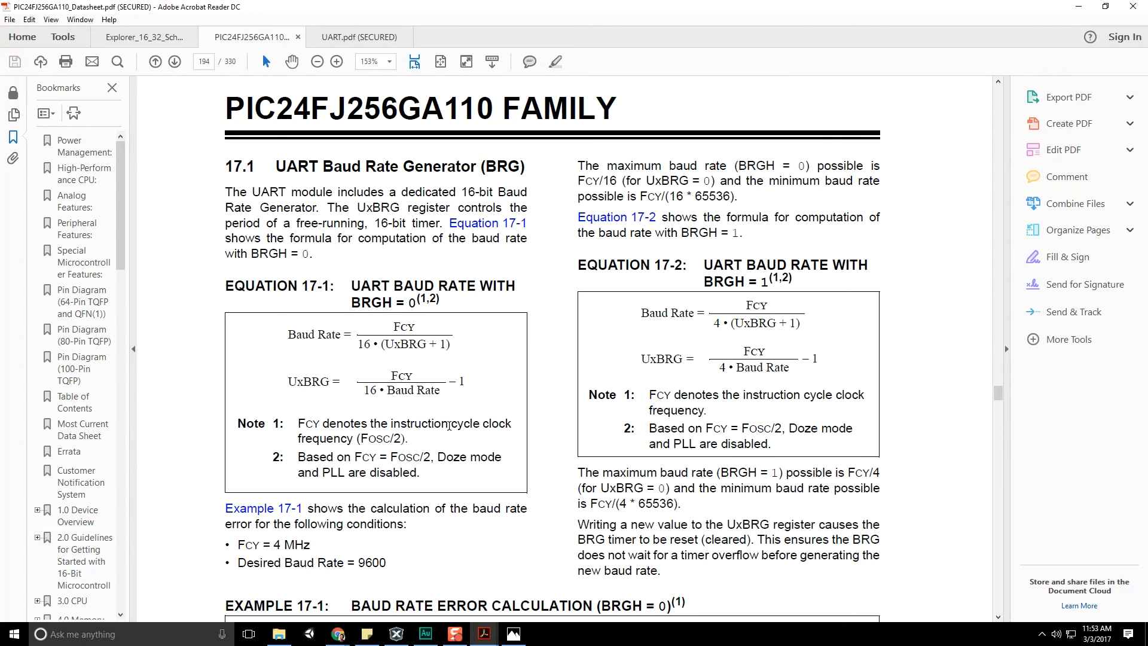
Navigate to page 195, section 17.2 Transmitting in 8-Bit Data Mode.
{"action": "left_click", "coordinate": [174, 61]}
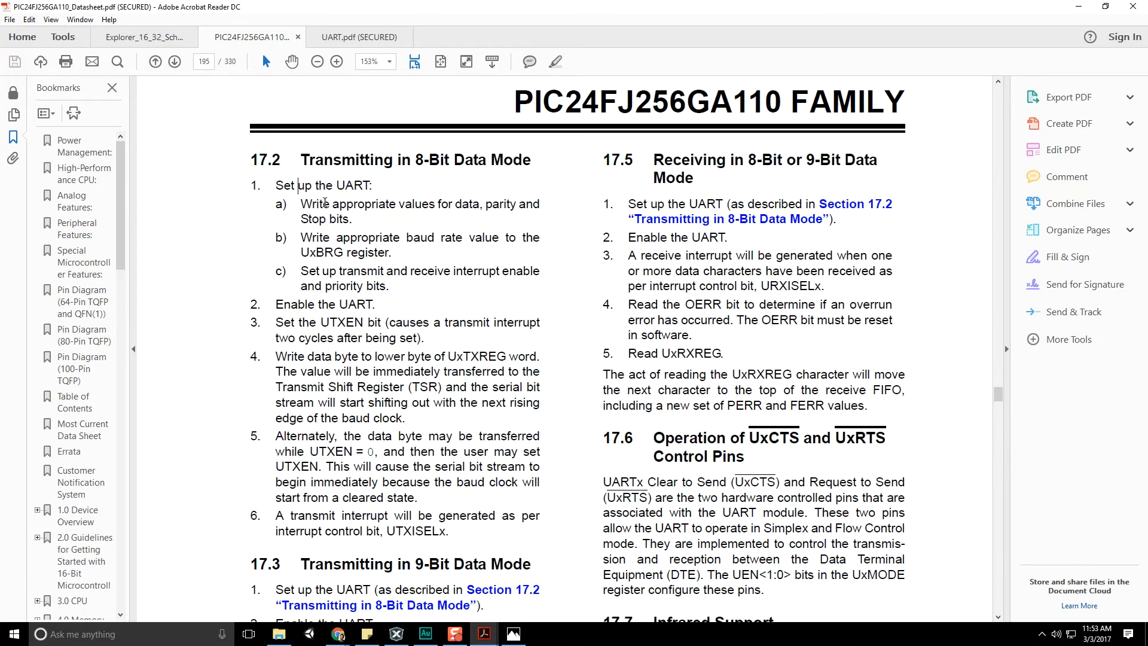
{"action": "double_click", "coordinate": [501, 203]}
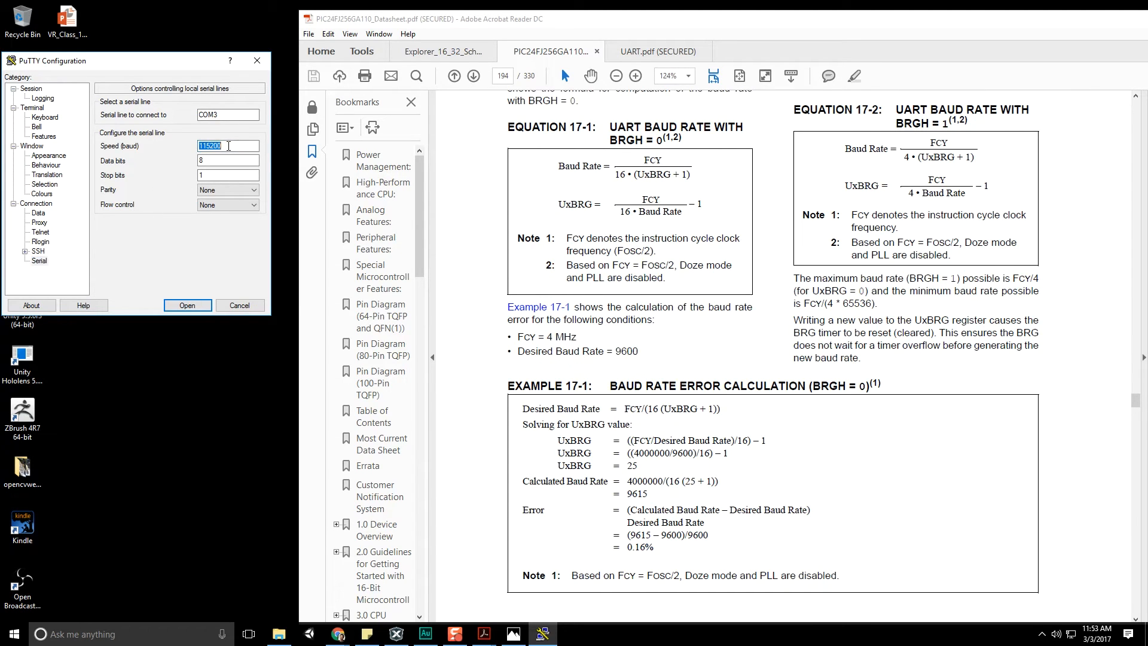
Enter 9600 and COM5, then load UART_Explorer16/32 and check its serial settings.
{"action": "type", "text": "9600"}
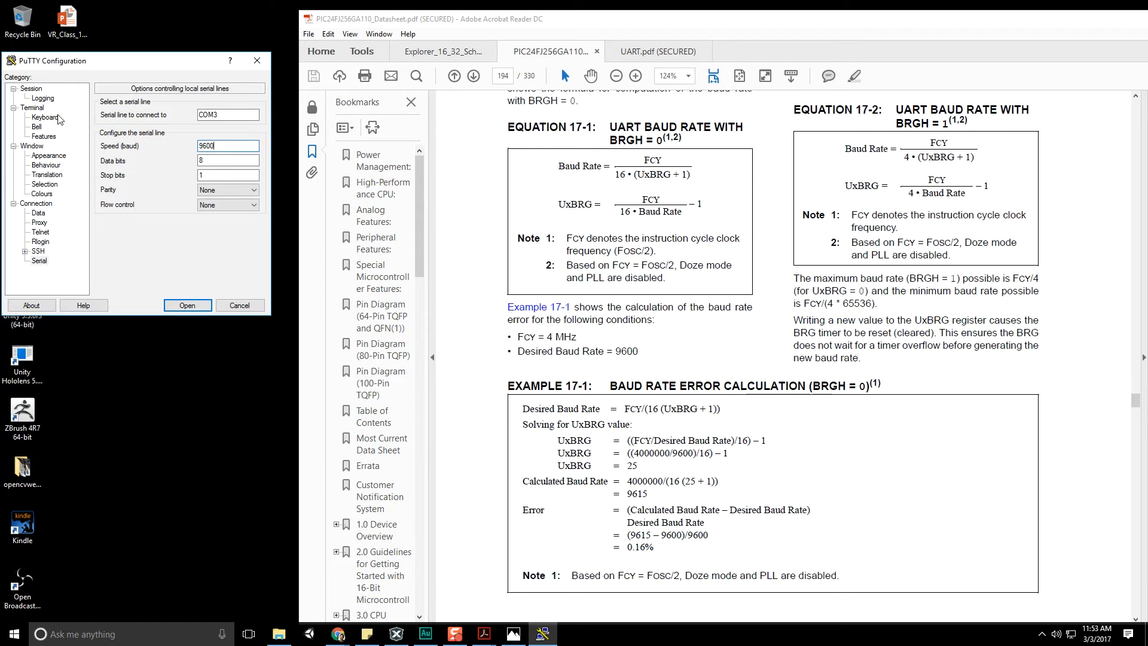
{"action": "type", "text": "COM5"}
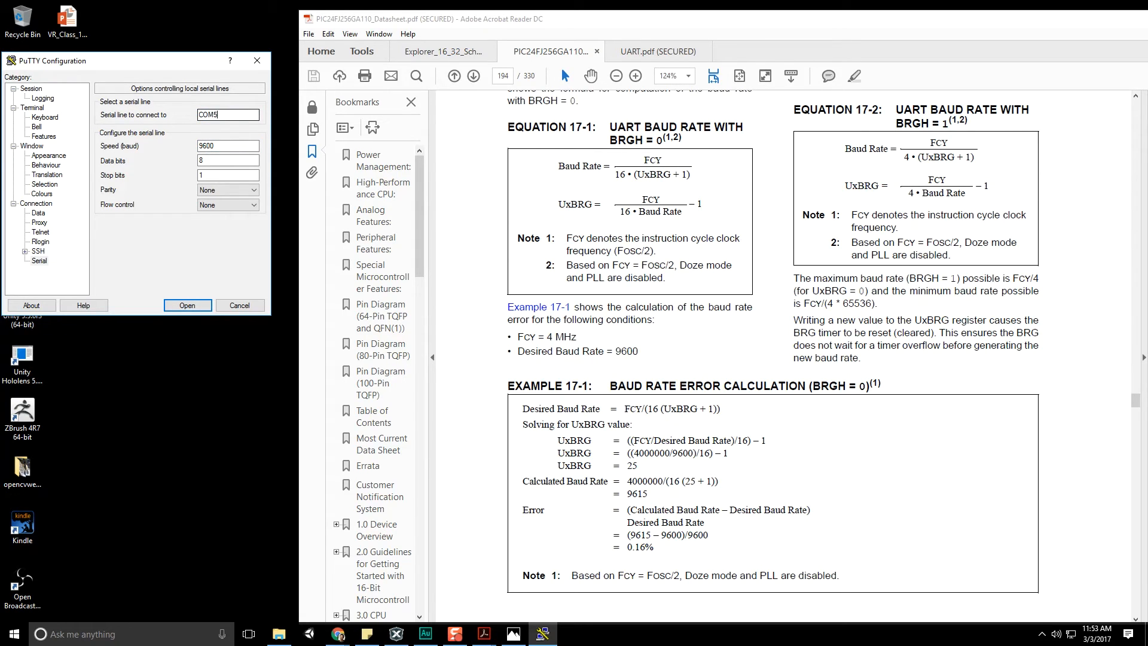
{"action": "left_click", "coordinate": [32, 88]}
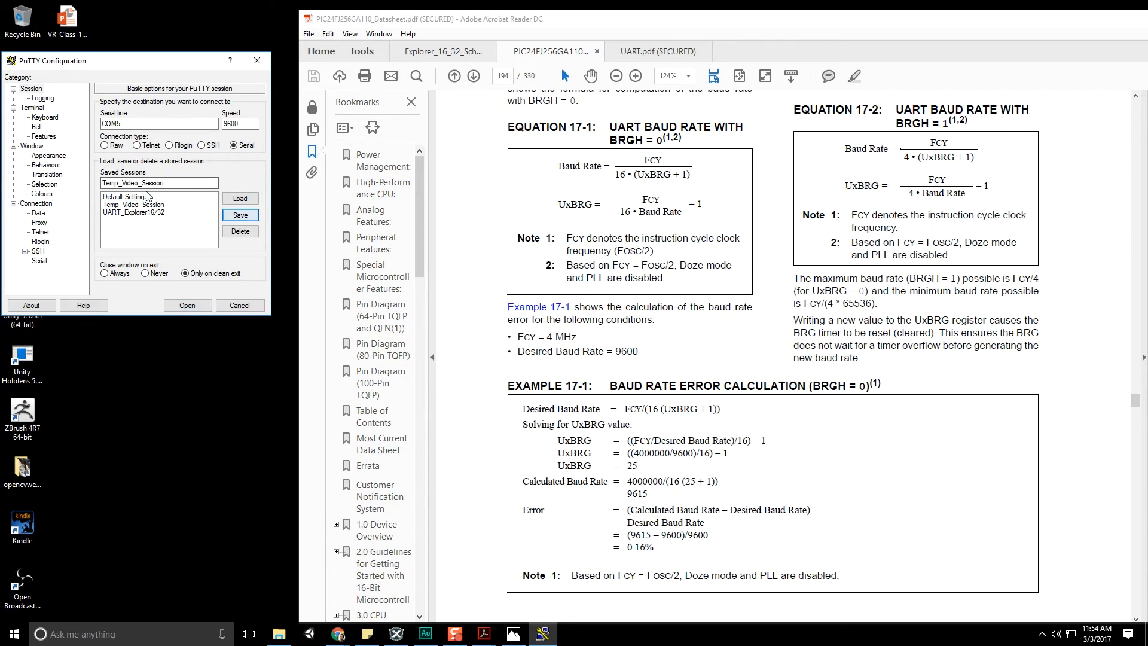
{"action": "left_click", "coordinate": [134, 212]}
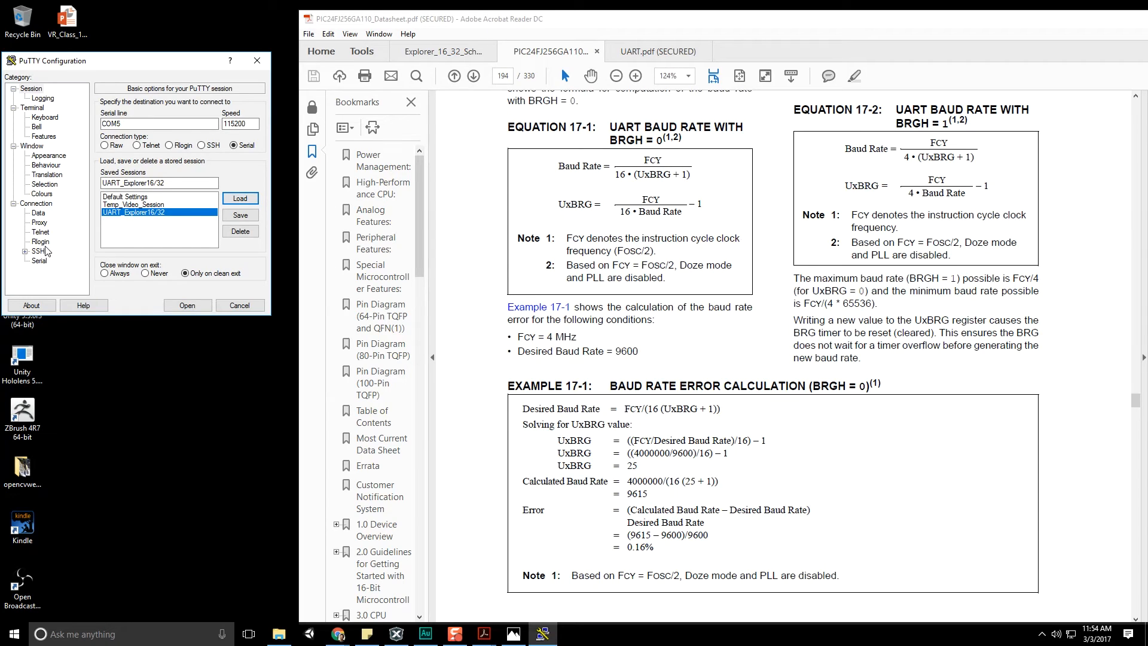
{"action": "left_click", "coordinate": [39, 261]}
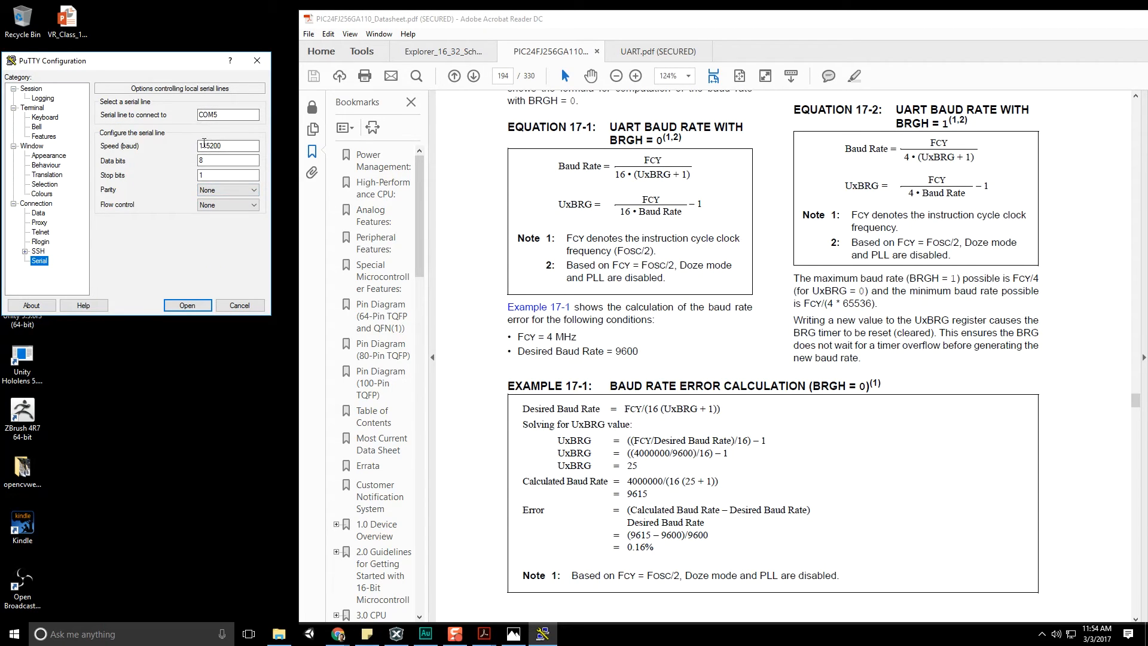
Load the Temp_Video_Session saved settings from the Session page.
{"action": "left_click", "coordinate": [33, 88]}
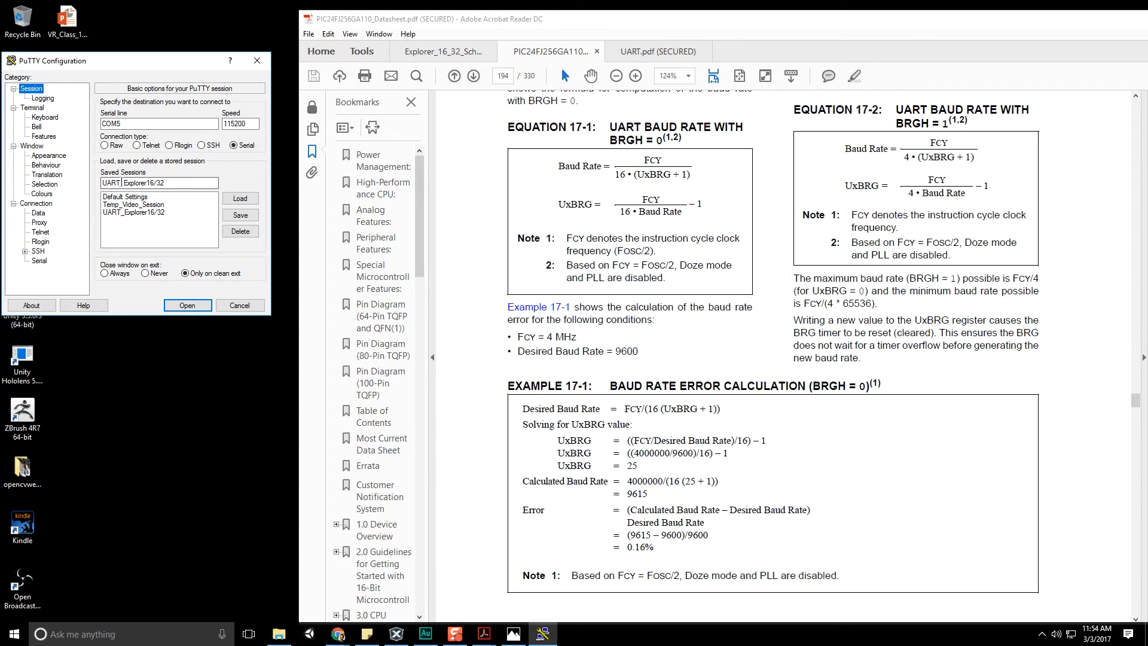
{"action": "left_click", "coordinate": [135, 204]}
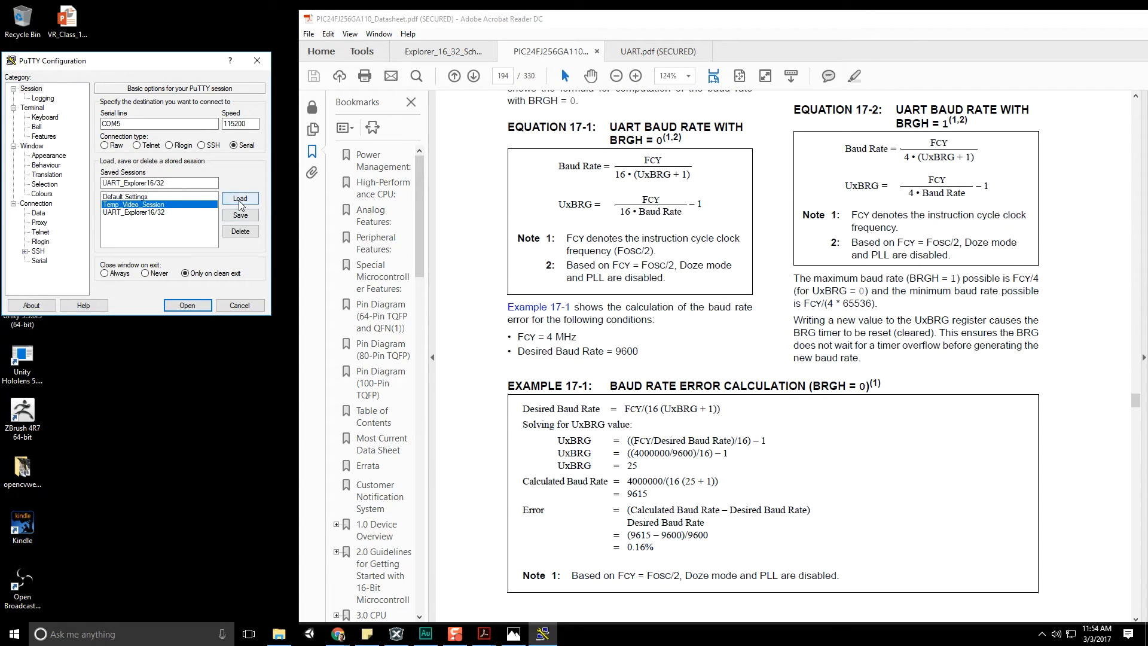
{"action": "left_click", "coordinate": [241, 199]}
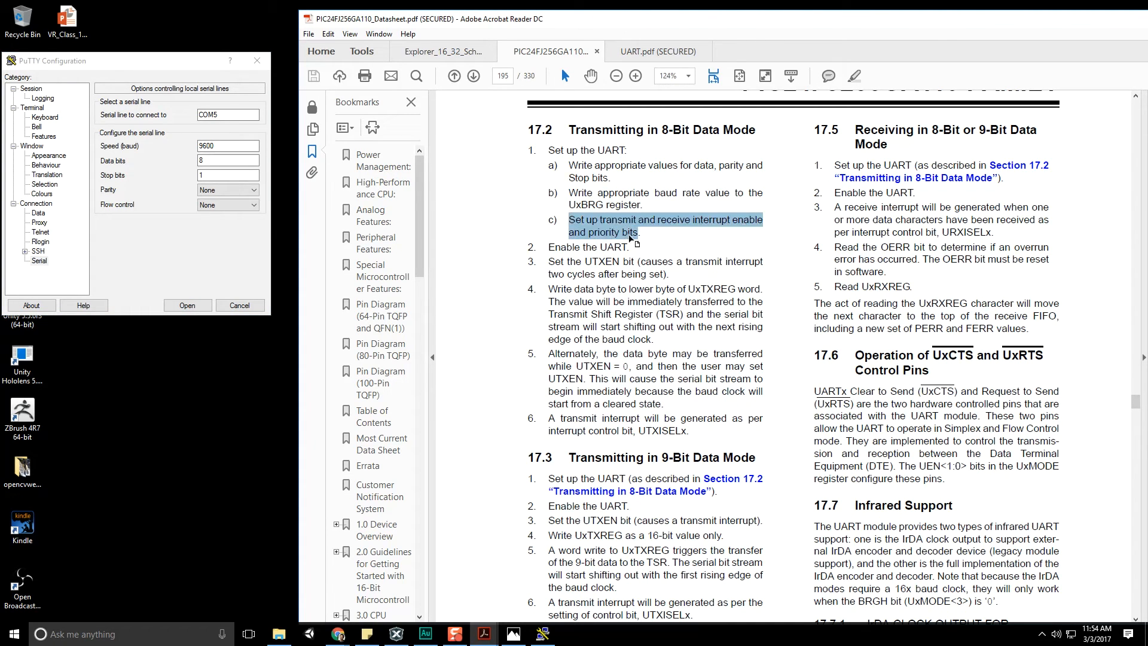
Highlight the 8-bit transmit steps on page 195 and scroll on to section 17.3.
{"action": "left_click", "coordinate": [644, 233]}
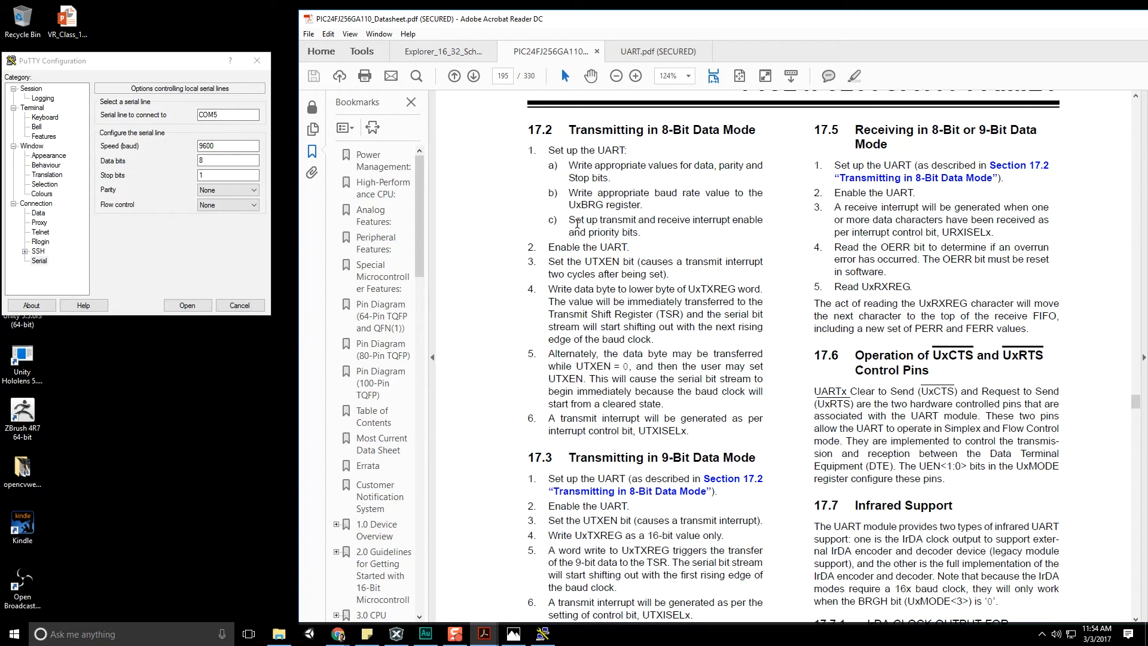
{"action": "left_click_drag", "start_coordinate": [567, 219], "coordinate": [639, 232]}
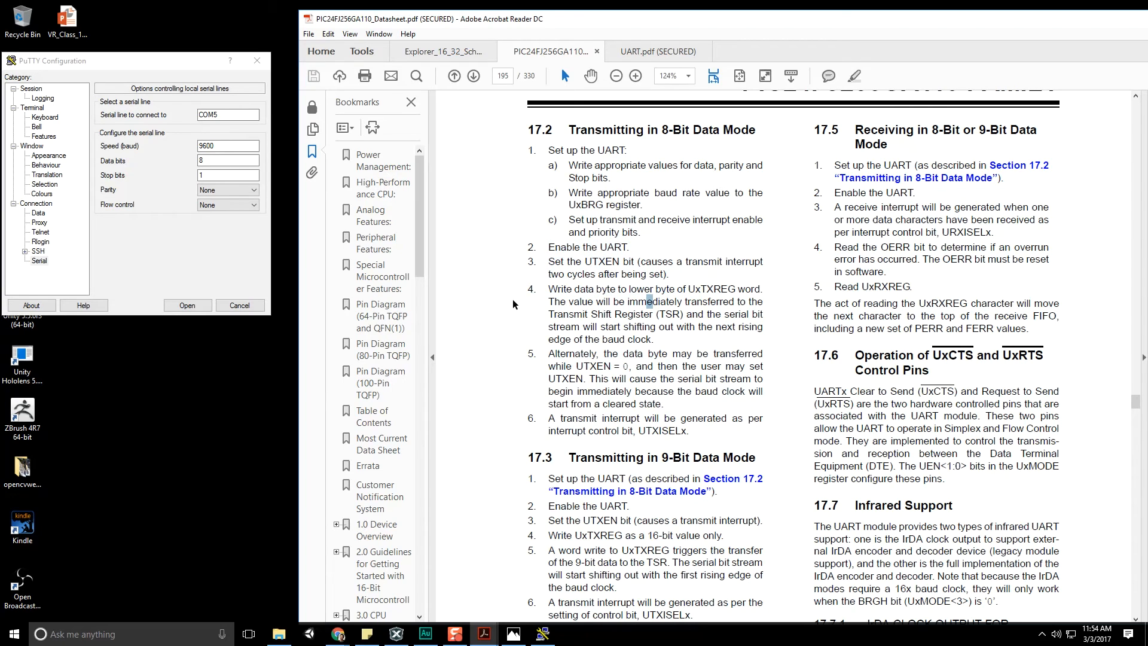
{"action": "left_click_drag", "start_coordinate": [549, 288], "coordinate": [651, 339]}
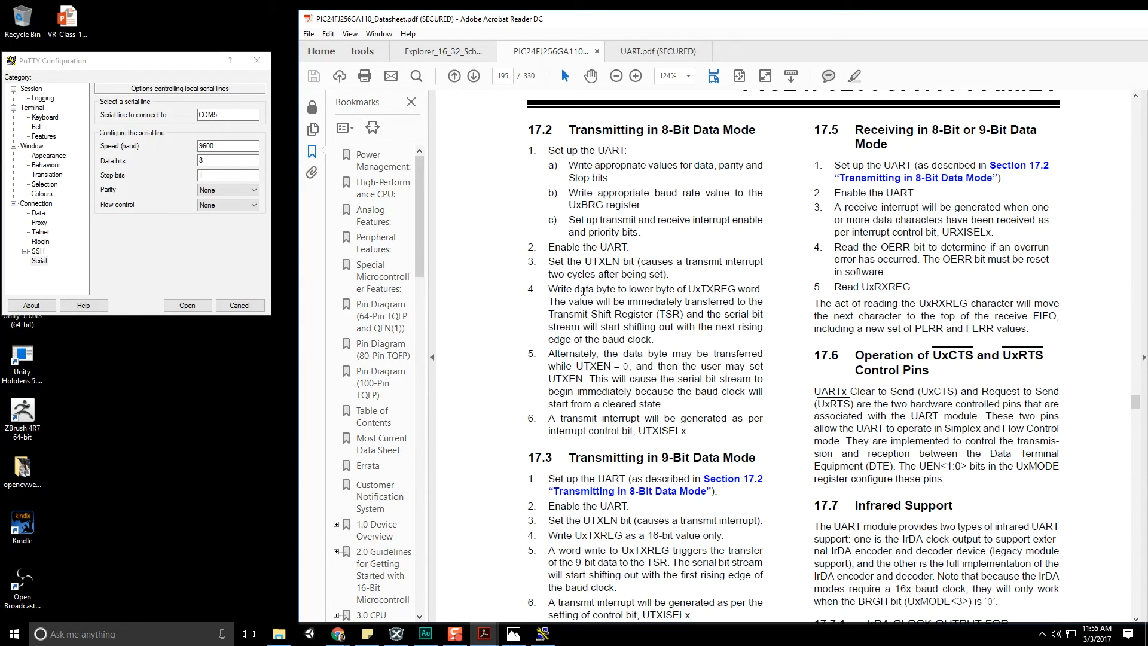
{"action": "mouse_move", "coordinate": [840, 342]}
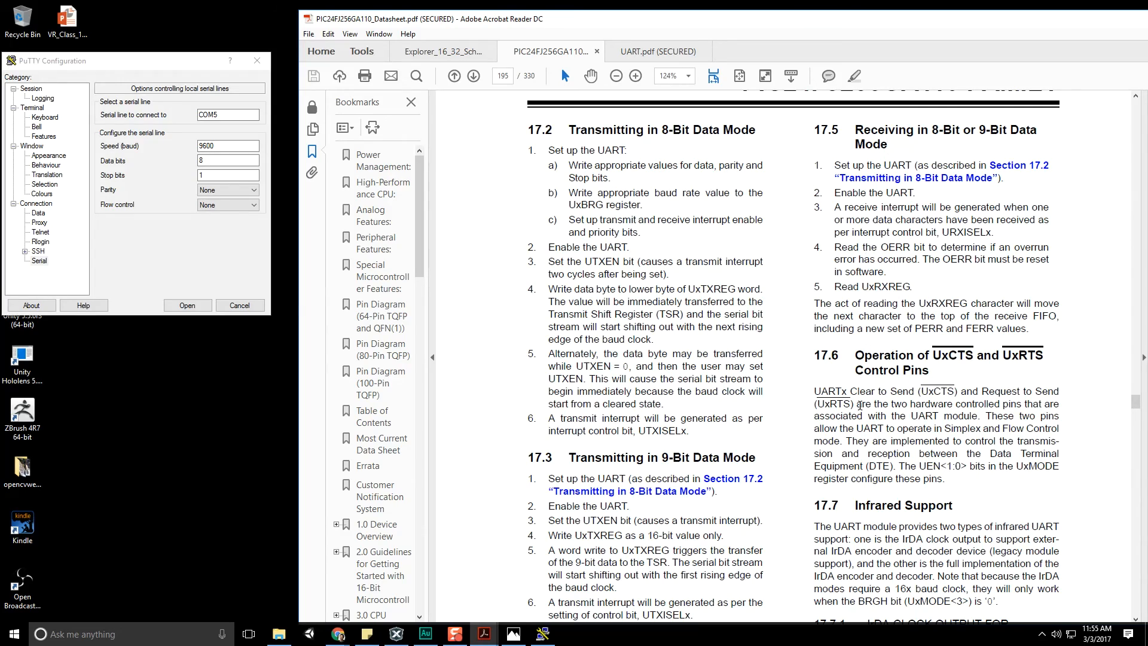
{"action": "scroll", "scroll_direction": "down", "scroll_amount": 3}
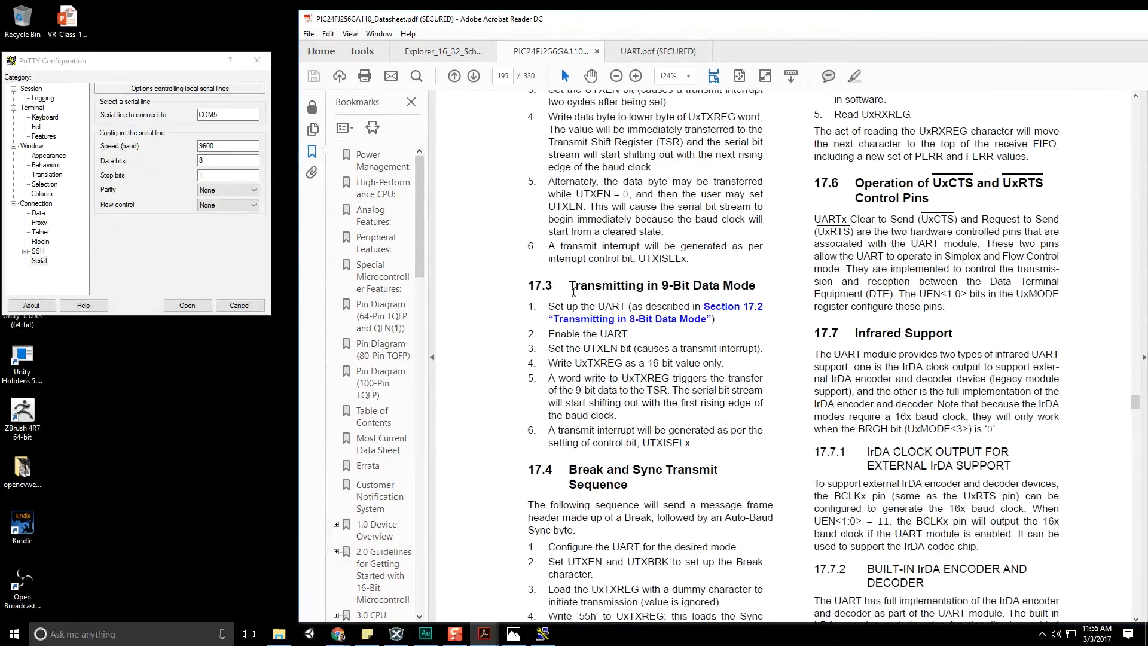
{"action": "double_click", "coordinate": [669, 285]}
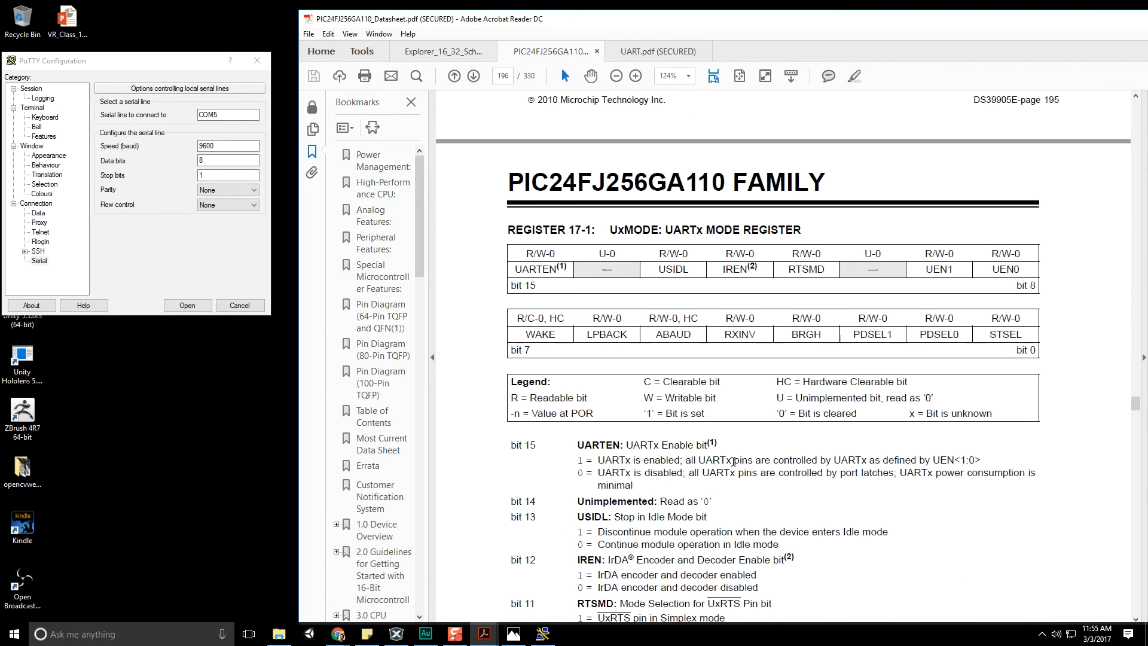
Read Register 17-1 UxMODE's bit descriptions, highlighting WAKE's '0 = No wake-up enabled' line.
{"action": "scroll", "scroll_direction": "down", "scroll_amount": 3}
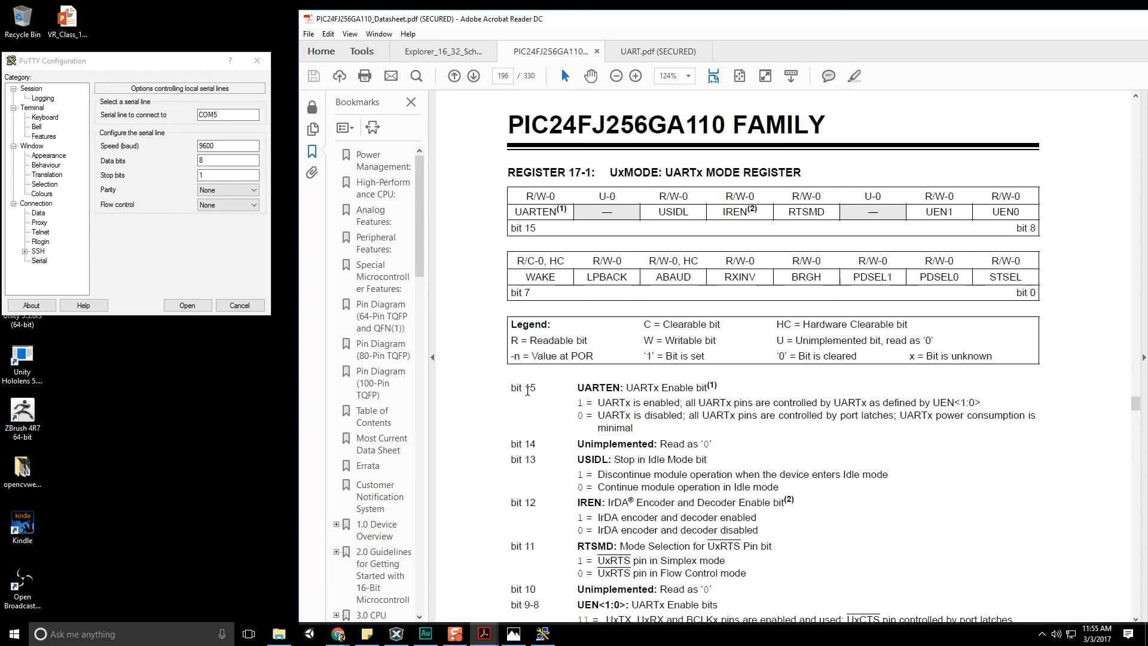
{"action": "double_click", "coordinate": [529, 388]}
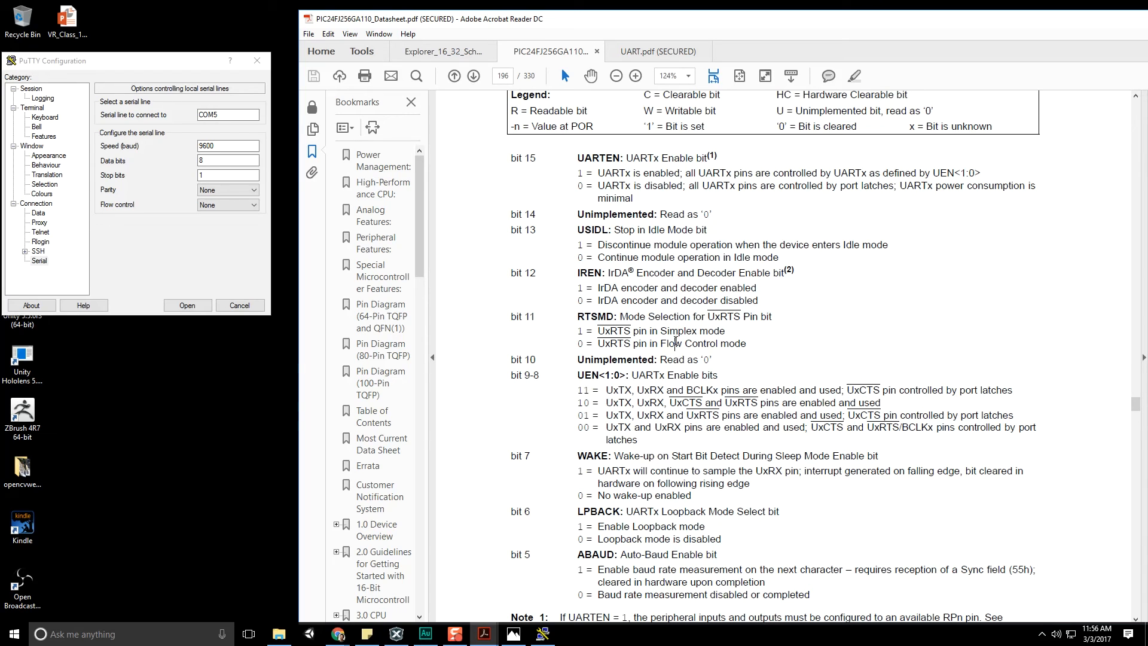
{"action": "scroll", "scroll_direction": "down", "scroll_amount": 3}
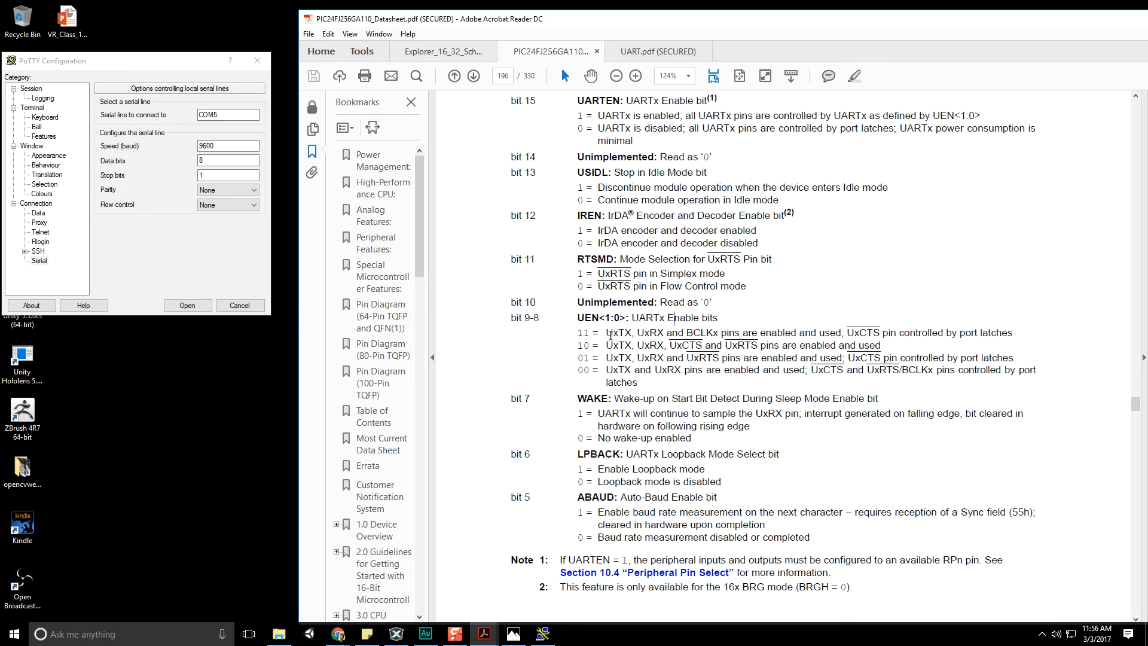
{"action": "scroll", "scroll_direction": "down", "scroll_amount": 3}
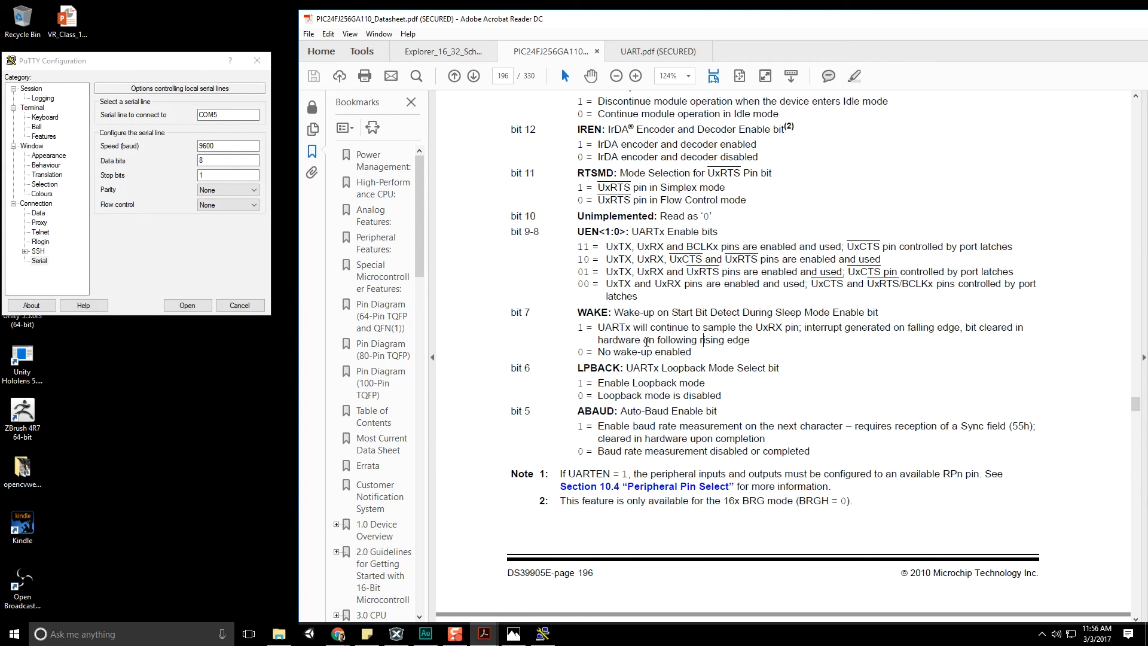
{"action": "left_click_drag", "start_coordinate": [578, 352], "coordinate": [690, 352]}
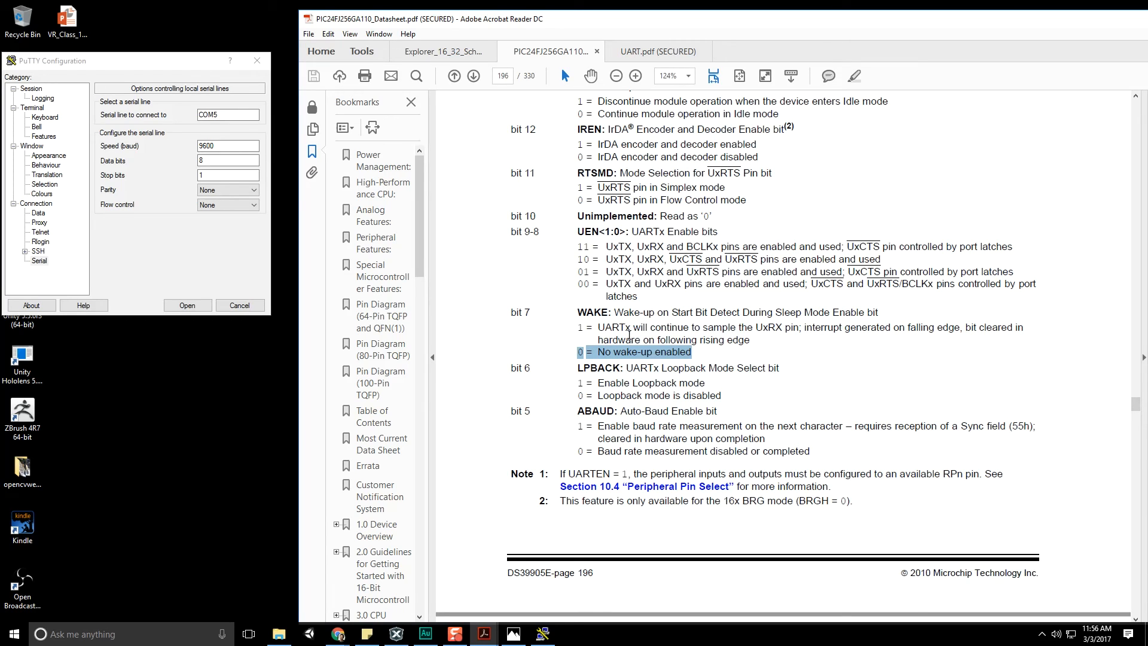
{"action": "scroll", "scroll_direction": "down", "scroll_amount": 3}
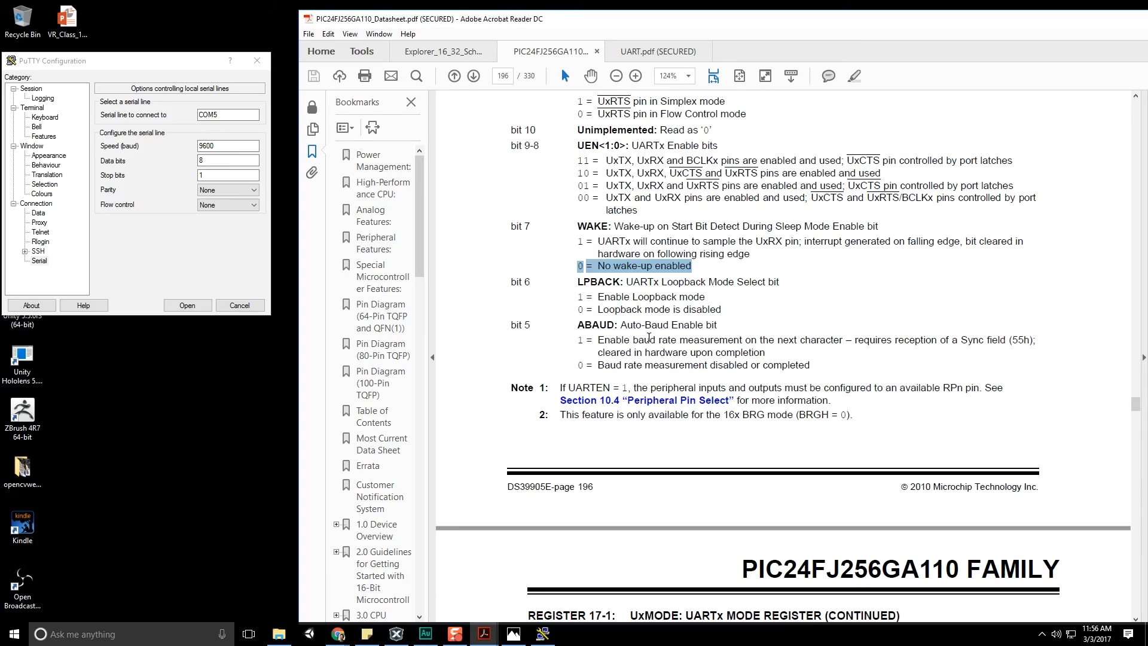
{"action": "scroll", "scroll_direction": "down", "scroll_amount": 3}
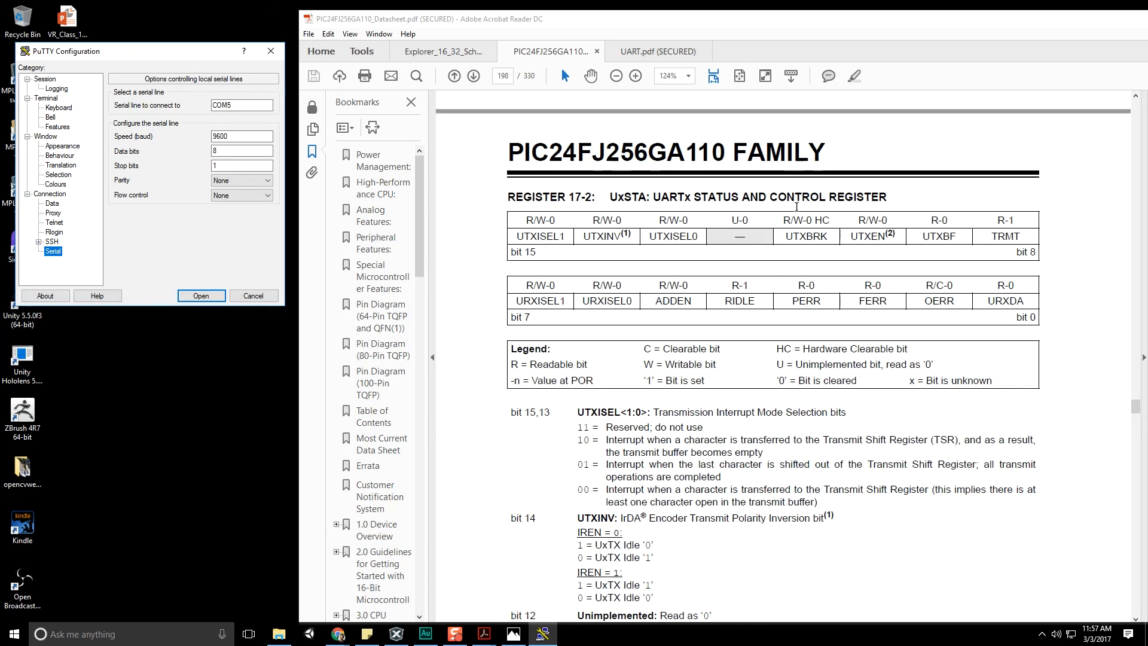
Scroll to Register 17-2 UxSTA and select a line in its bit list.
{"action": "scroll", "scroll_direction": "down", "scroll_amount": 3}
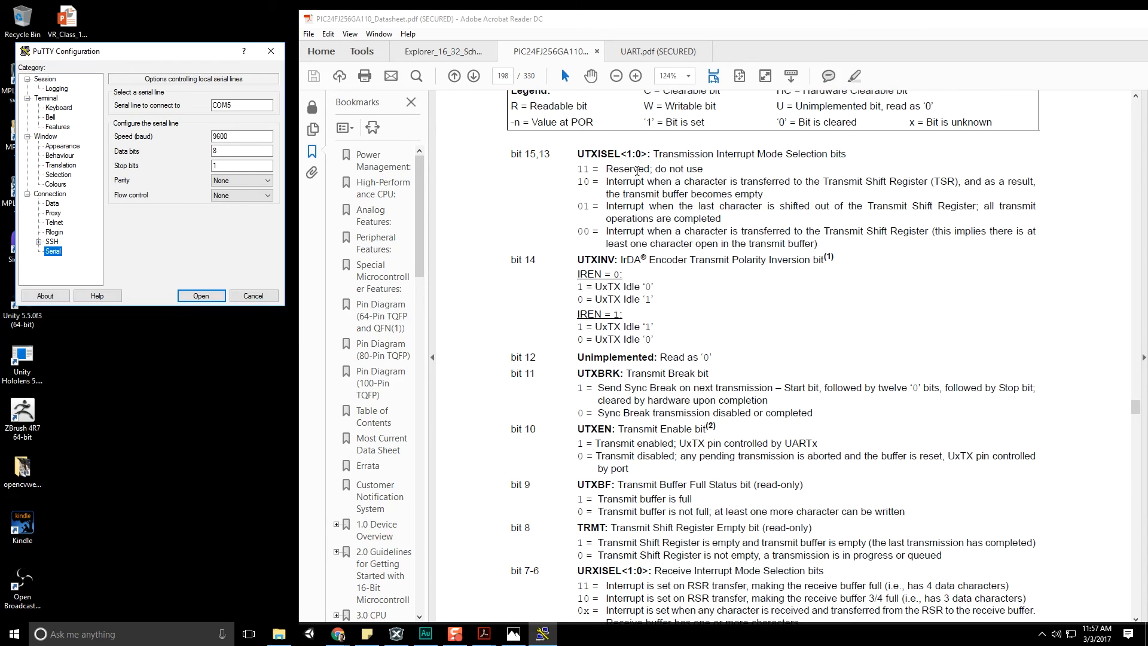
{"action": "left_click_drag", "start_coordinate": [579, 259], "coordinate": [729, 259]}
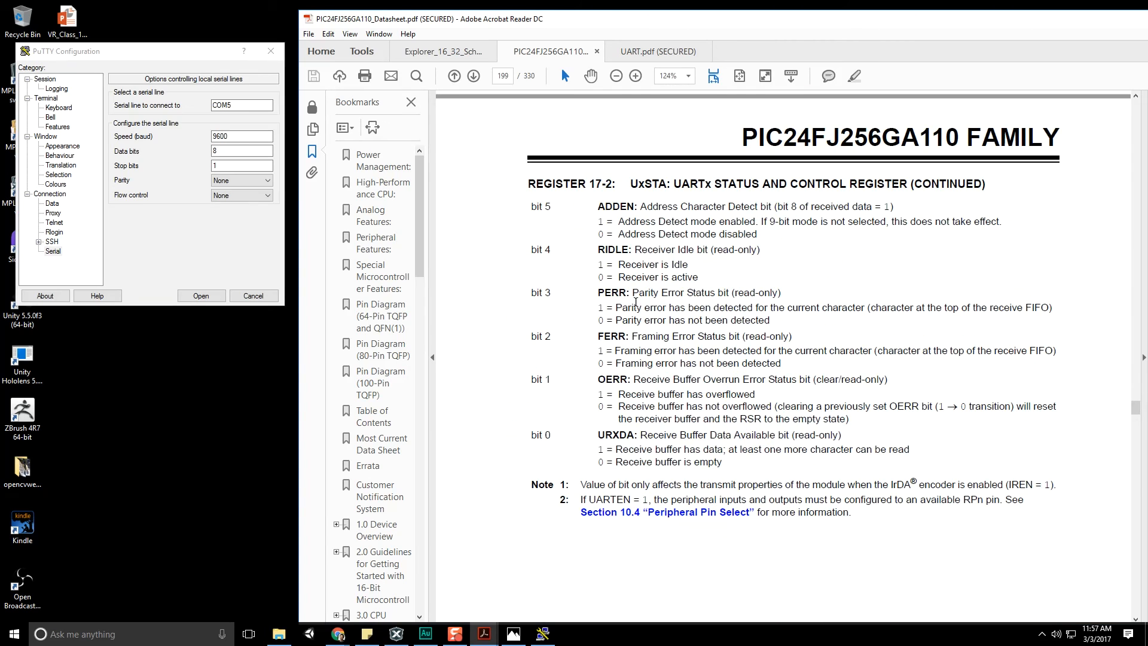
{"action": "mouse_move", "coordinate": [549, 287]}
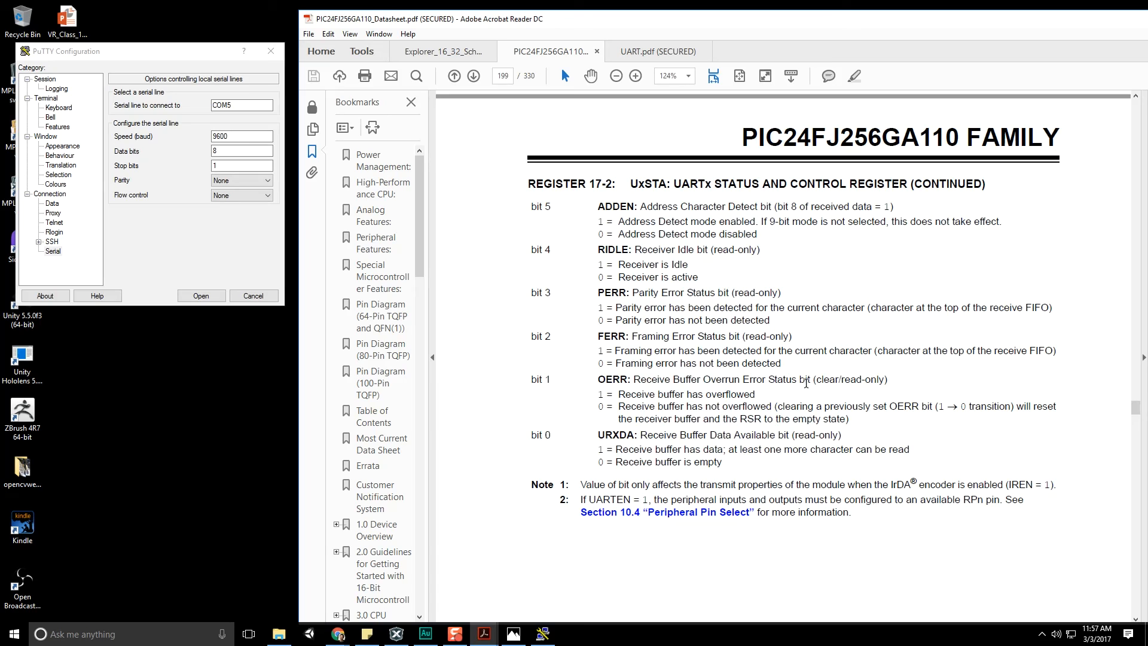
{"action": "mouse_move", "coordinate": [788, 393]}
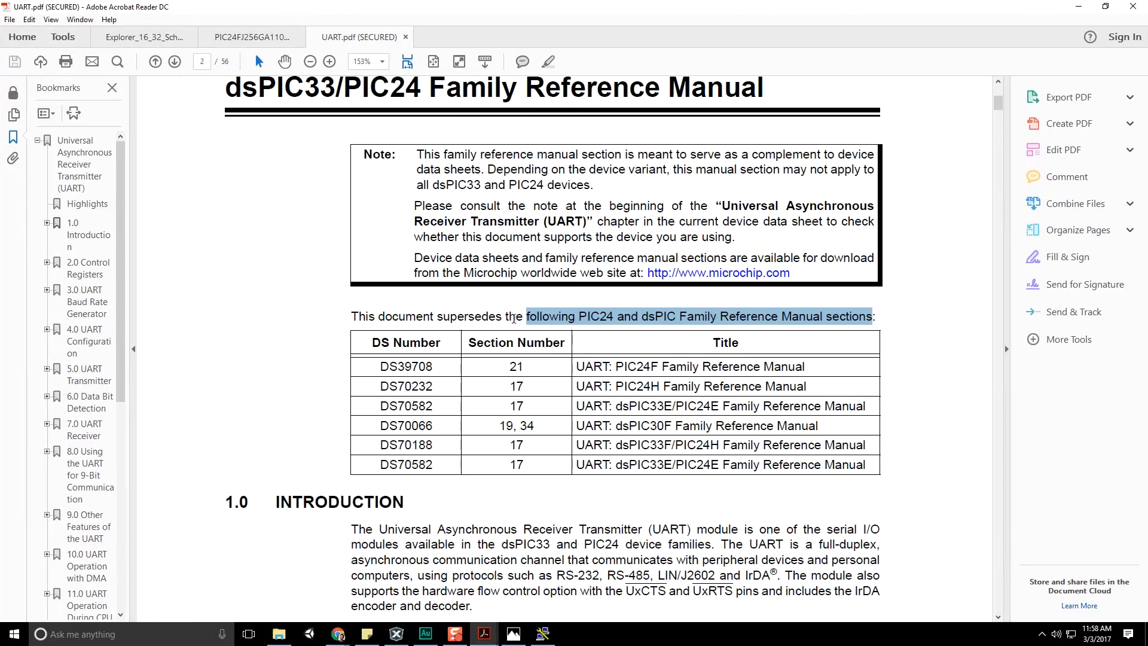
Scroll the UART.pdf manual past page 13 to section 4.1 Enabling the UART.
{"action": "scroll", "scroll_direction": "down", "scroll_amount": 3}
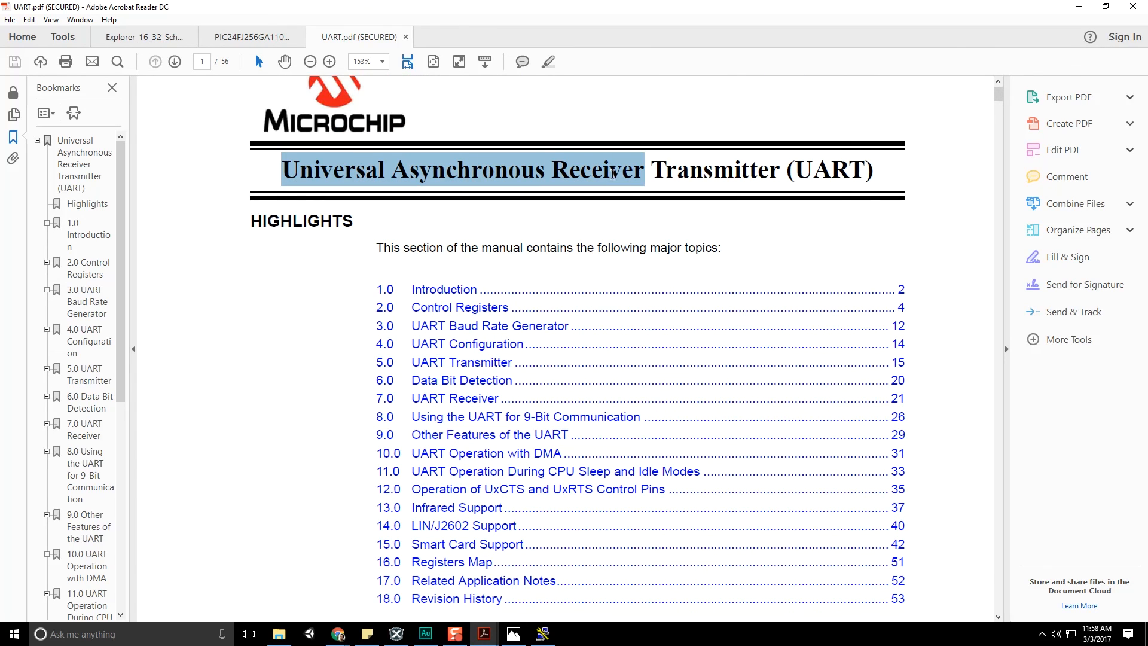
{"action": "left_click_drag", "start_coordinate": [612, 170], "coordinate": [850, 173]}
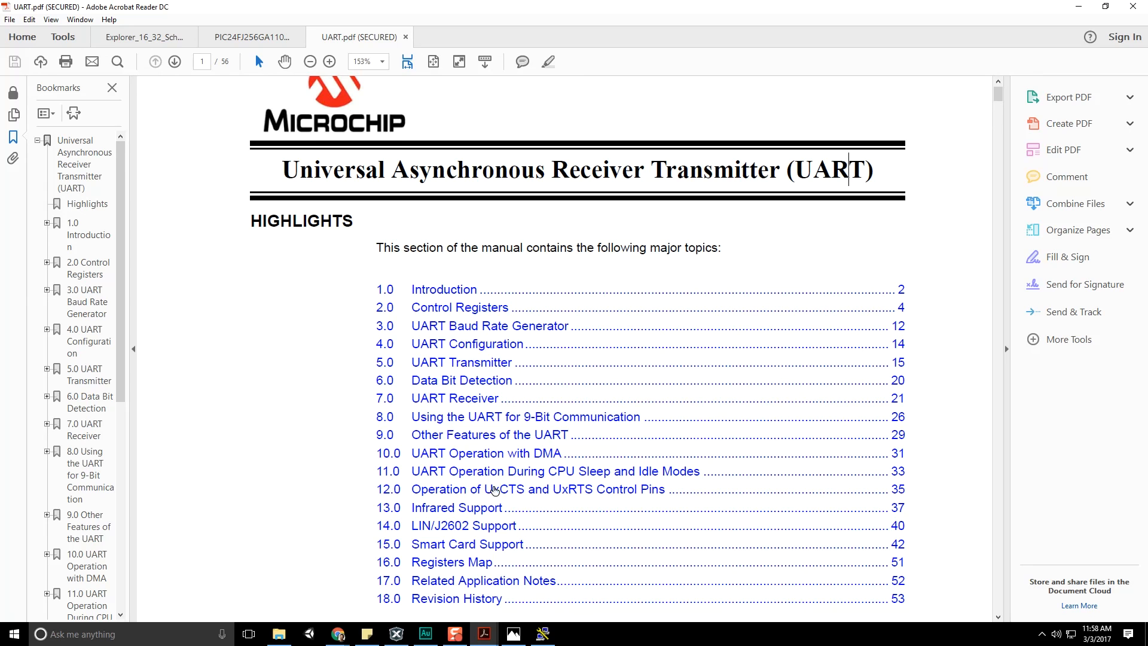
{"action": "mouse_move", "coordinate": [462, 438]}
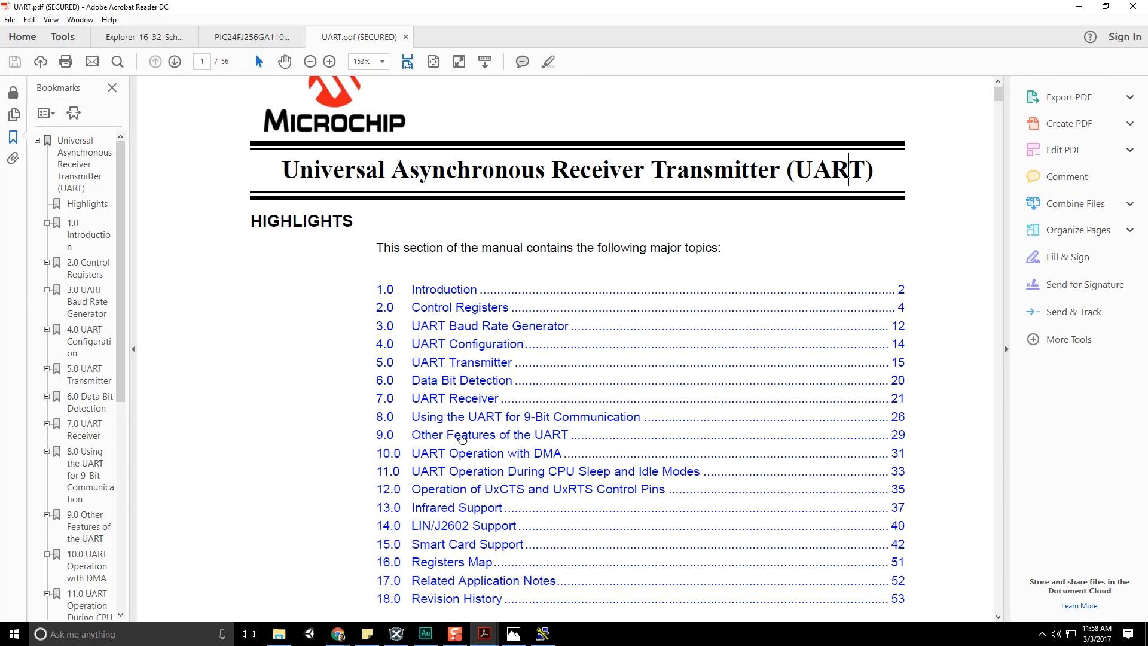
{"action": "scroll", "scroll_direction": "down", "scroll_amount": 3}
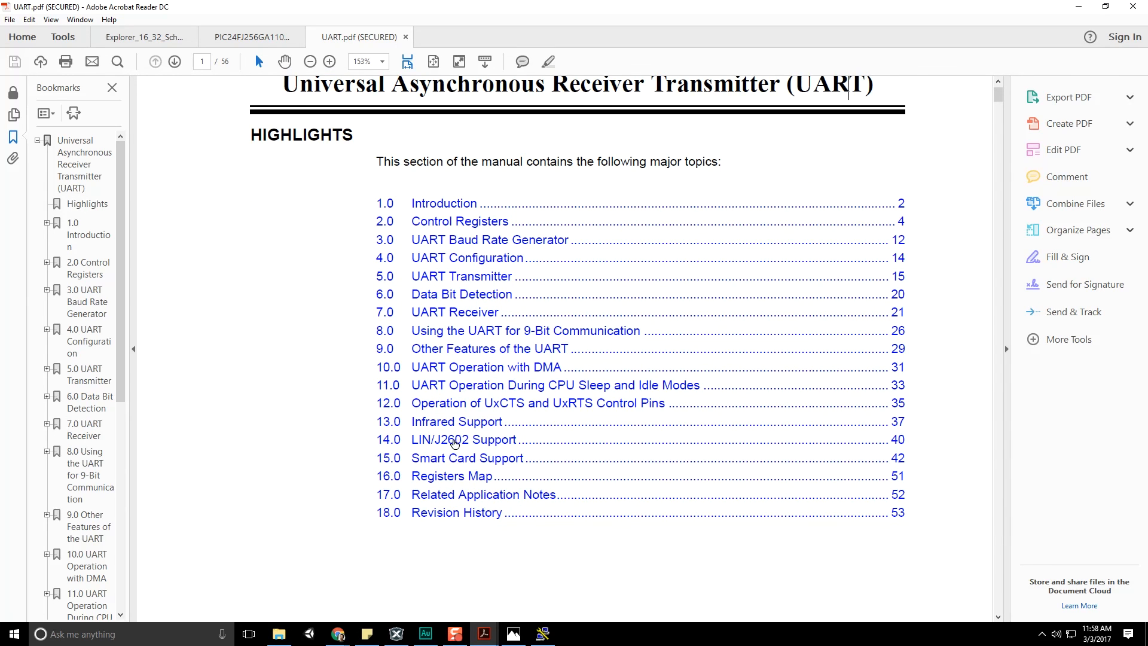
{"action": "mouse_move", "coordinate": [446, 241]}
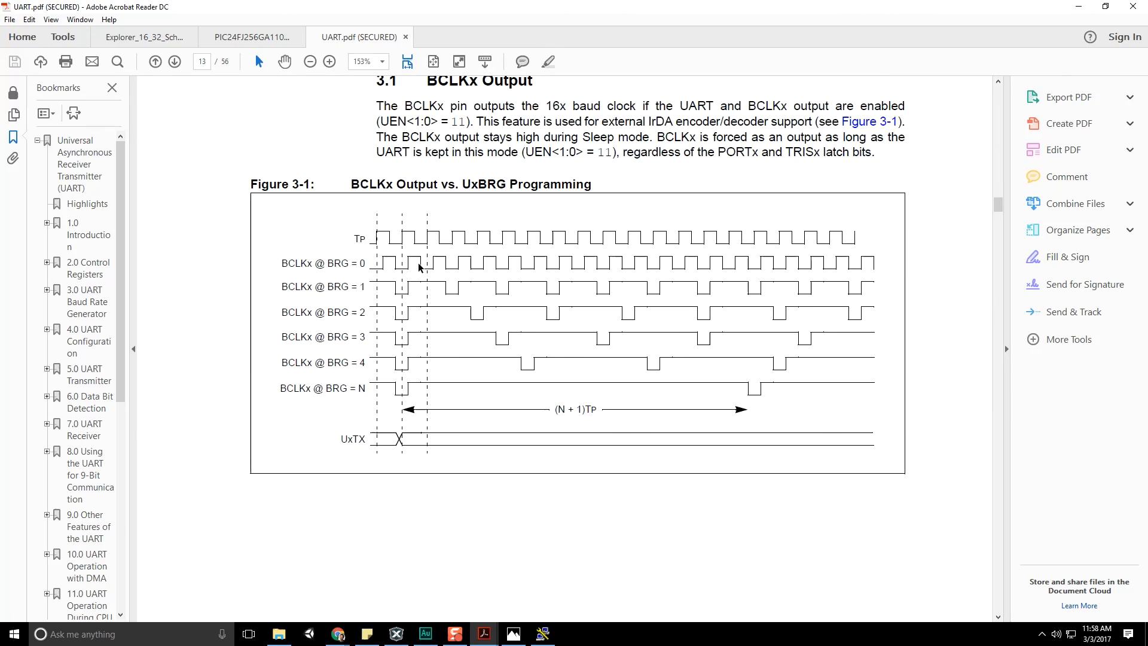
{"action": "scroll", "scroll_direction": "down", "scroll_amount": 3}
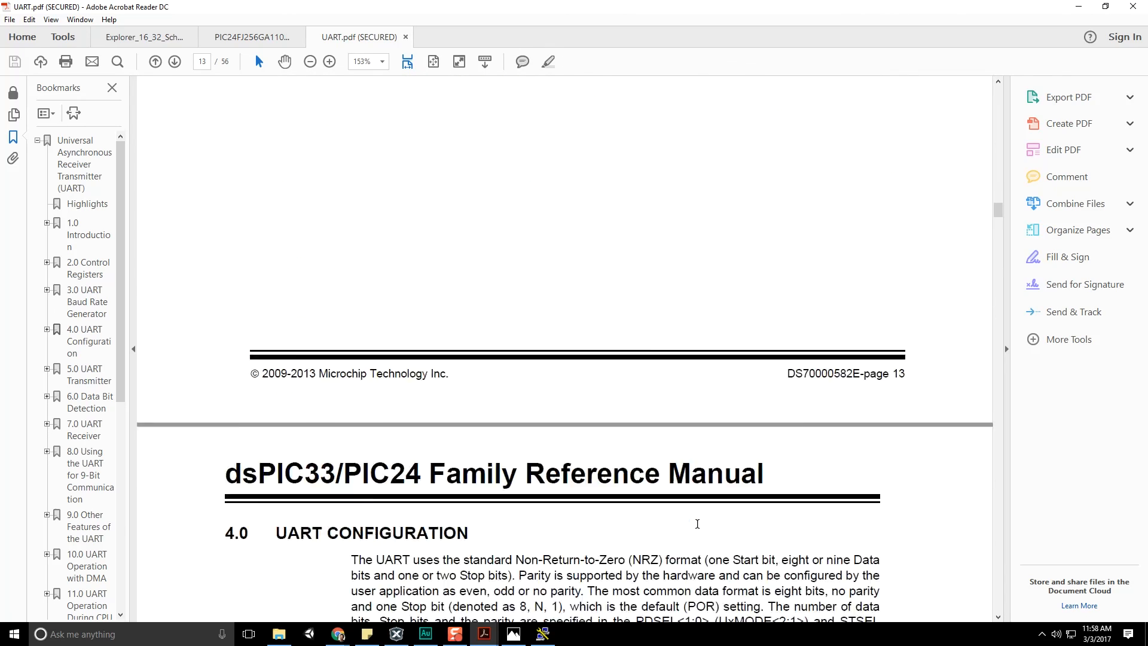
{"action": "scroll", "scroll_direction": "down", "scroll_amount": 3}
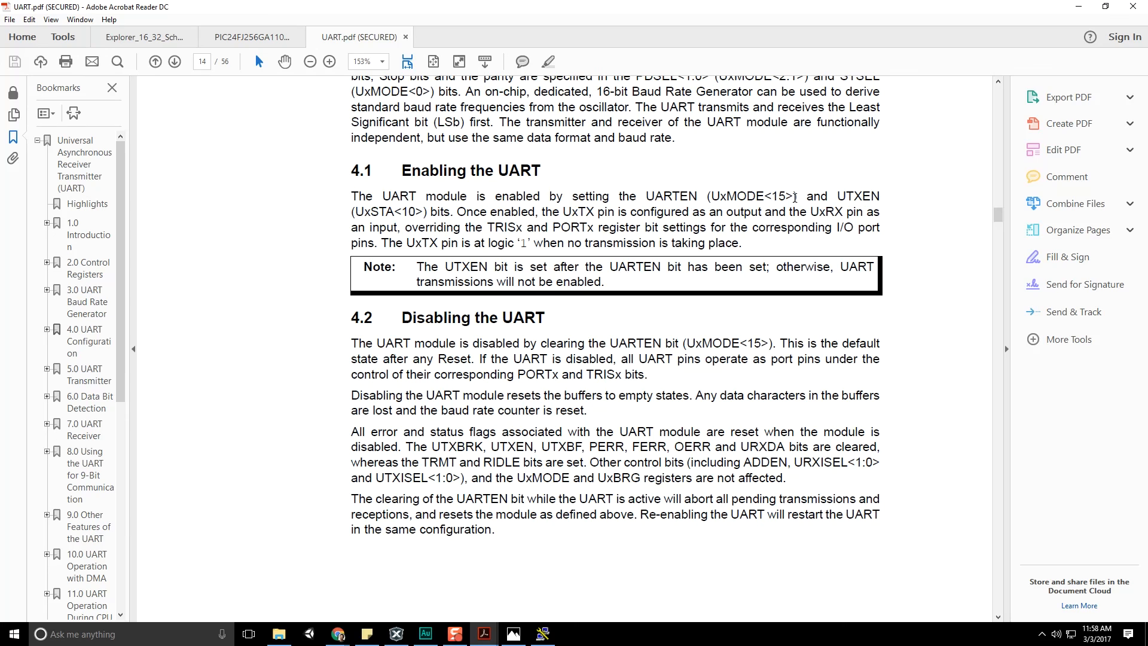
{"action": "mouse_move", "coordinate": [800, 198]}
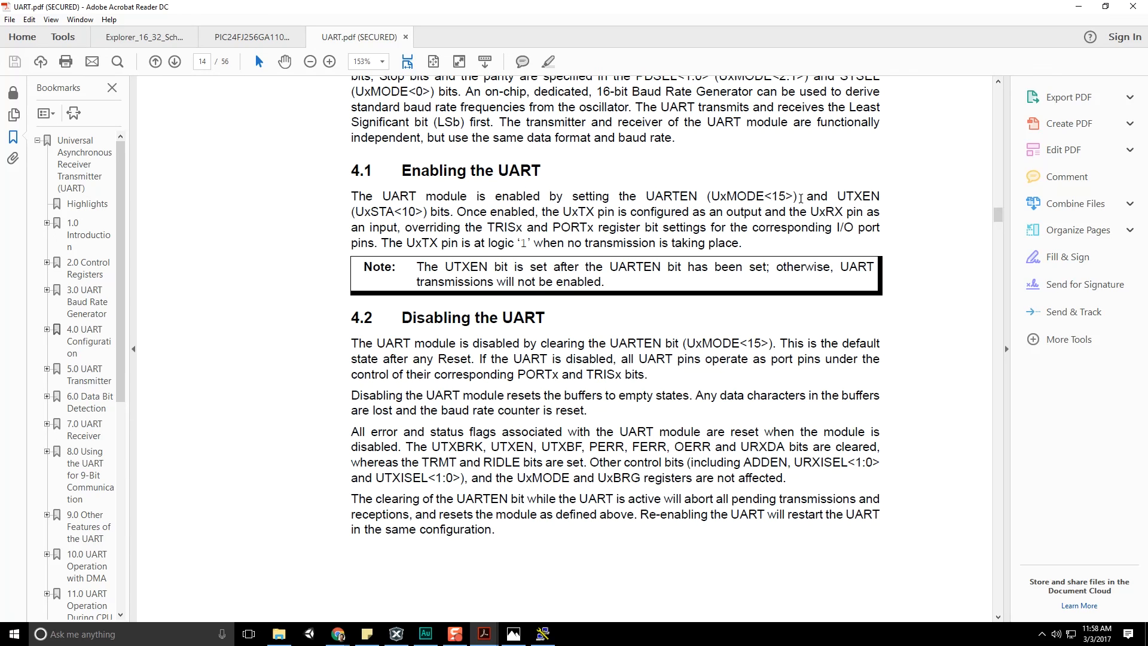